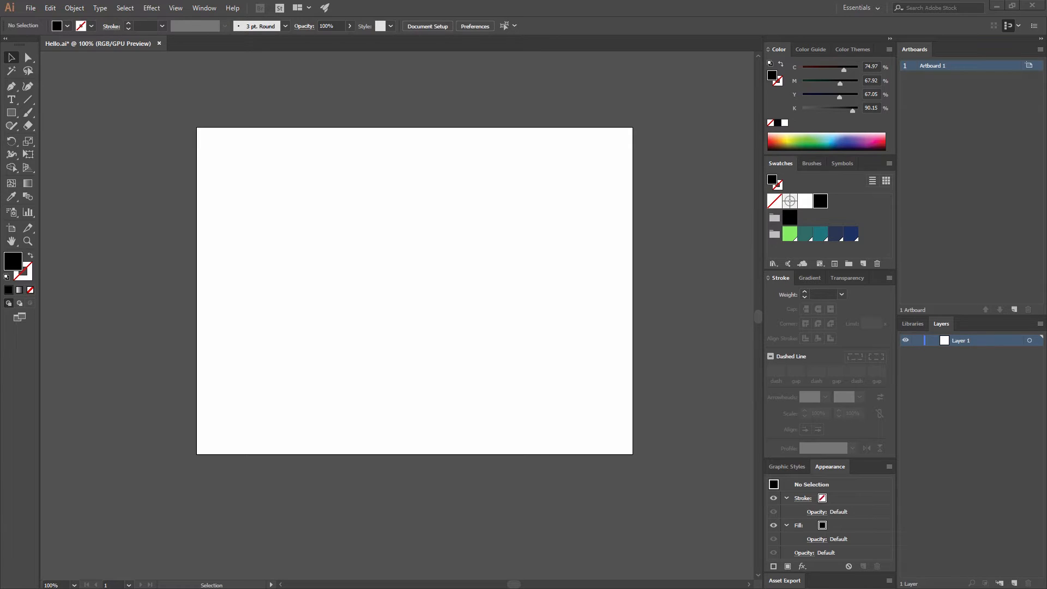
mouse_move(660, 219)
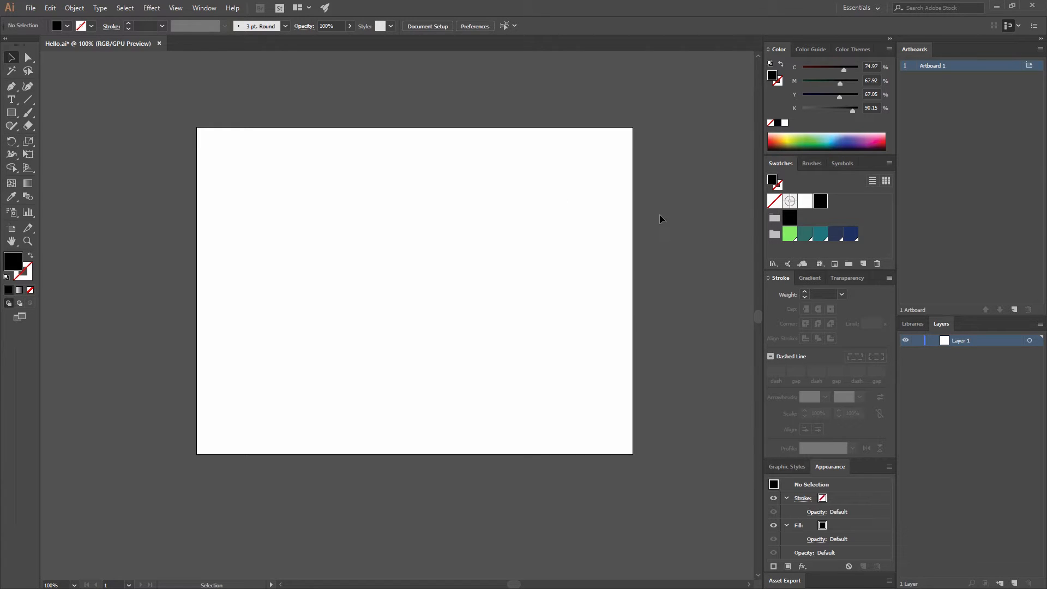
mouse_move(640, 220)
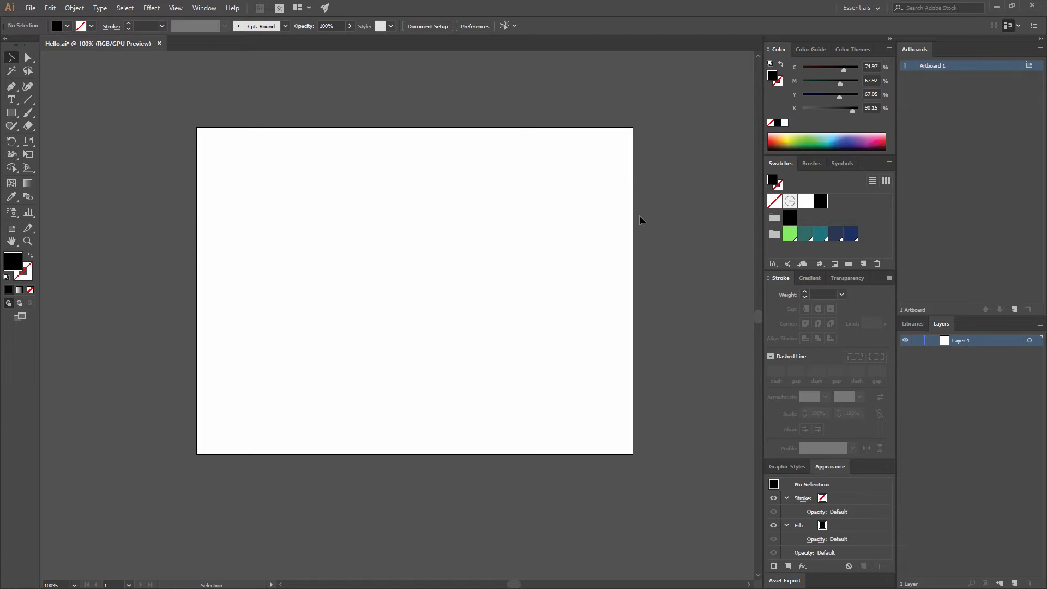
Create an 800 × 600 px landscape document in RGB Color mode
click(30, 7)
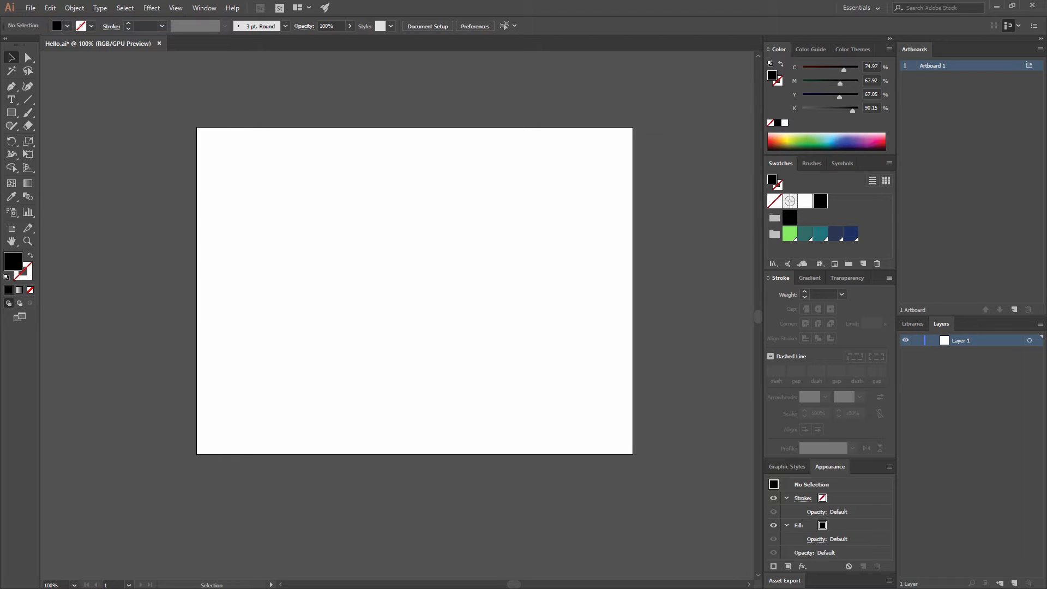
click(30, 8)
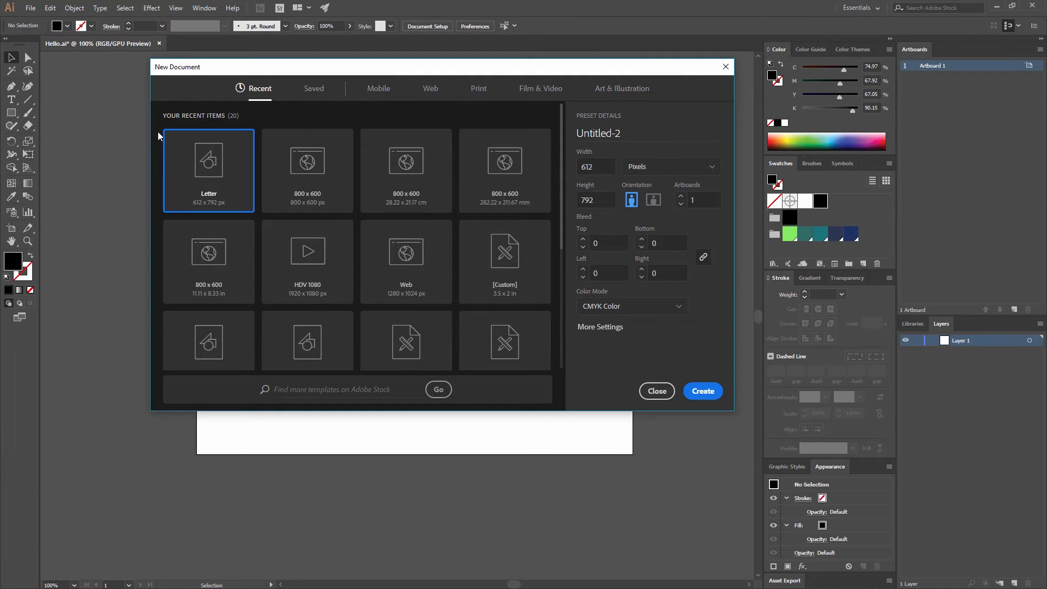
mouse_move(583, 181)
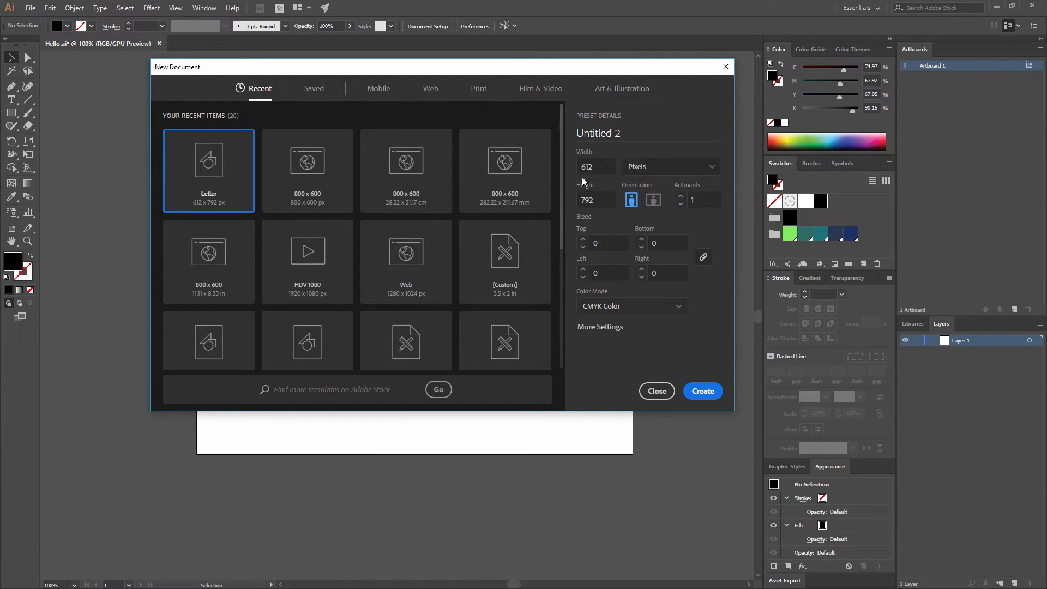
mouse_move(698, 187)
text(600)
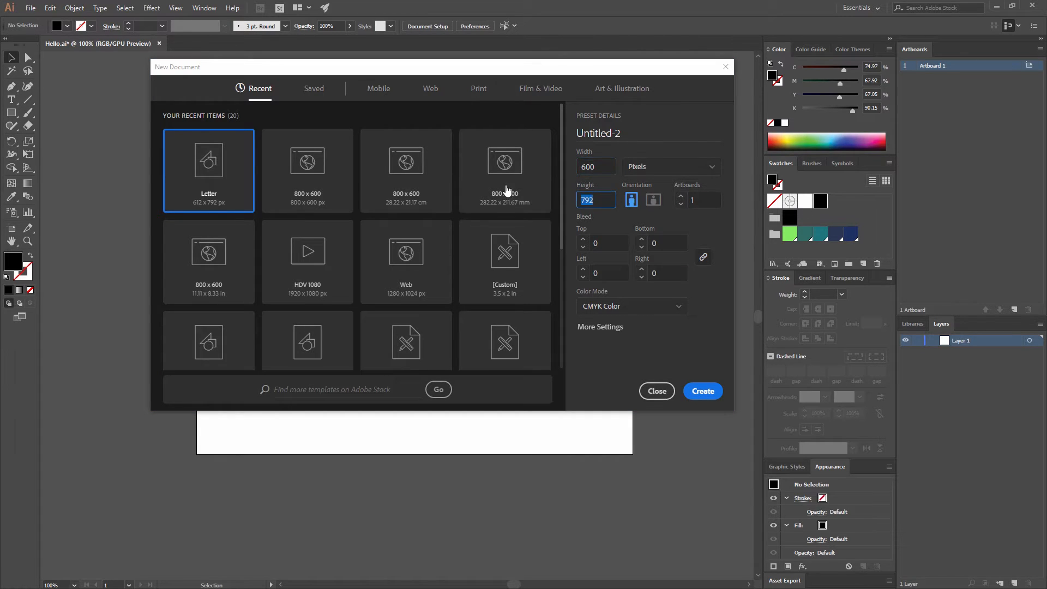
click(594, 167)
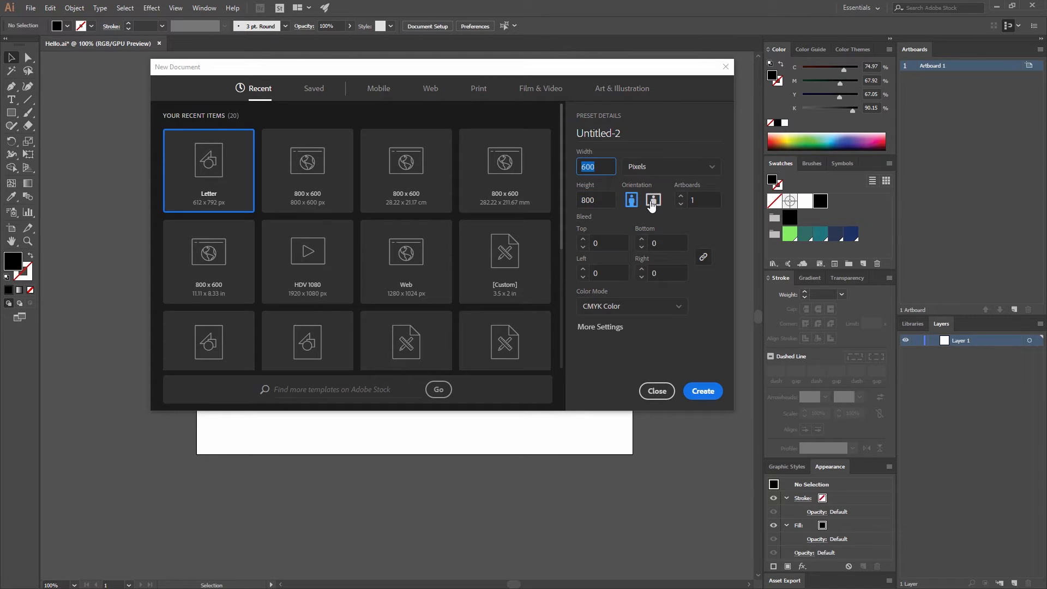
click(652, 199)
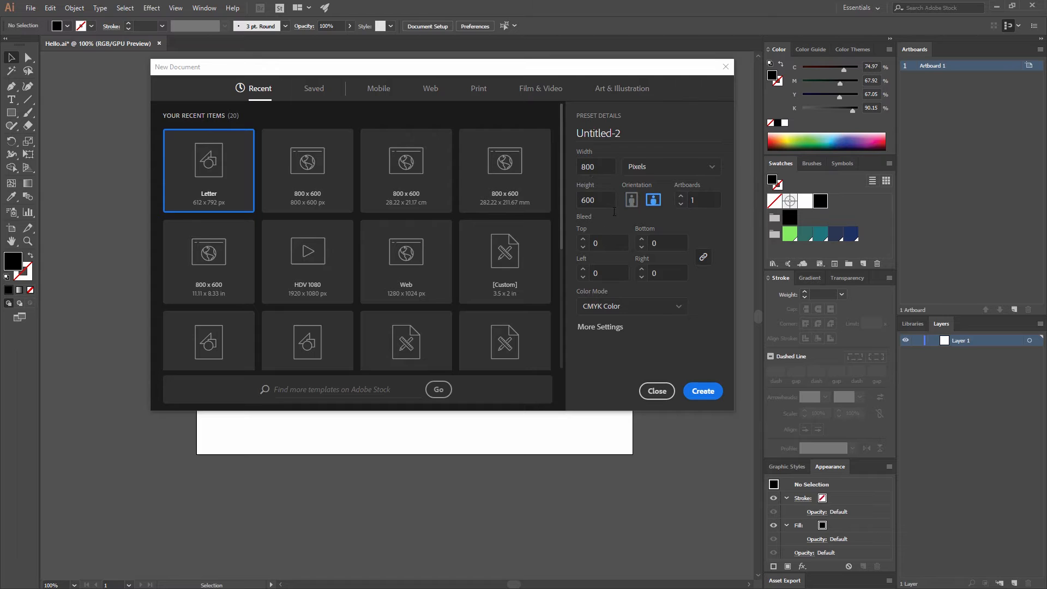
mouse_move(684, 374)
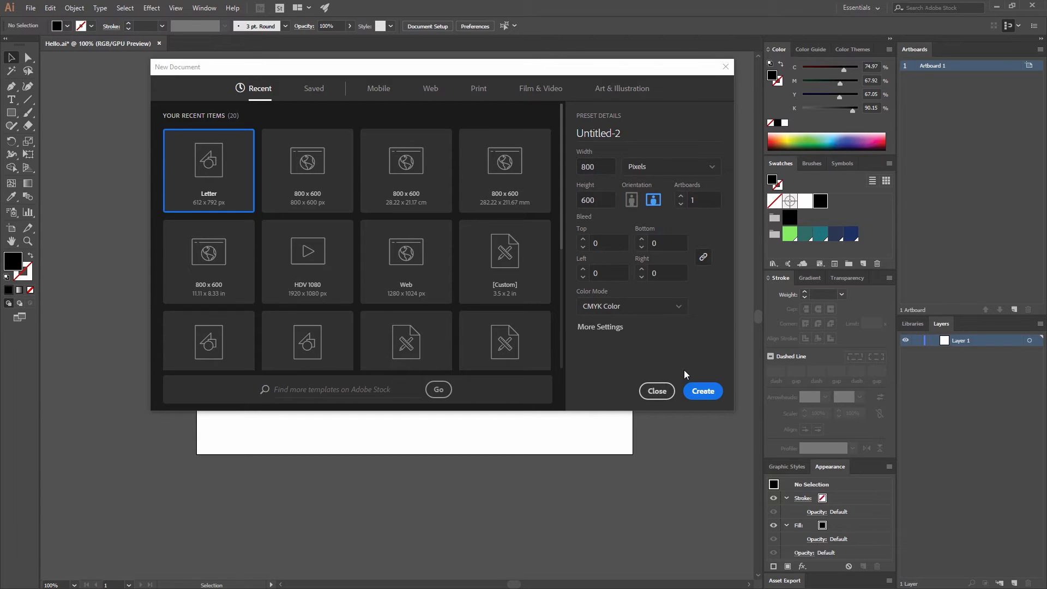
mouse_move(643, 312)
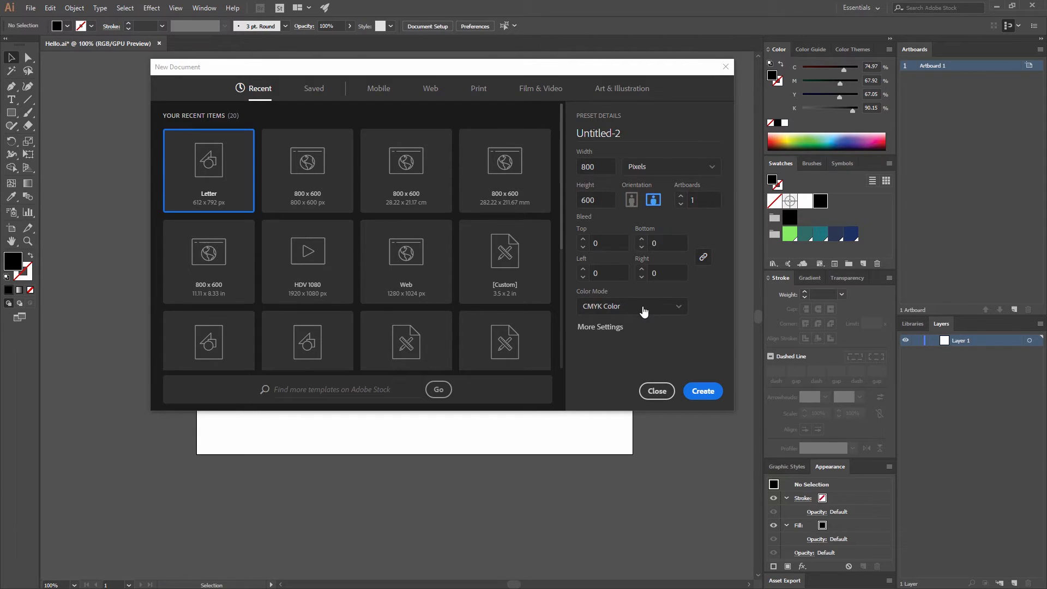
click(630, 306)
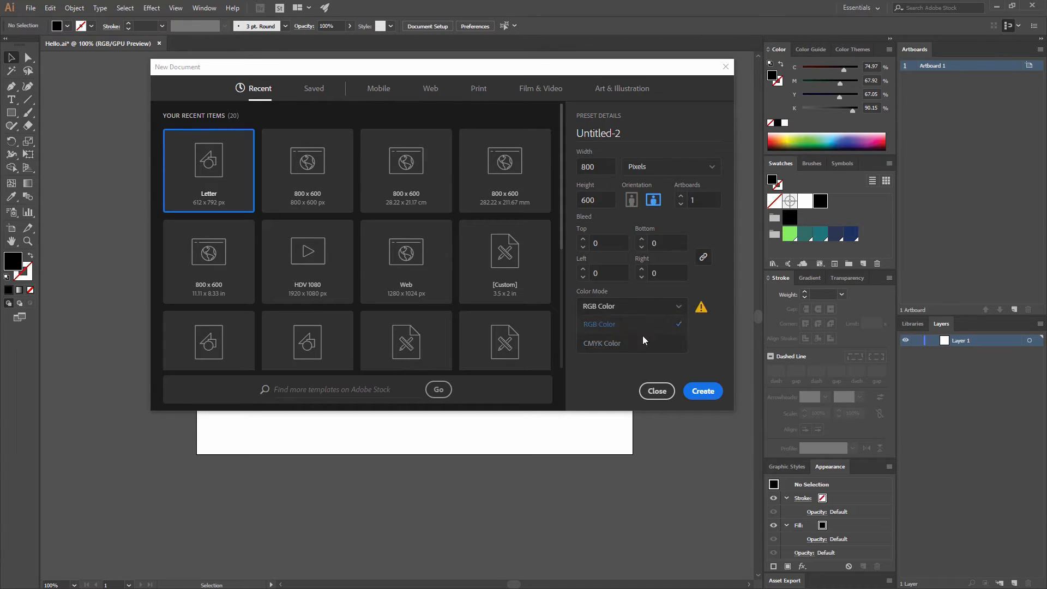
click(630, 324)
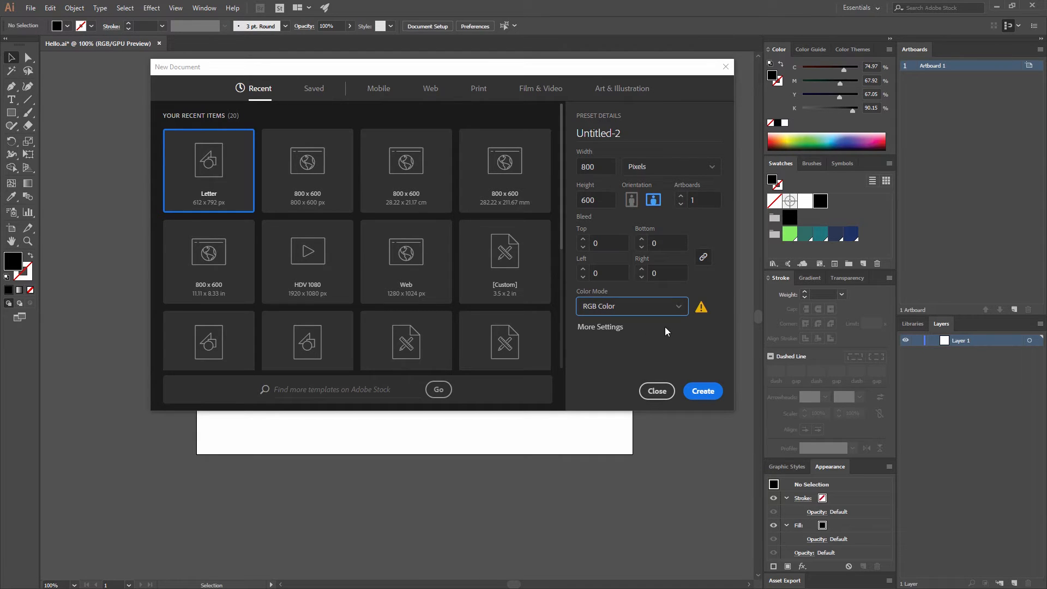
click(702, 391)
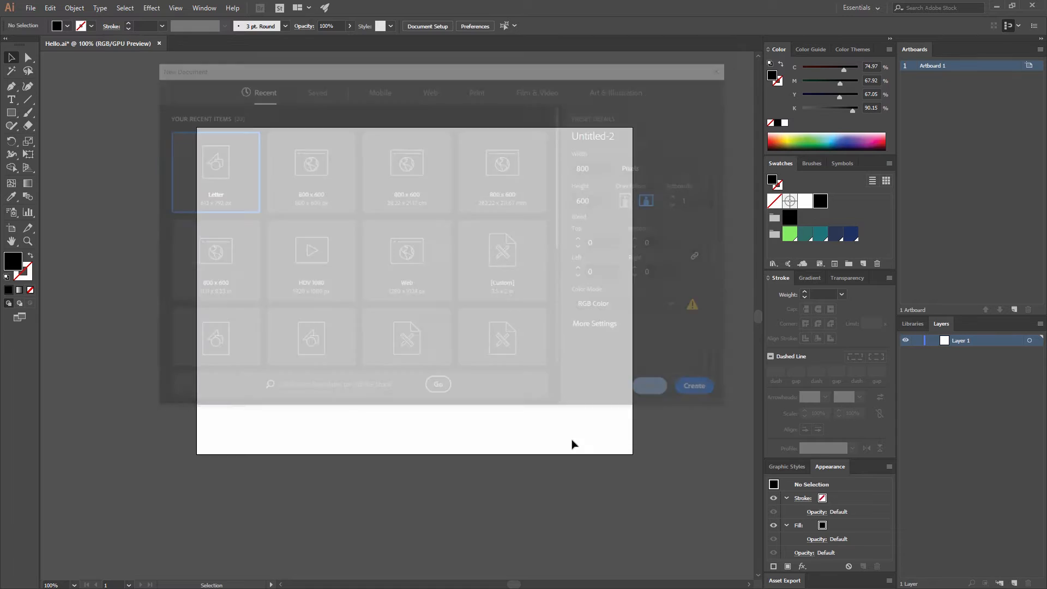
Place Alegreya Sans ExtraBold 220 pt text near the artboard top and type 'HE'
click(693, 385)
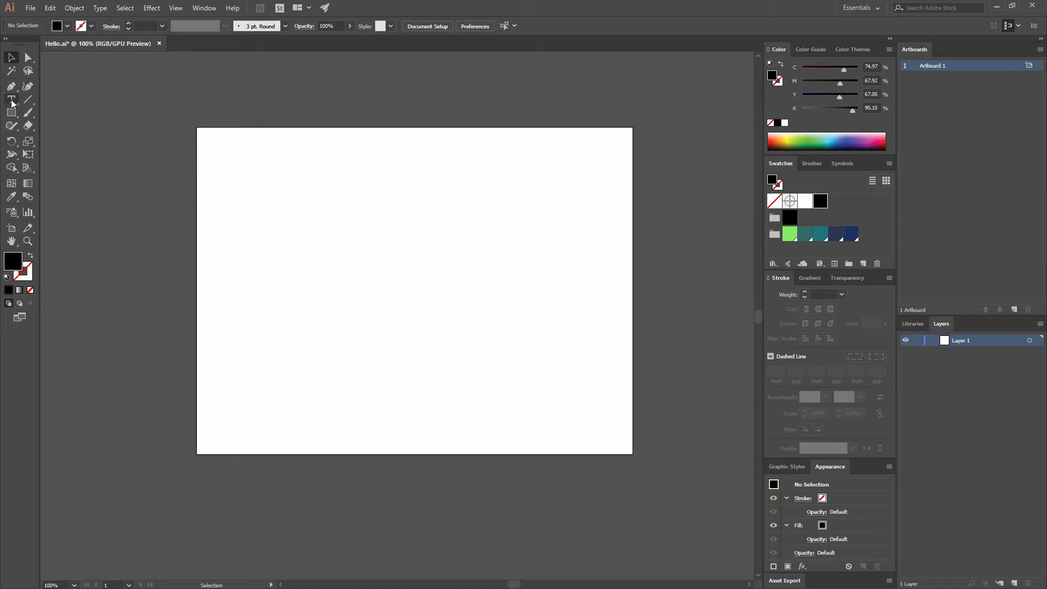
click(12, 100)
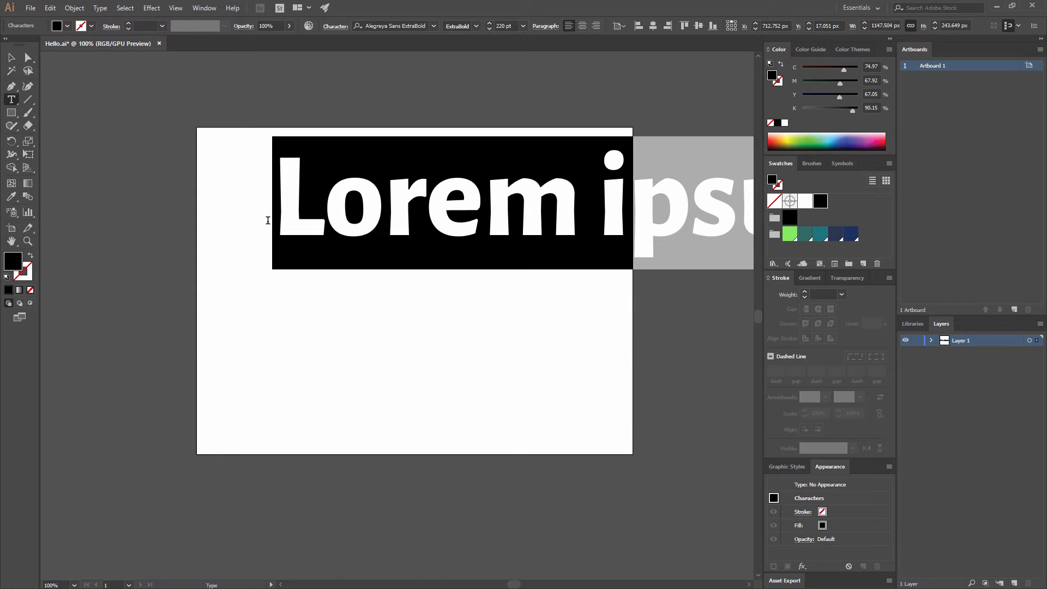
text(HE)
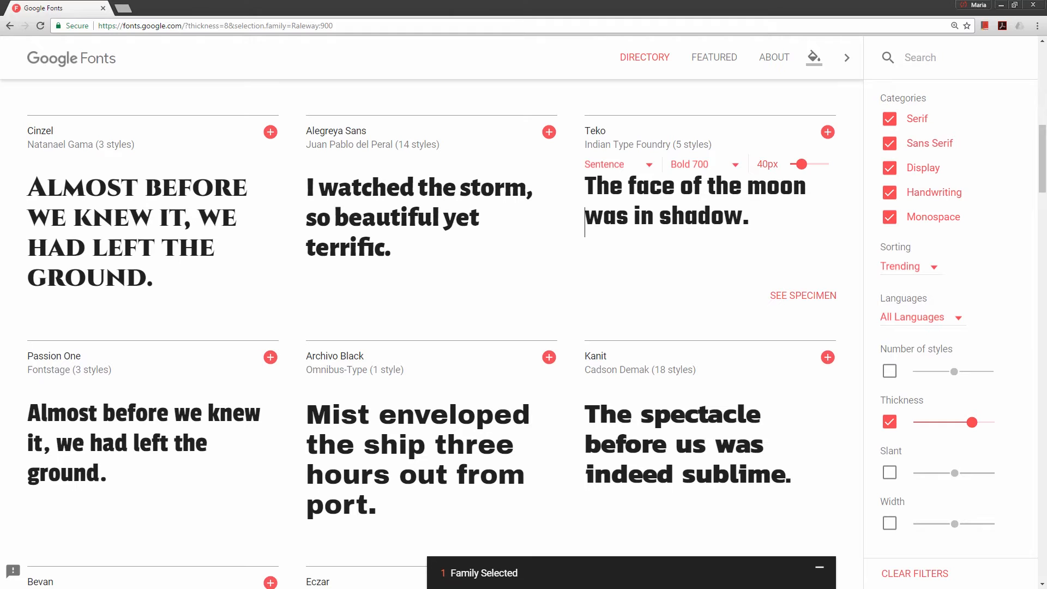
mouse_move(572, 85)
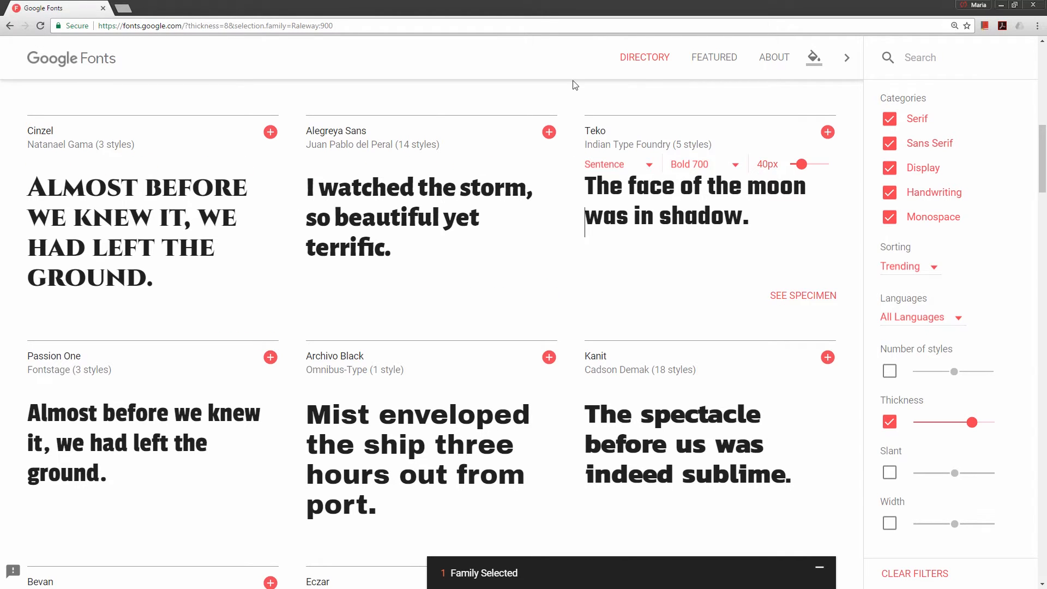
mouse_move(779, 196)
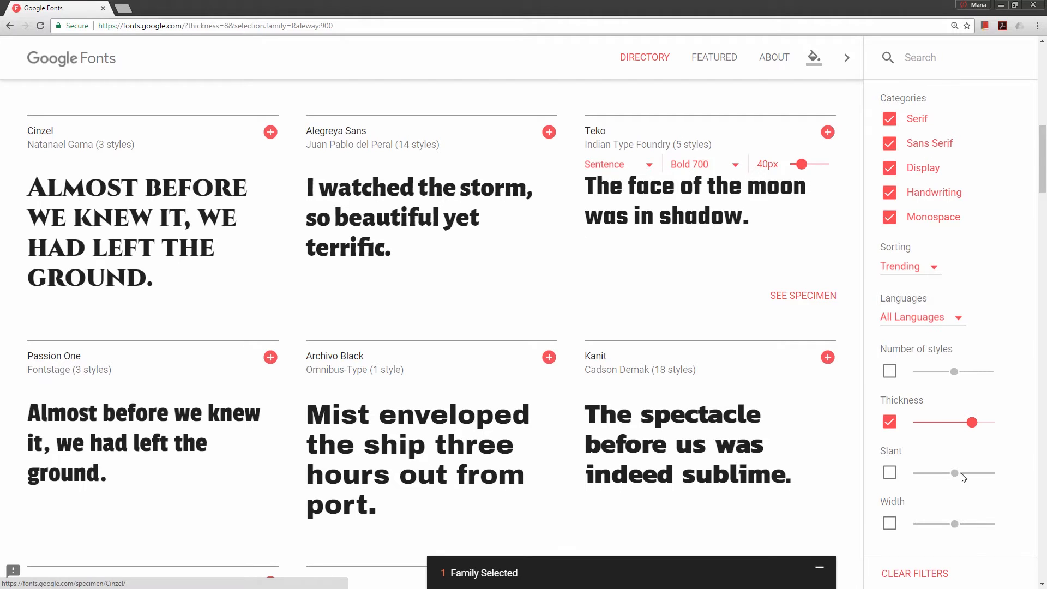
mouse_move(930, 125)
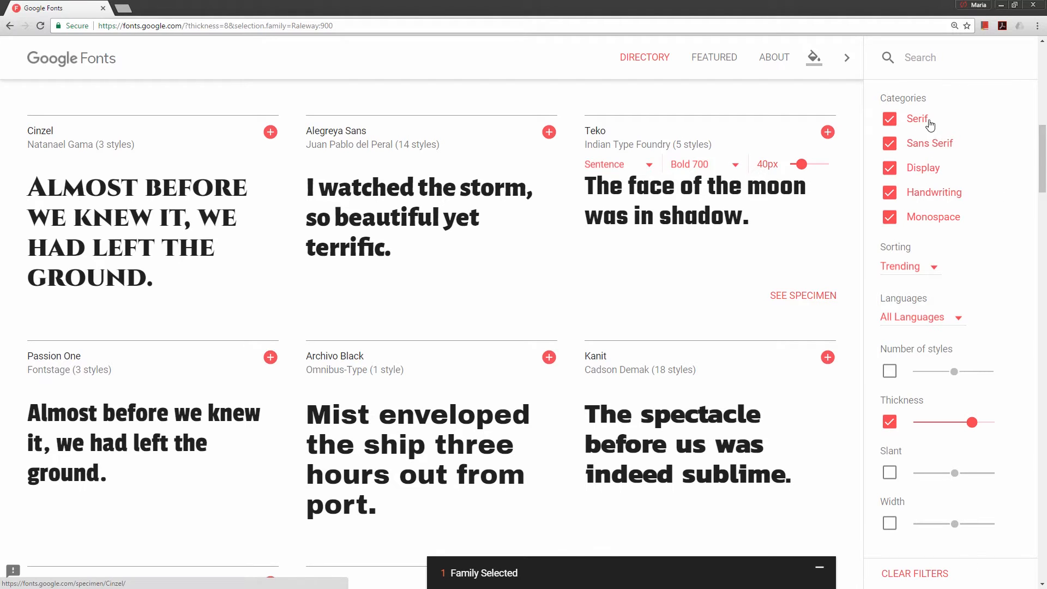
mouse_move(947, 151)
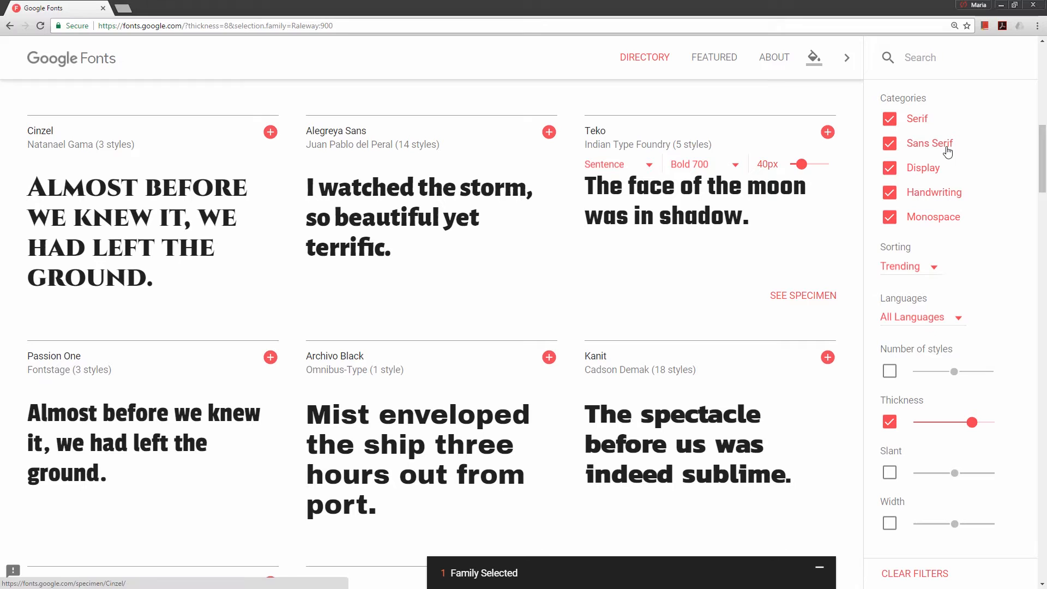
mouse_move(911, 202)
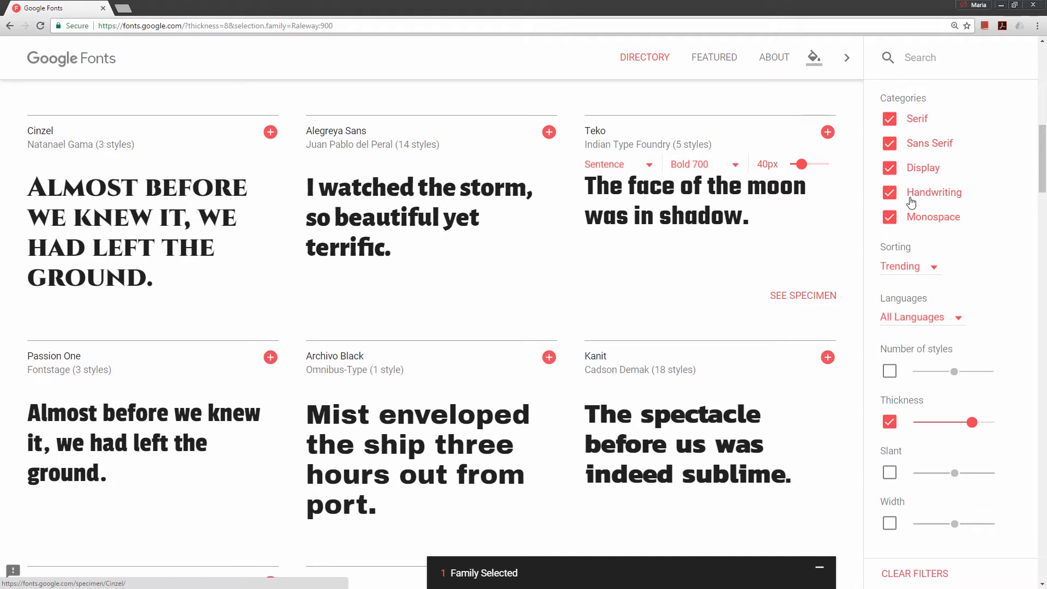
mouse_move(963, 199)
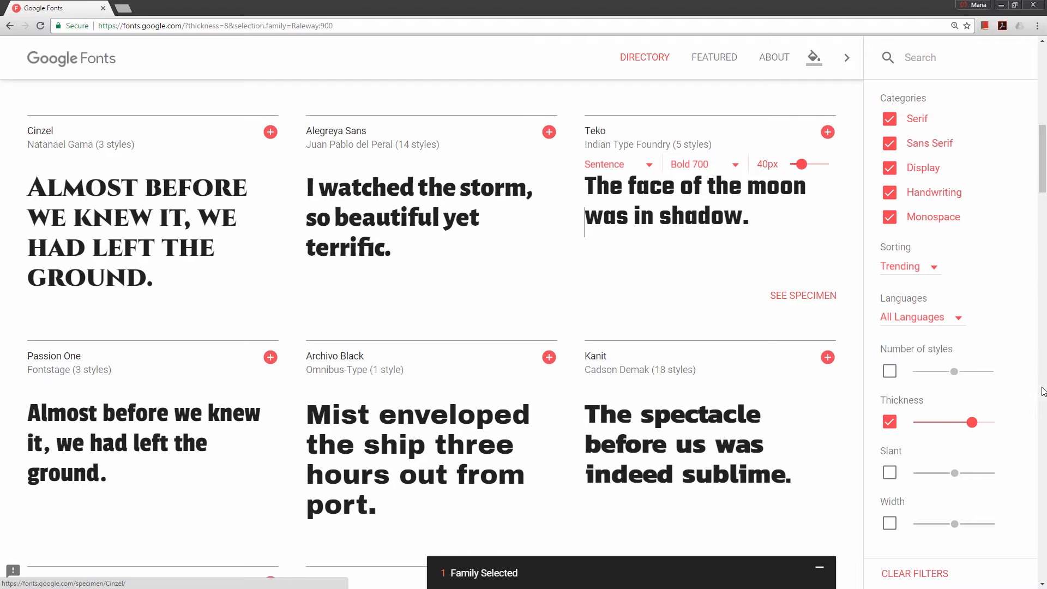
mouse_move(896, 442)
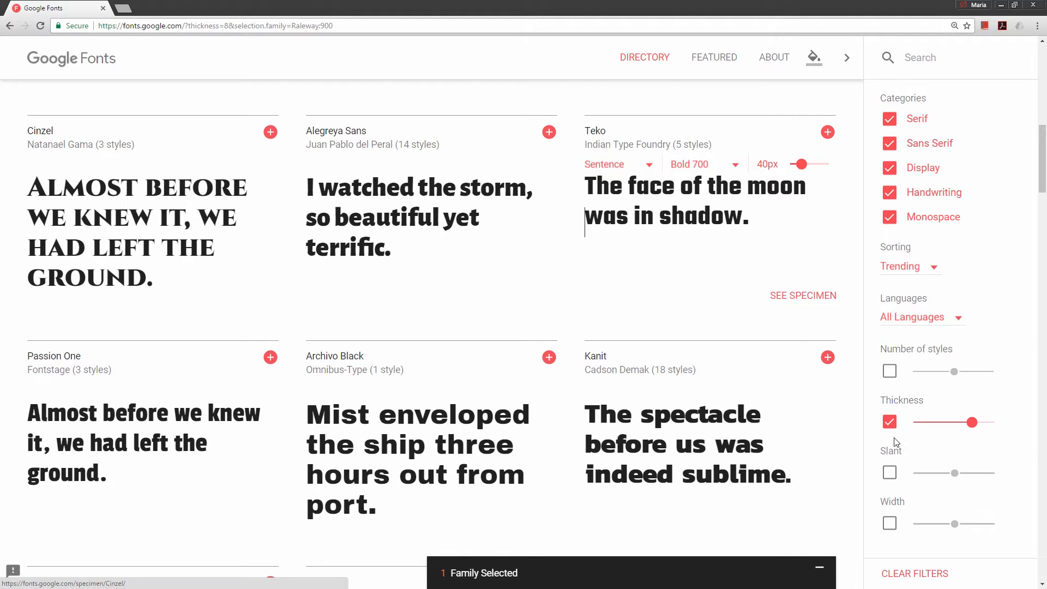
mouse_move(971, 422)
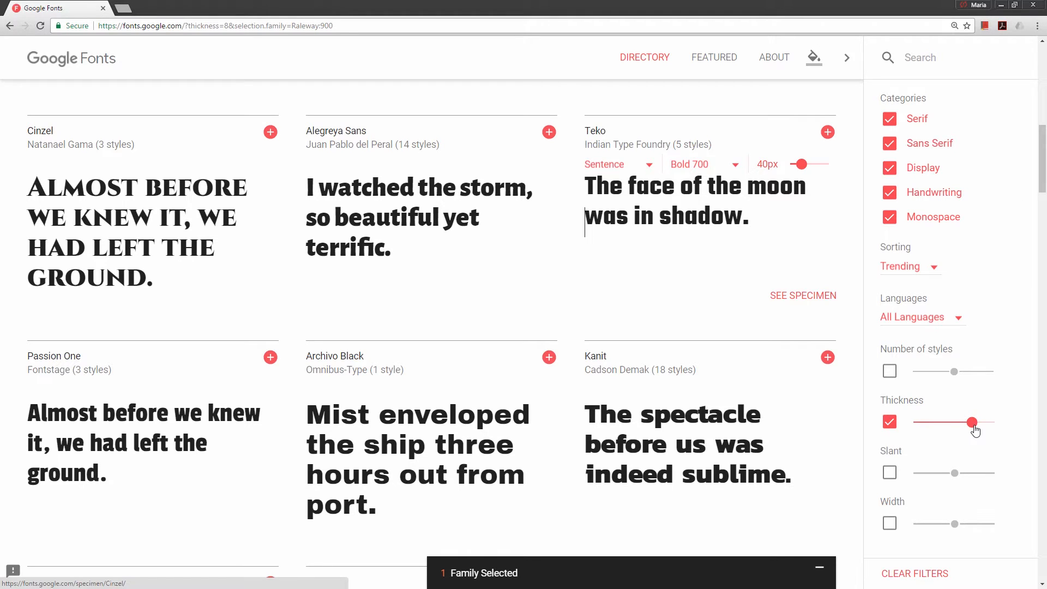
mouse_move(975, 434)
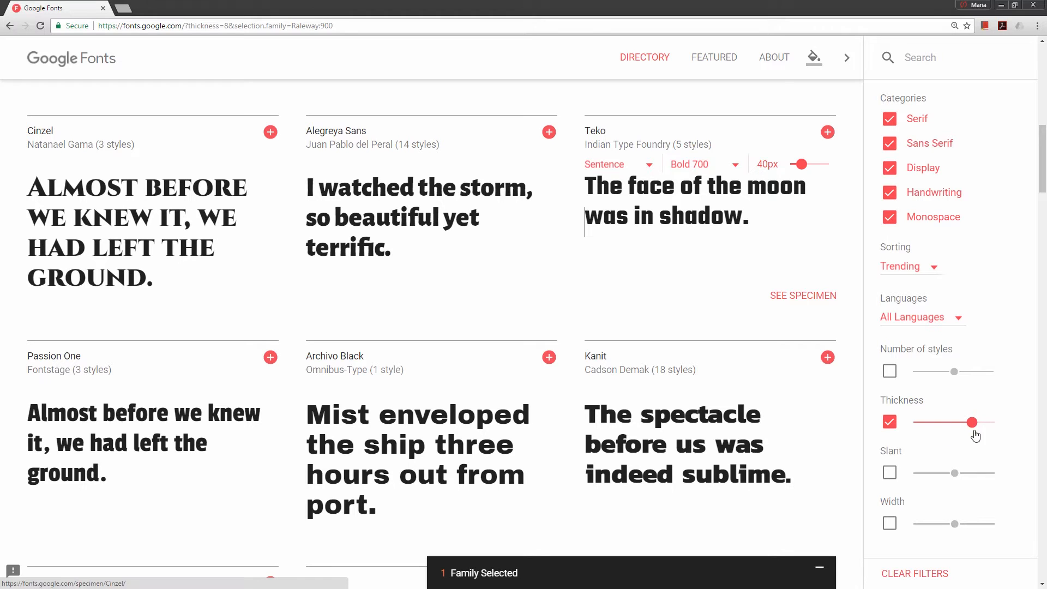
mouse_move(1005, 428)
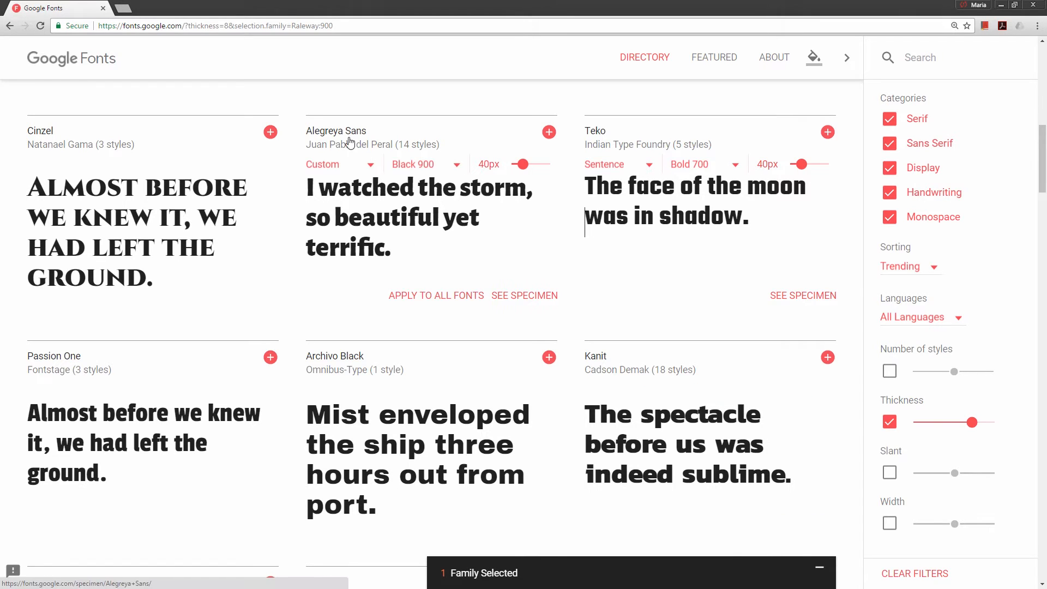
mouse_move(414, 230)
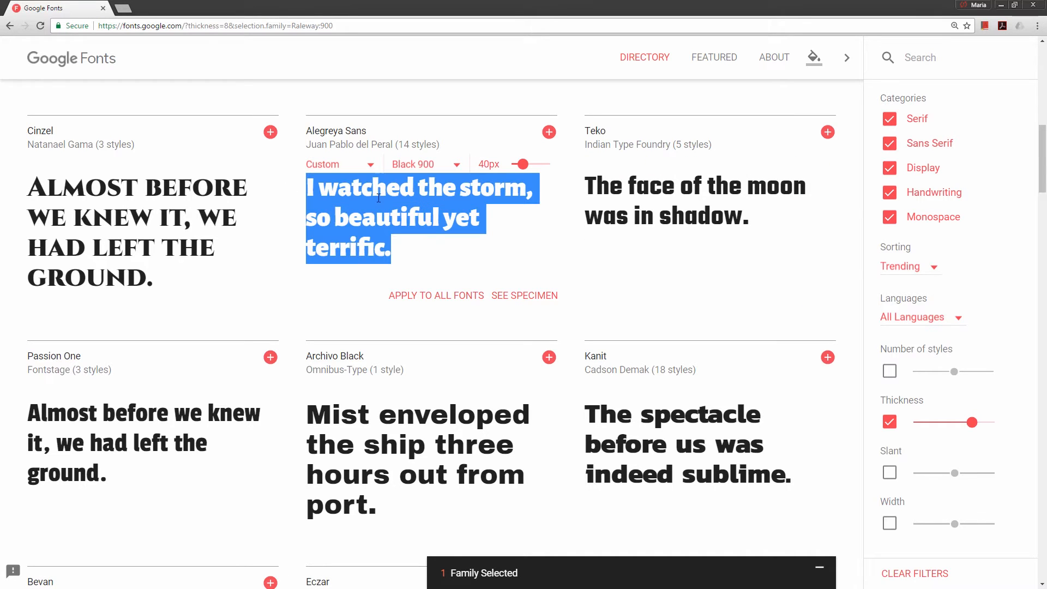
Type HELLO, then HOLA, as preview text on the Alegreya Sans Black 900 card
text(HEL)
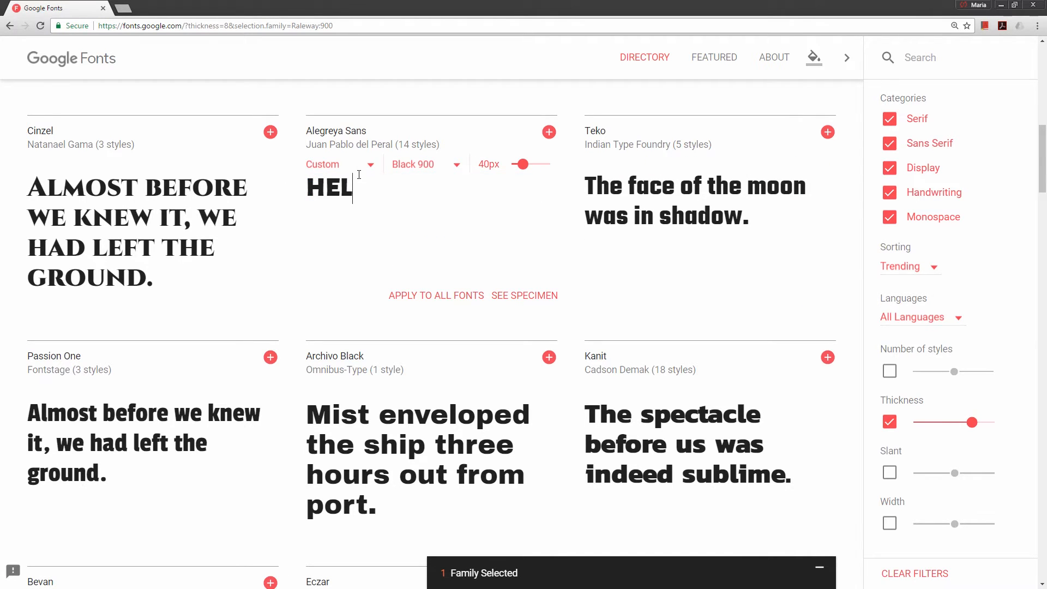
text(LO)
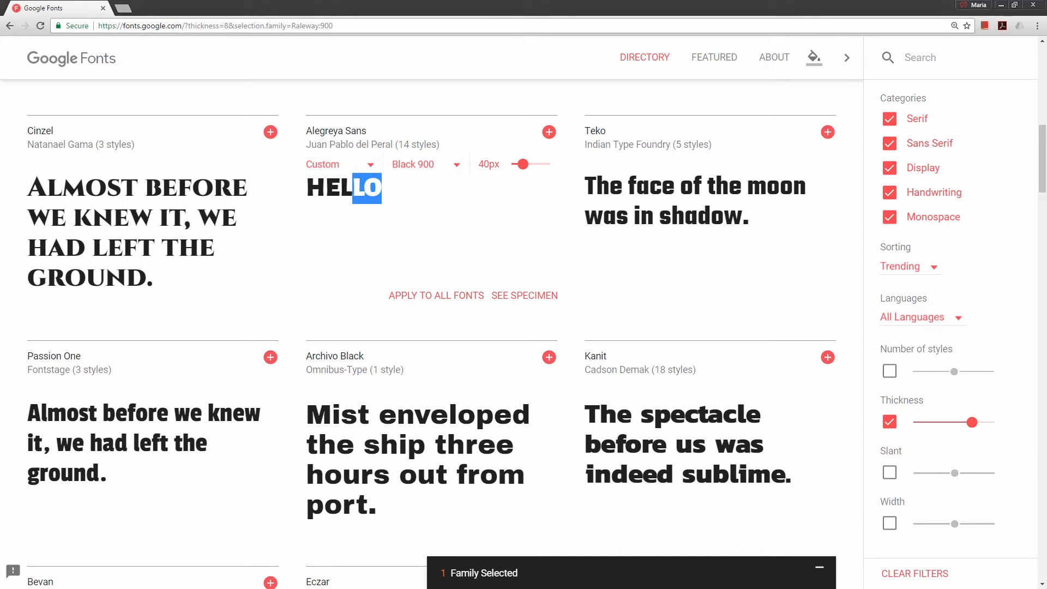
text(HOLA)
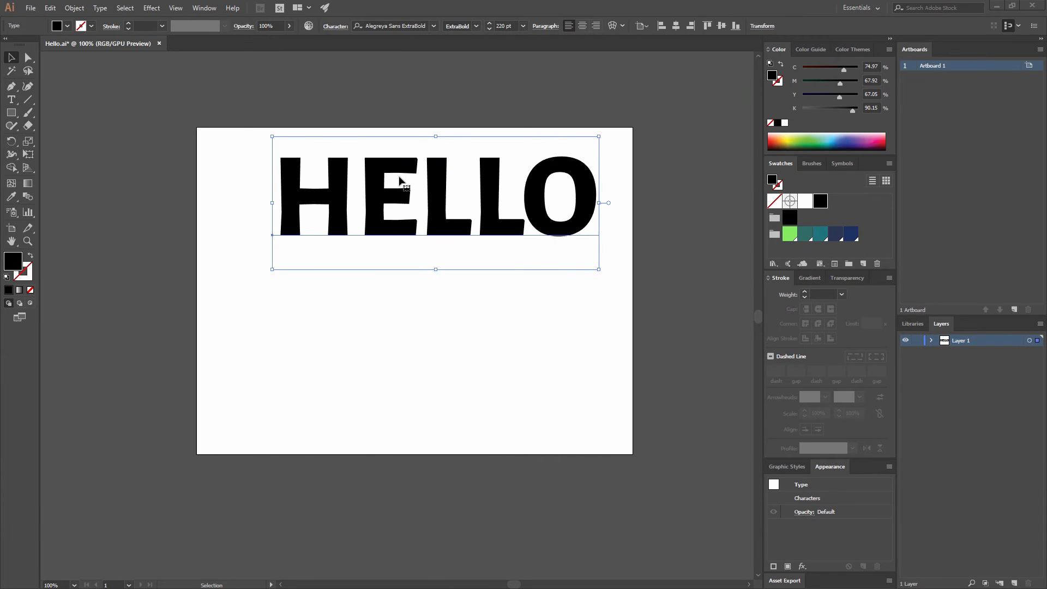
mouse_move(479, 211)
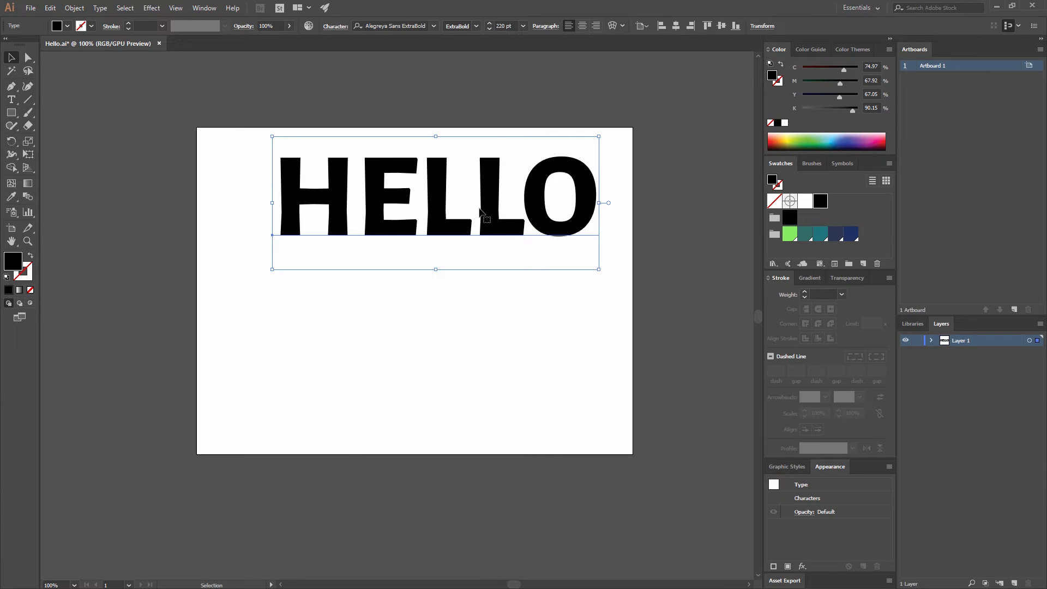
mouse_move(515, 203)
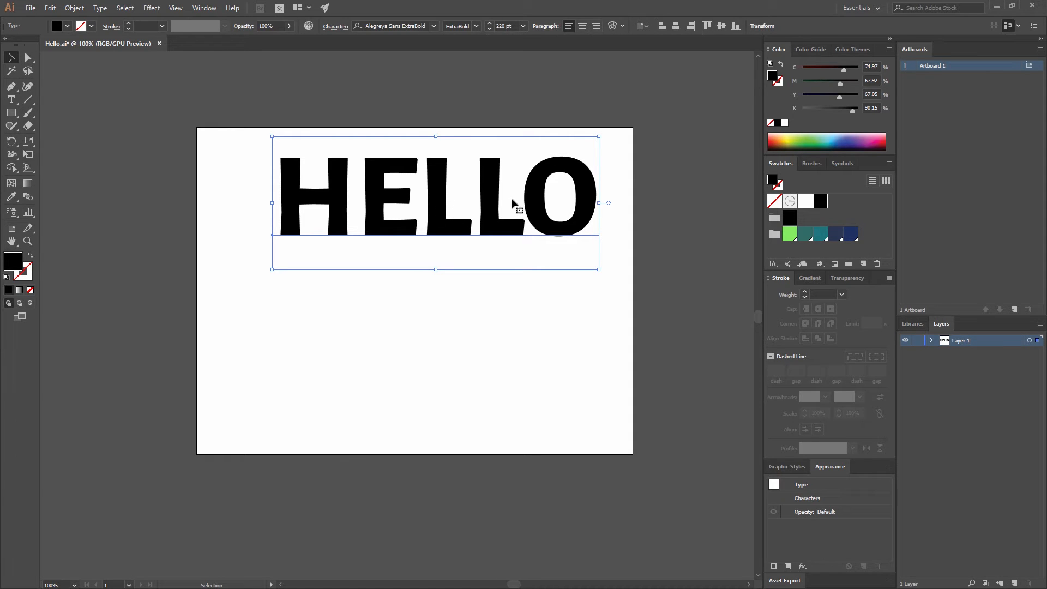
mouse_move(531, 202)
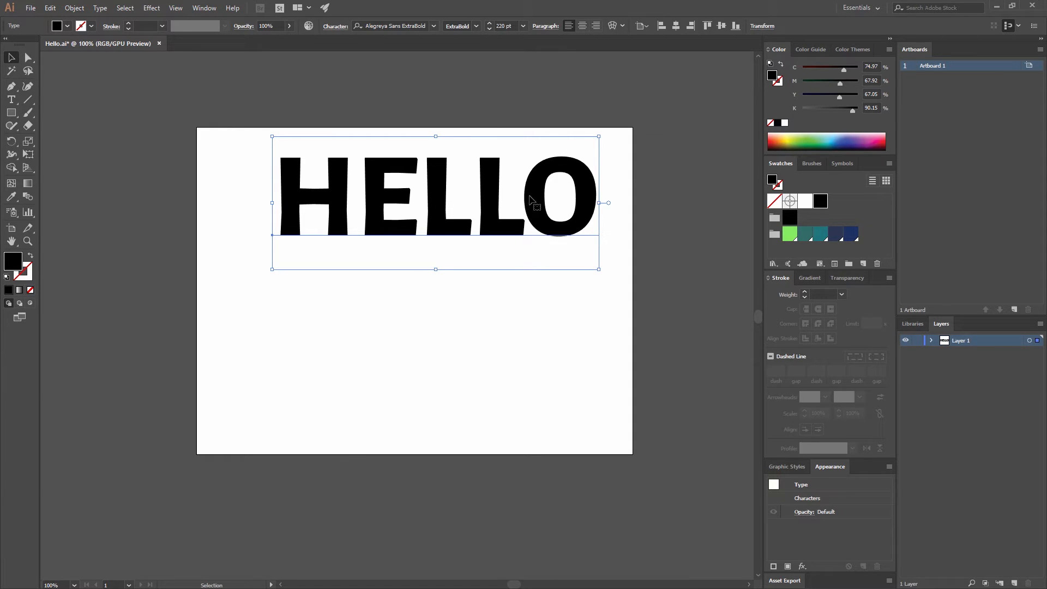
mouse_move(552, 180)
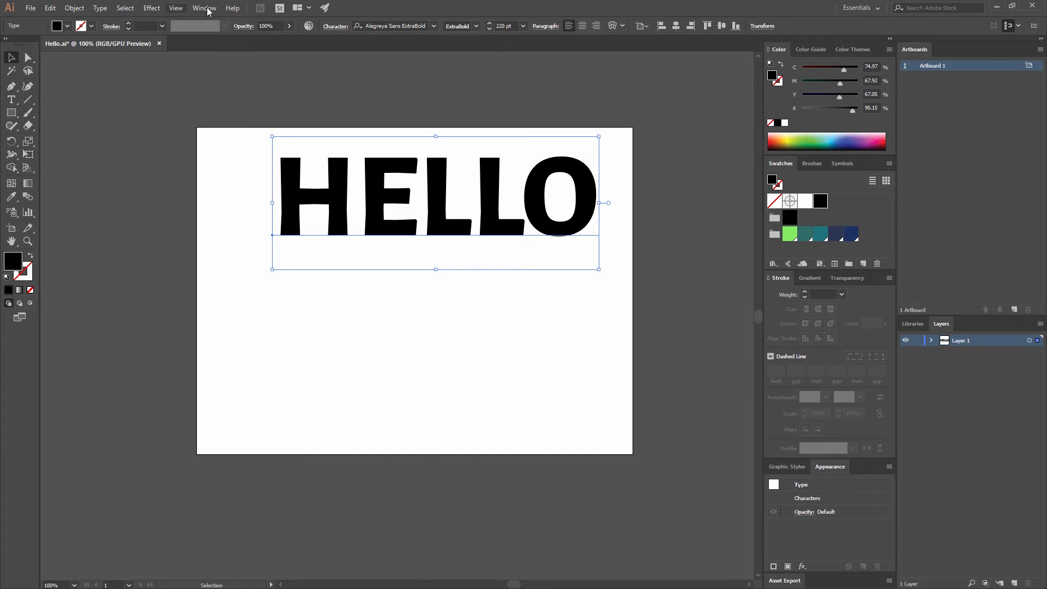
Open the Align panel and set Align To to Align to Artboard
click(204, 7)
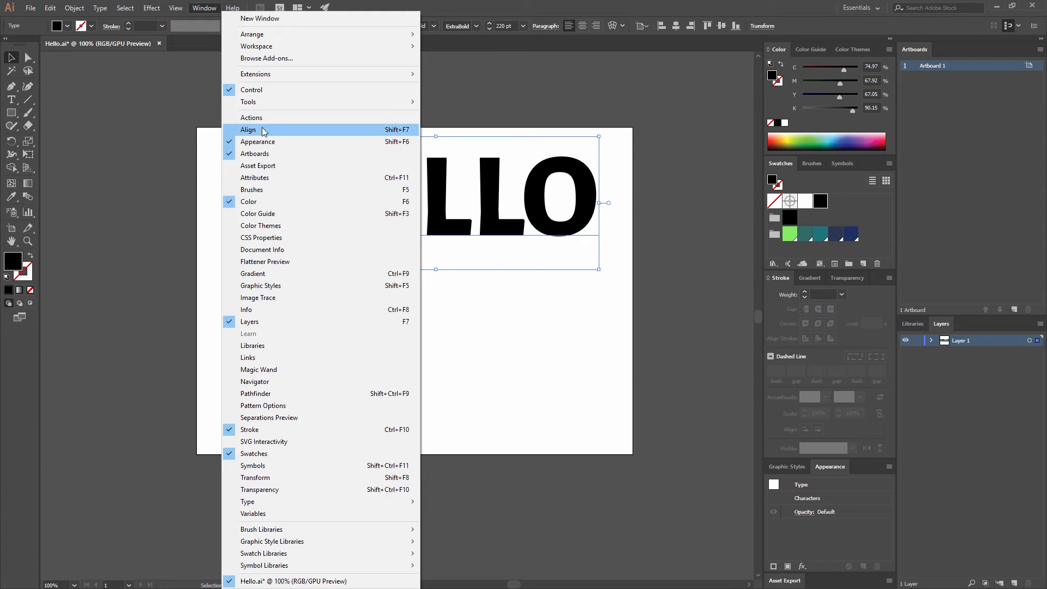
click(248, 129)
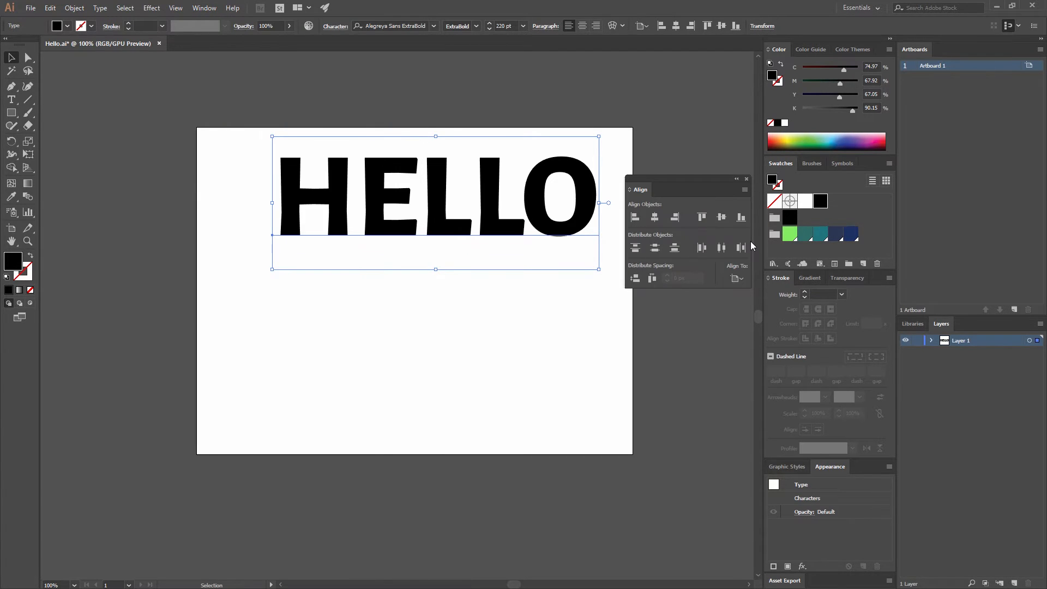
mouse_move(788, 226)
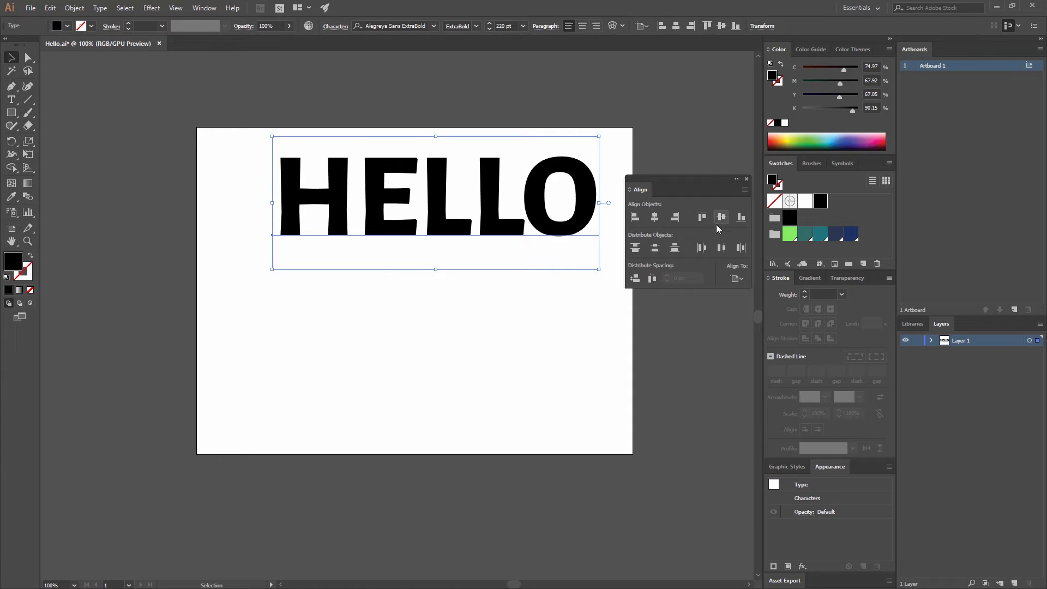
mouse_move(741, 280)
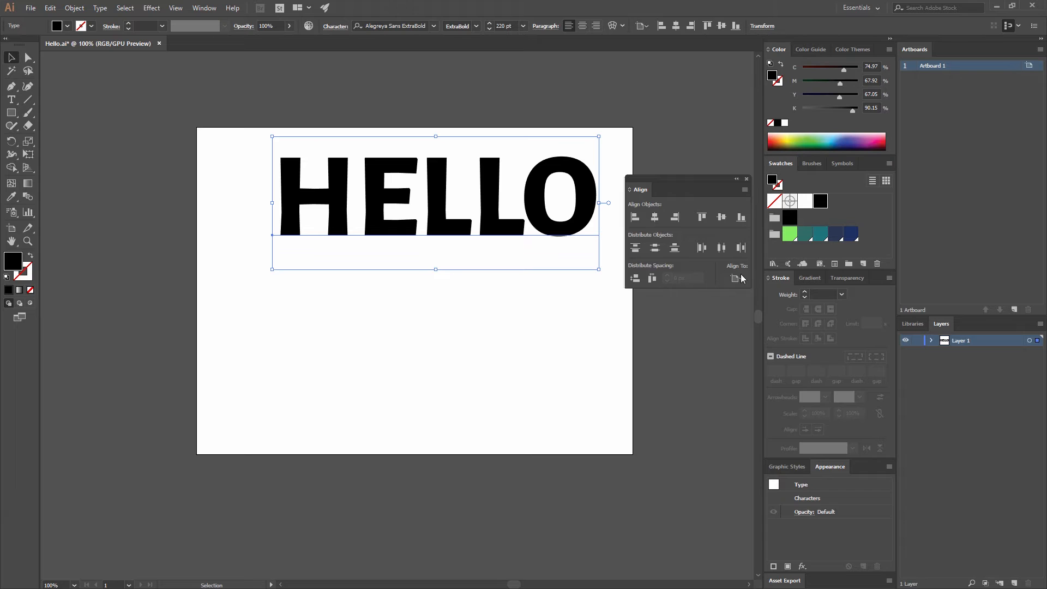
mouse_move(741, 274)
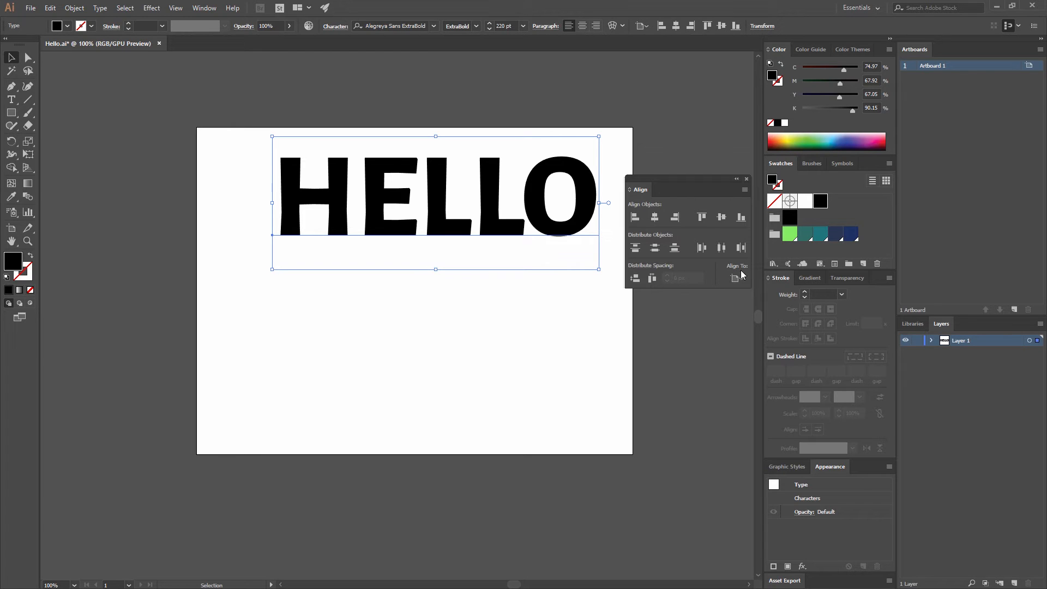
click(737, 278)
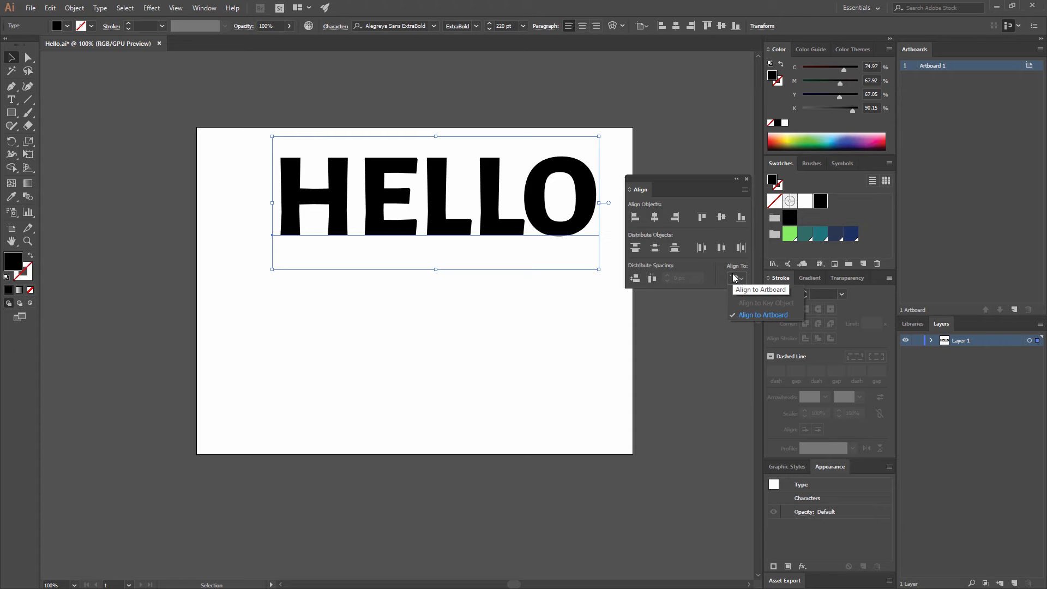
mouse_move(738, 278)
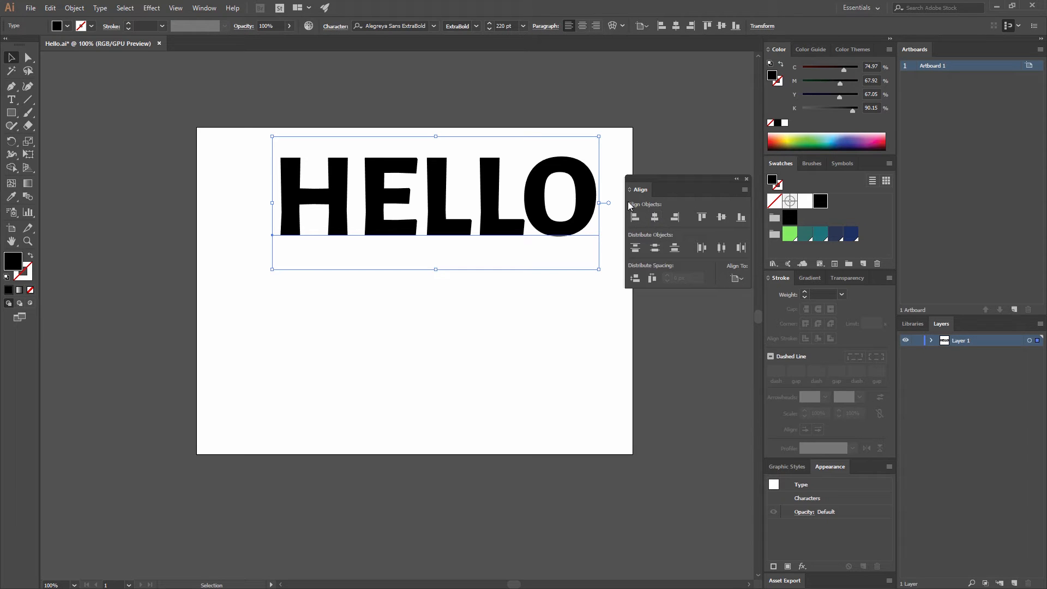
mouse_move(655, 216)
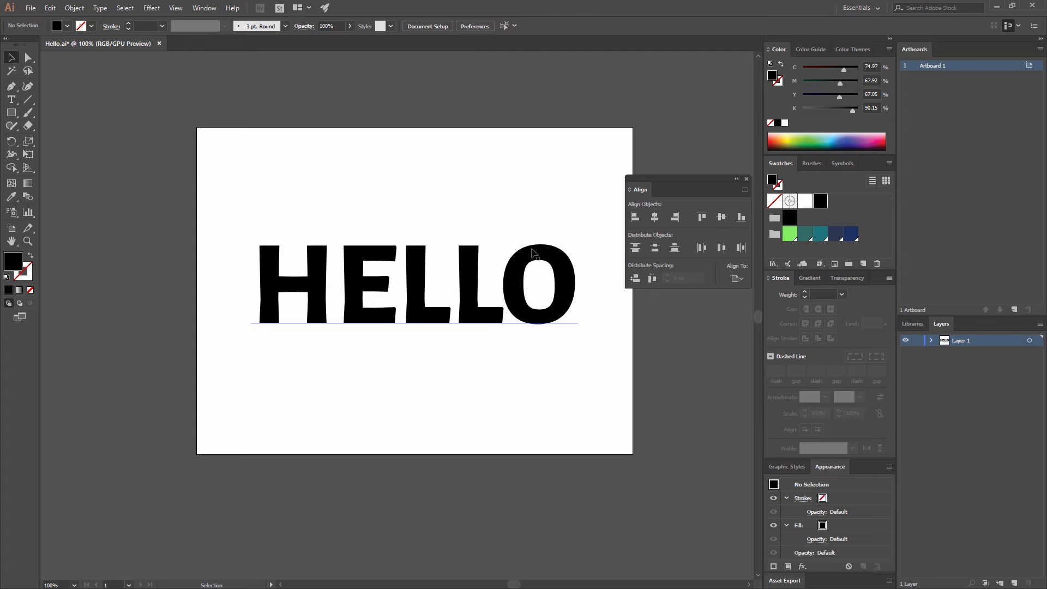
mouse_move(531, 257)
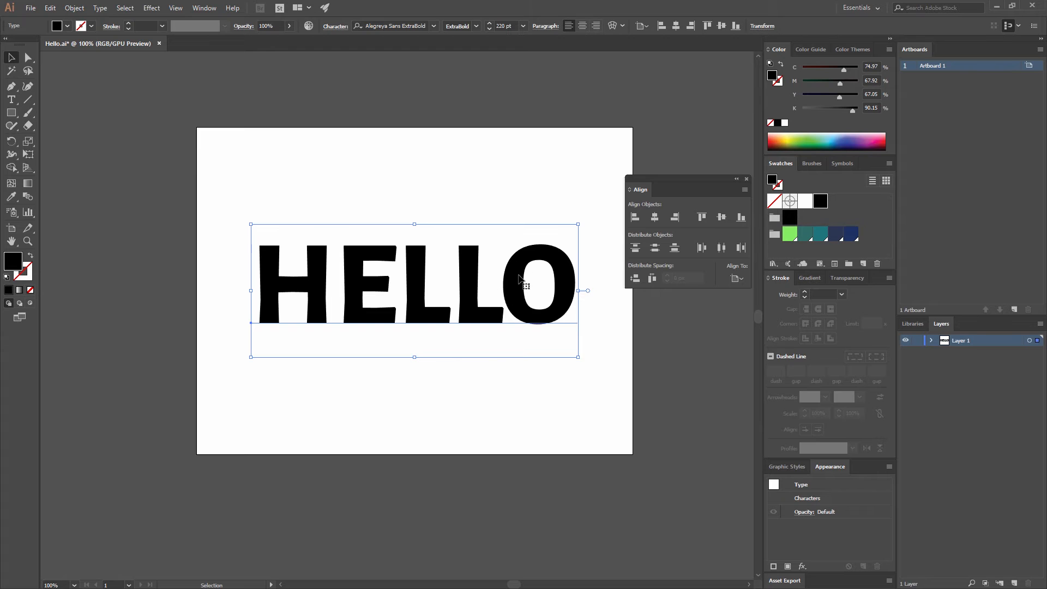
Create outlines from the HELLO text and undo the accidental shift twice
right_click(521, 287)
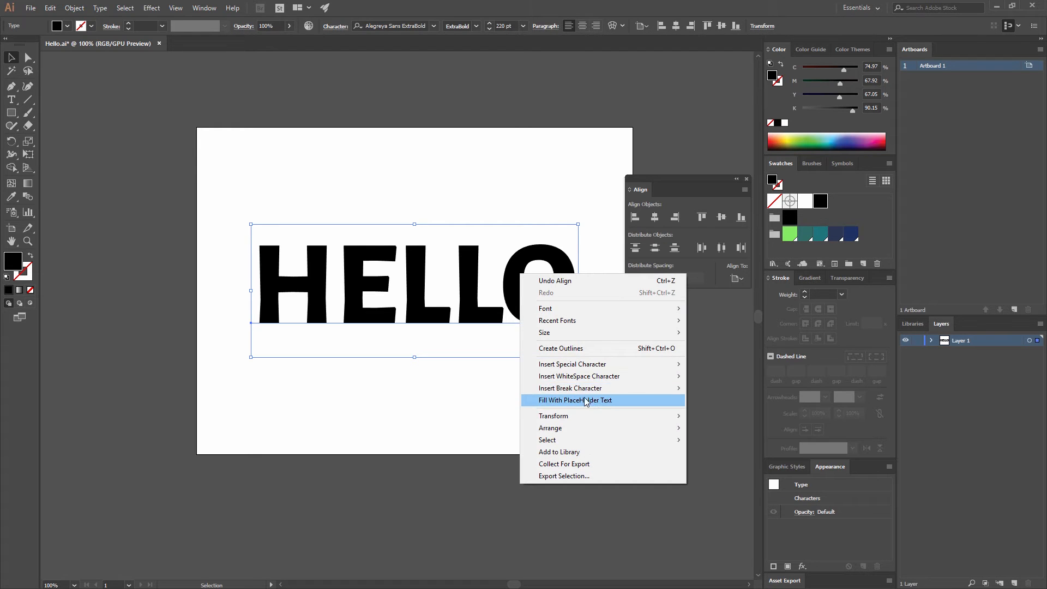
mouse_move(594, 348)
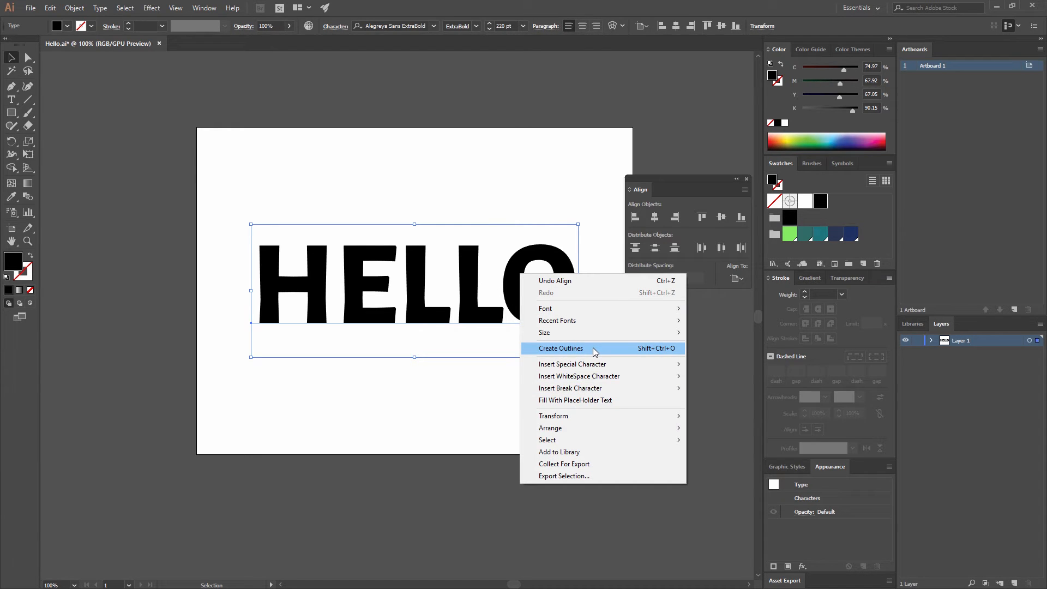
click(561, 348)
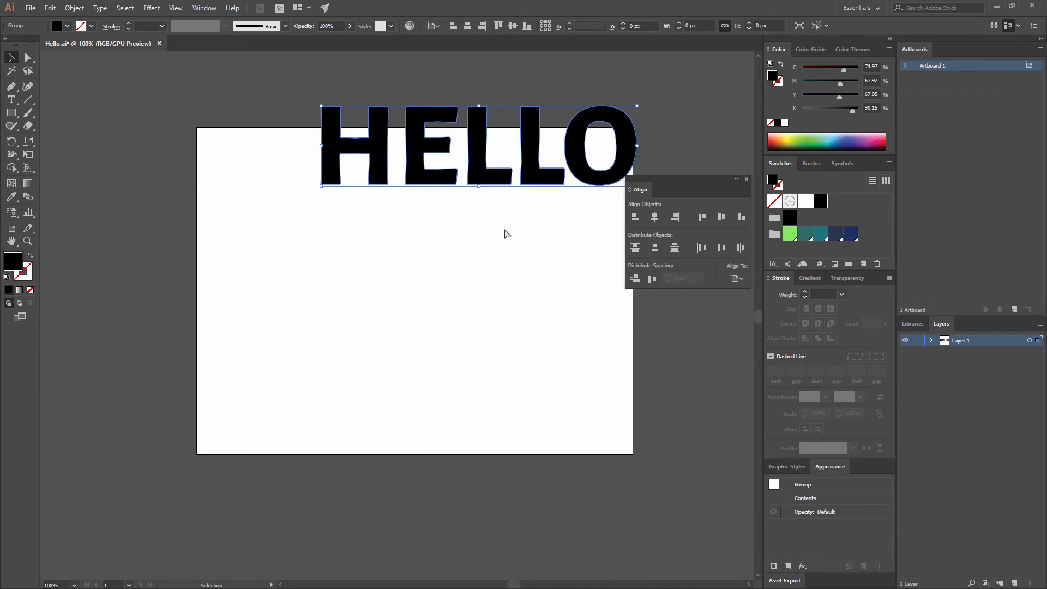
key(ctrl+z)
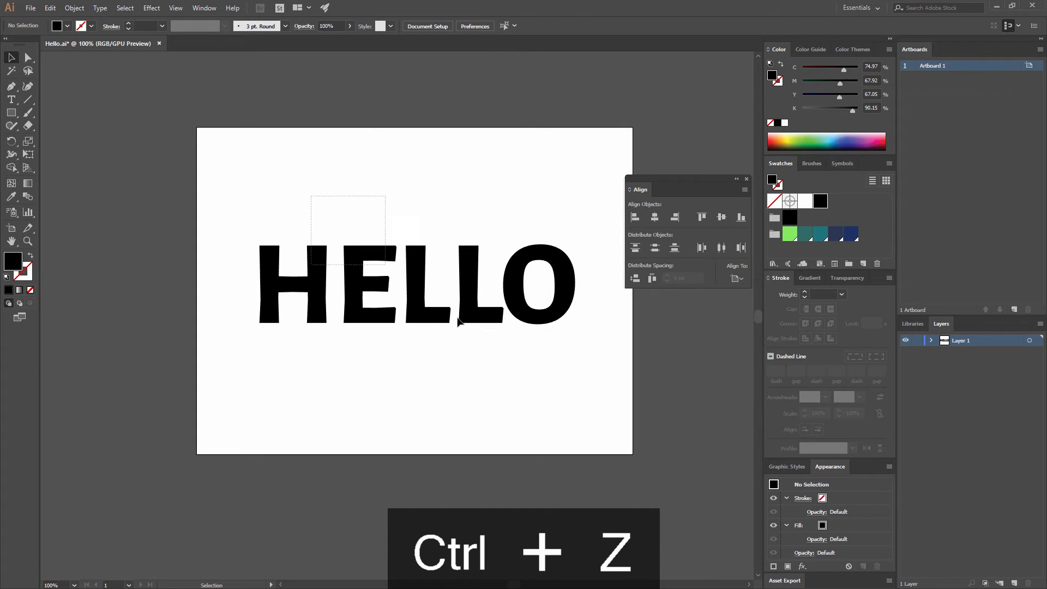
key(ctrl+z)
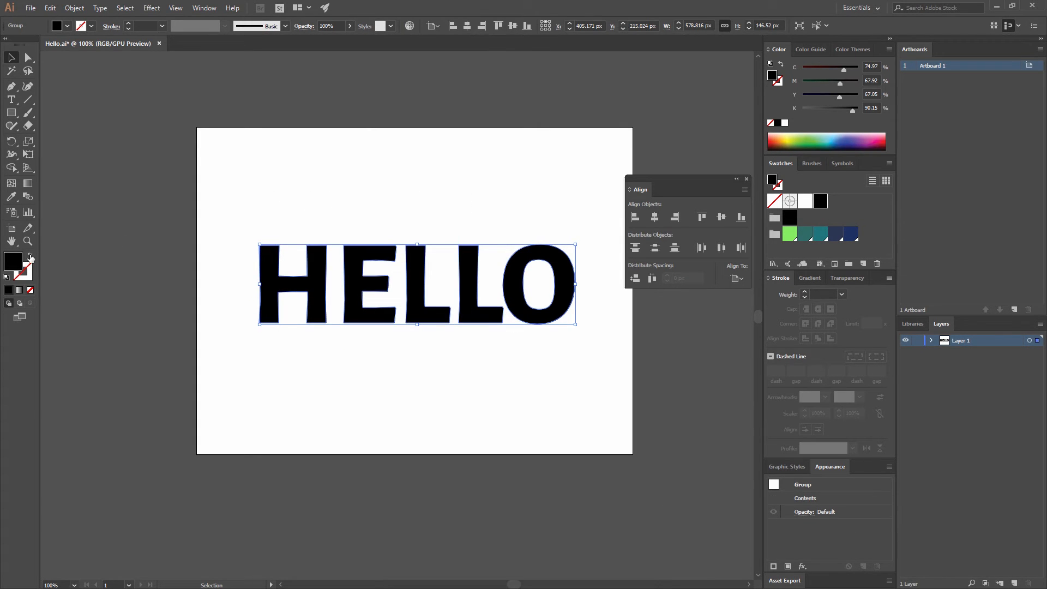
mouse_move(45, 245)
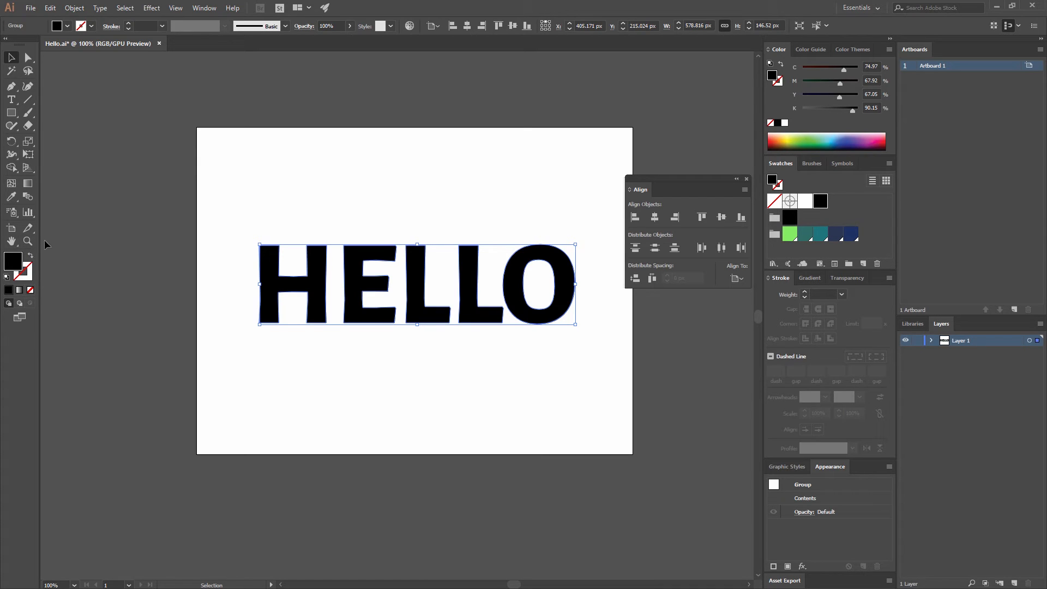
mouse_move(30, 259)
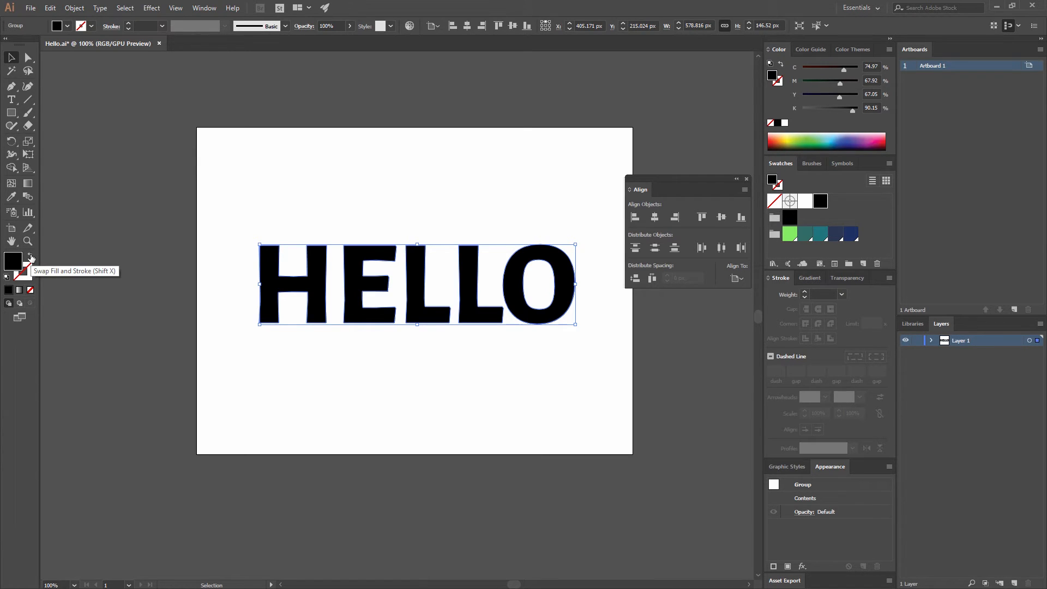
Swap fill and stroke so HELLO shows a thin black stroke with no fill
click(29, 259)
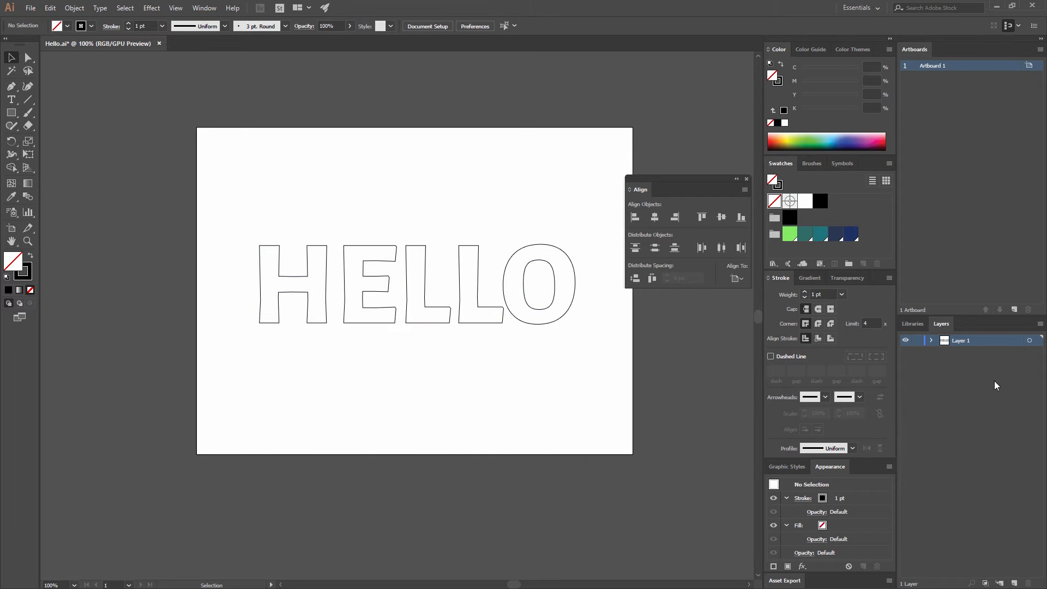
mouse_move(961, 328)
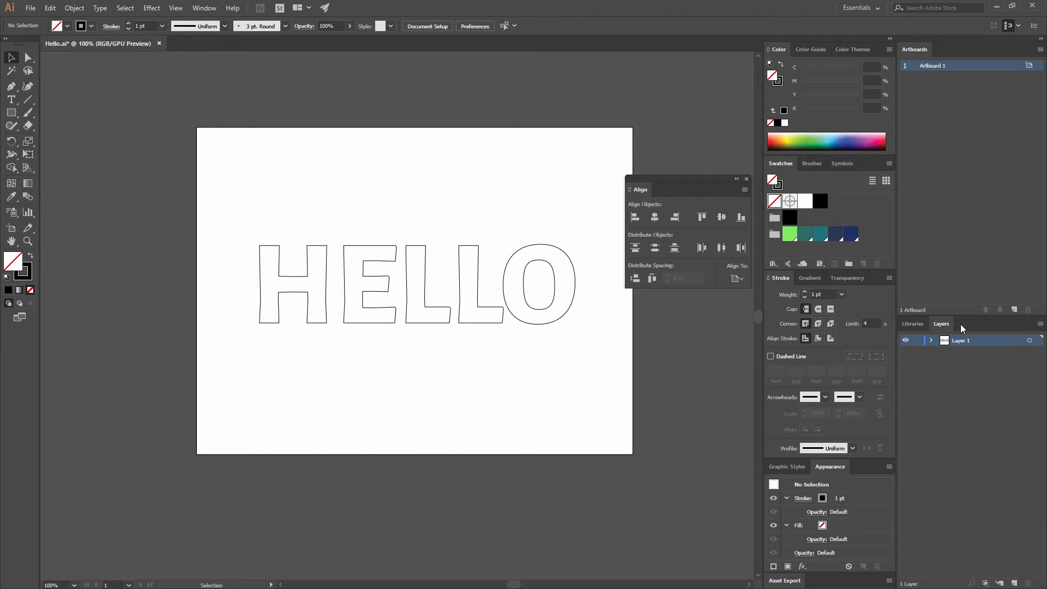
mouse_move(907, 483)
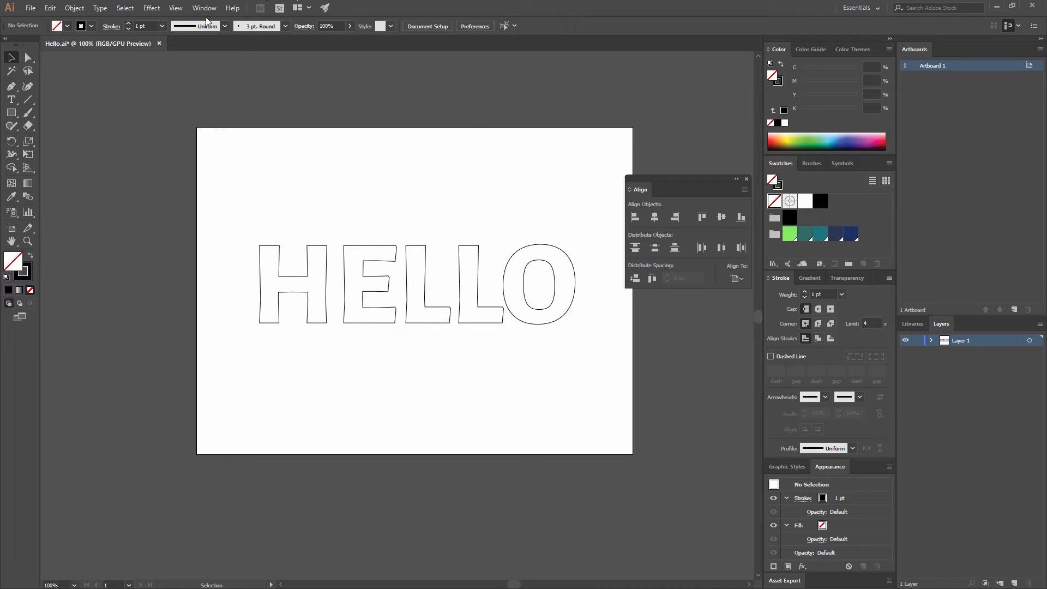
Show the Layers panel, lock Layer 1 and add a new Layer 2
click(204, 7)
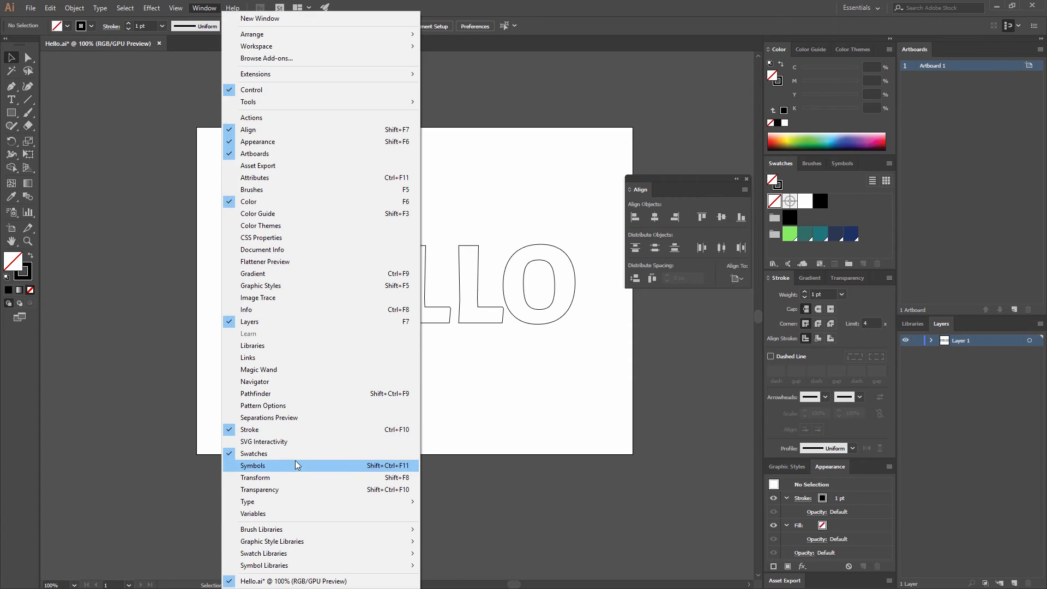
mouse_move(271, 321)
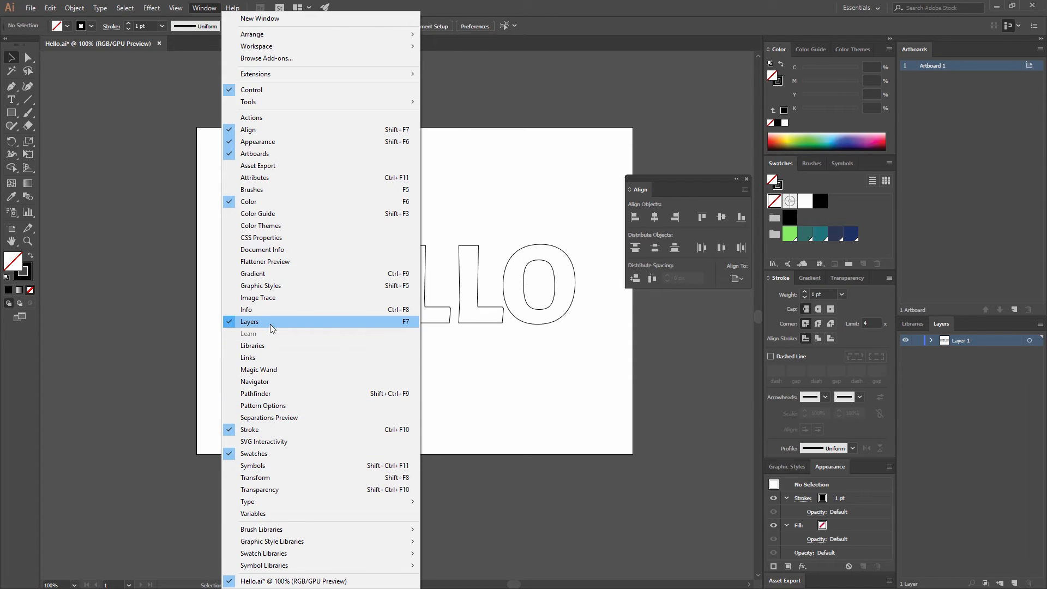
click(249, 321)
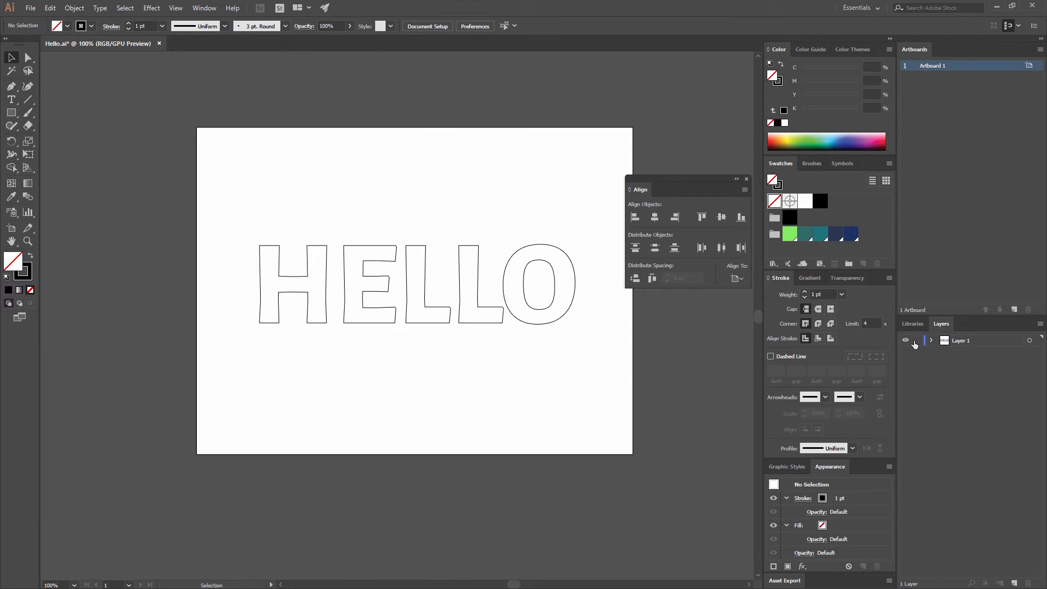
mouse_move(917, 342)
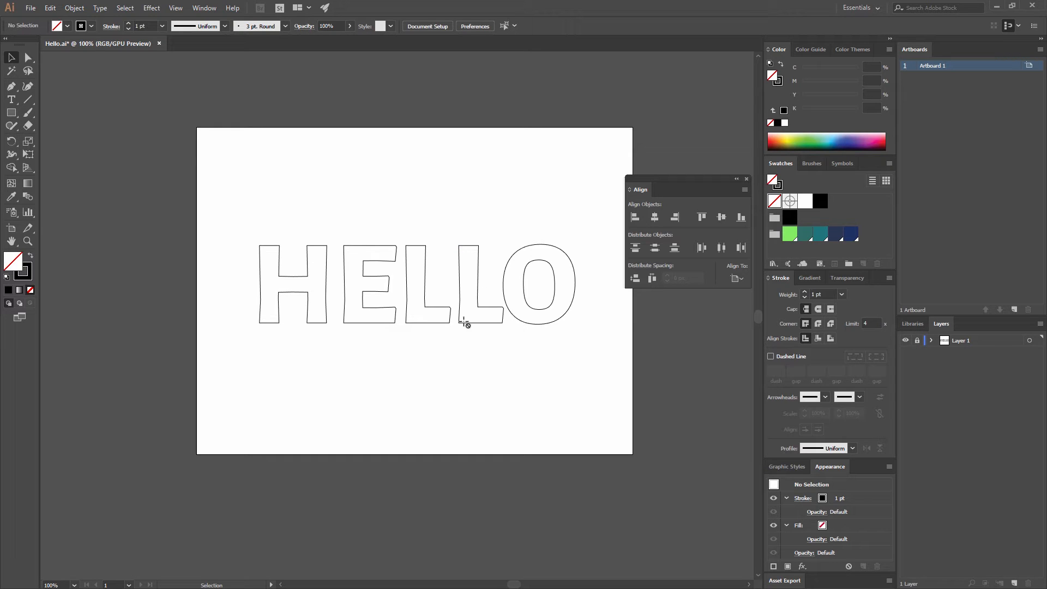
mouse_move(239, 161)
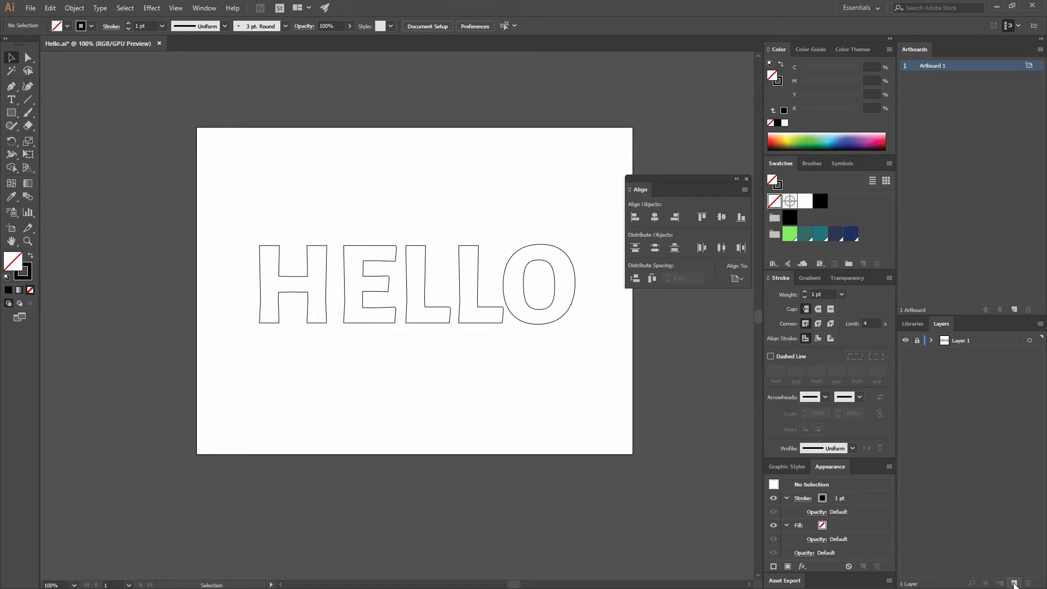
click(1013, 582)
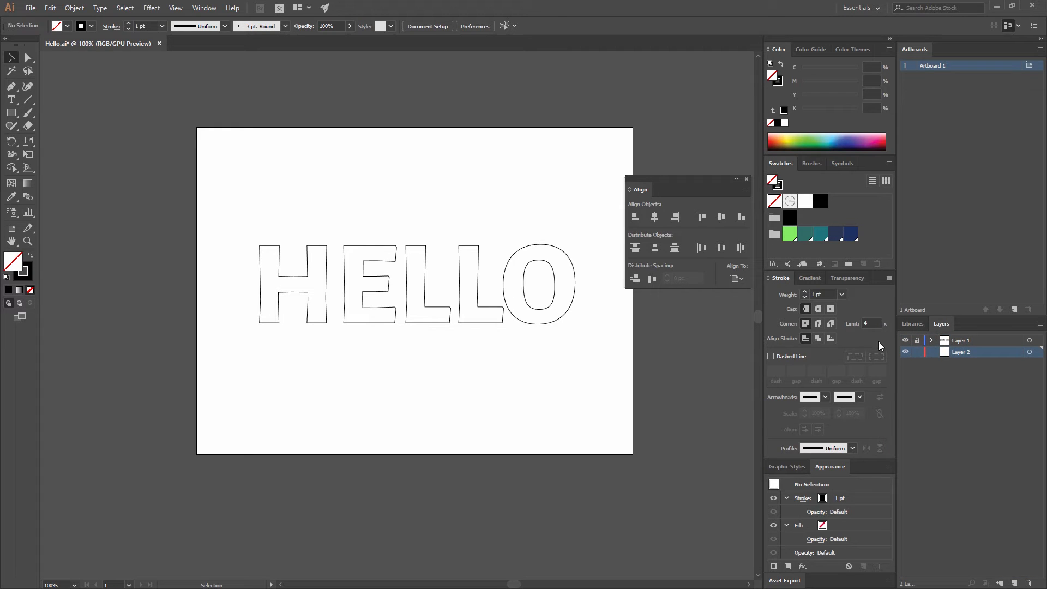
mouse_move(449, 175)
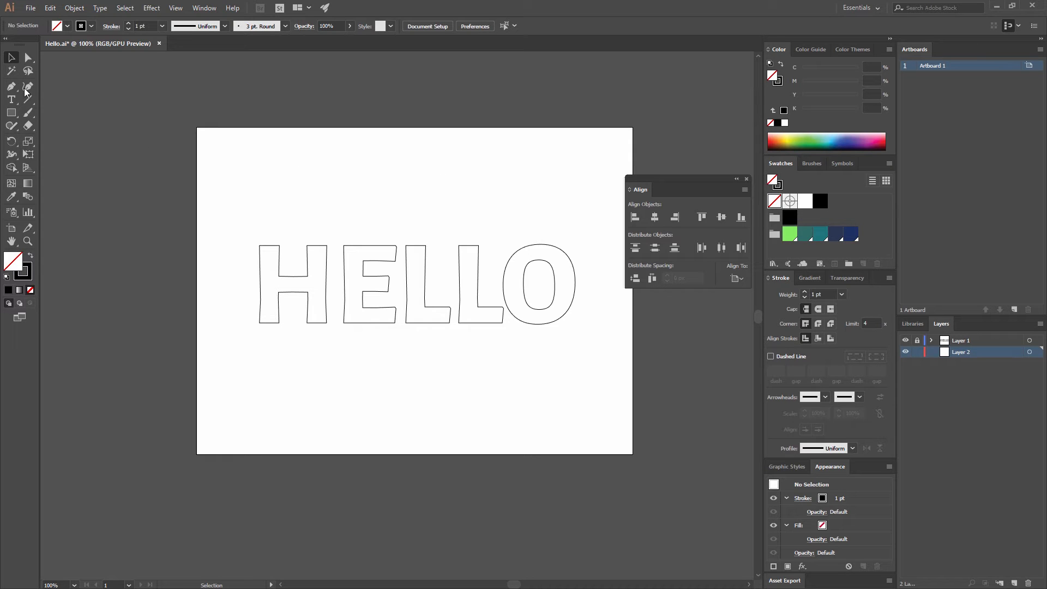
mouse_move(20, 133)
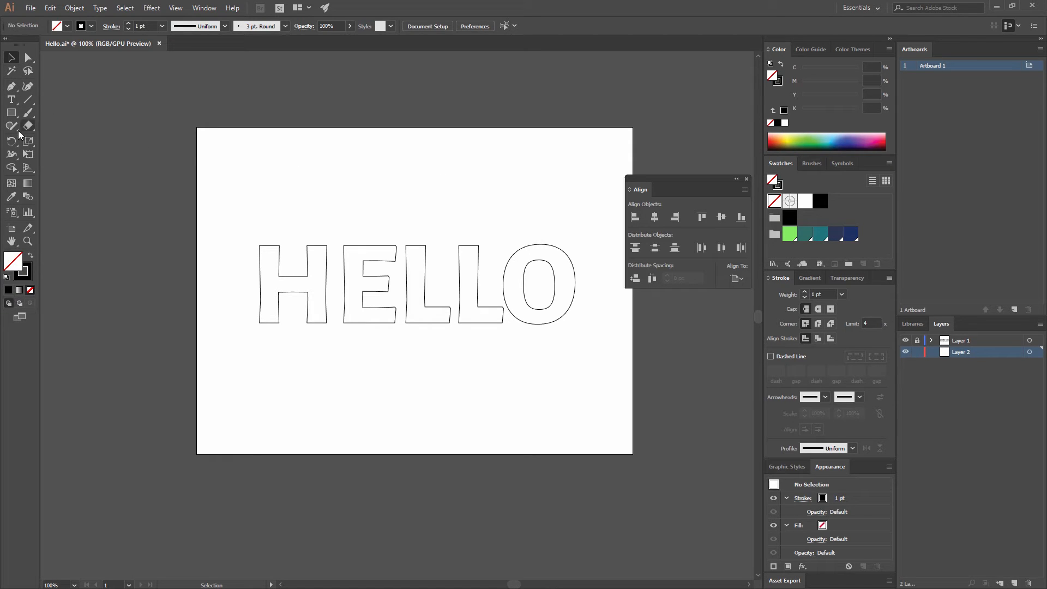
mouse_move(12, 126)
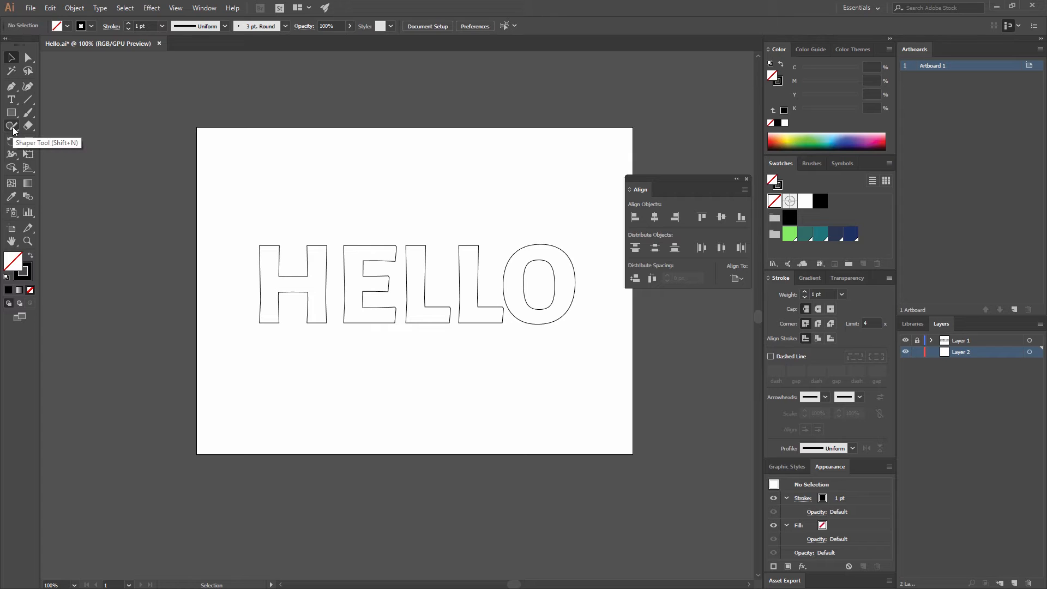
Select the Pencil Tool from the Shaper tool flyout
click(12, 126)
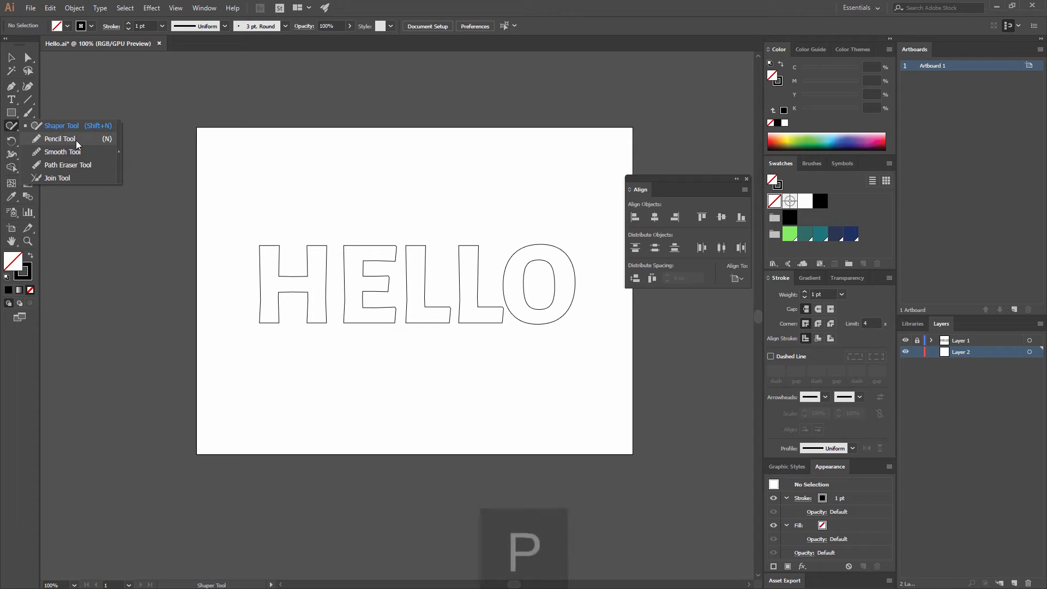
click(59, 138)
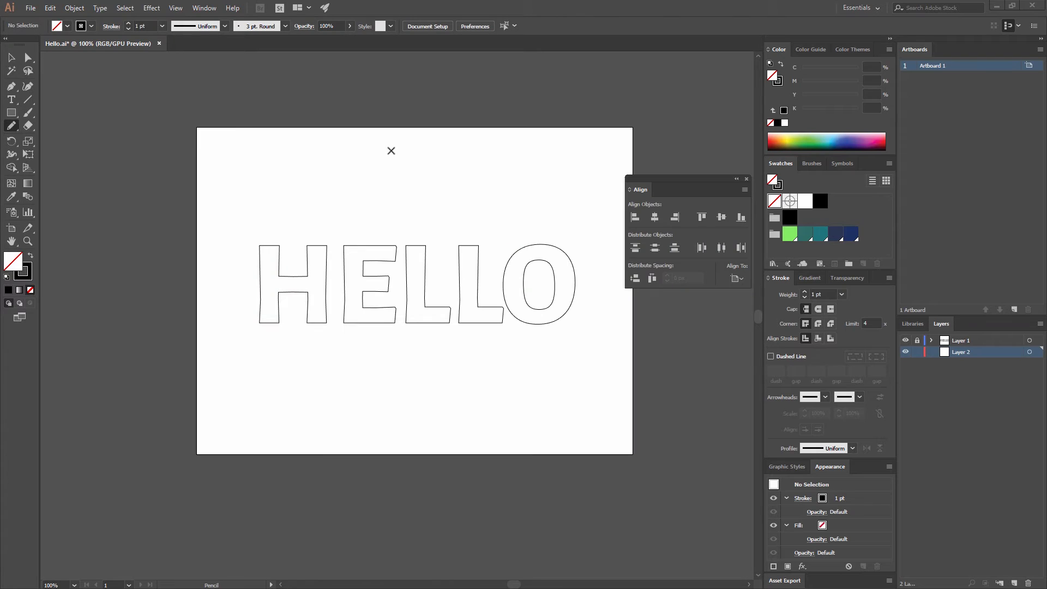
mouse_move(261, 233)
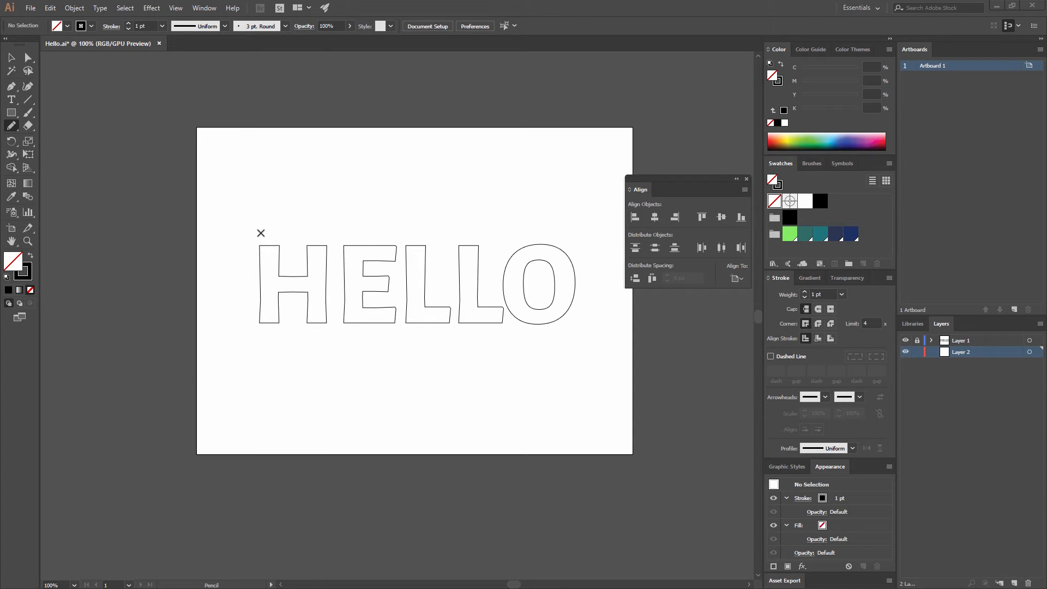
mouse_move(247, 235)
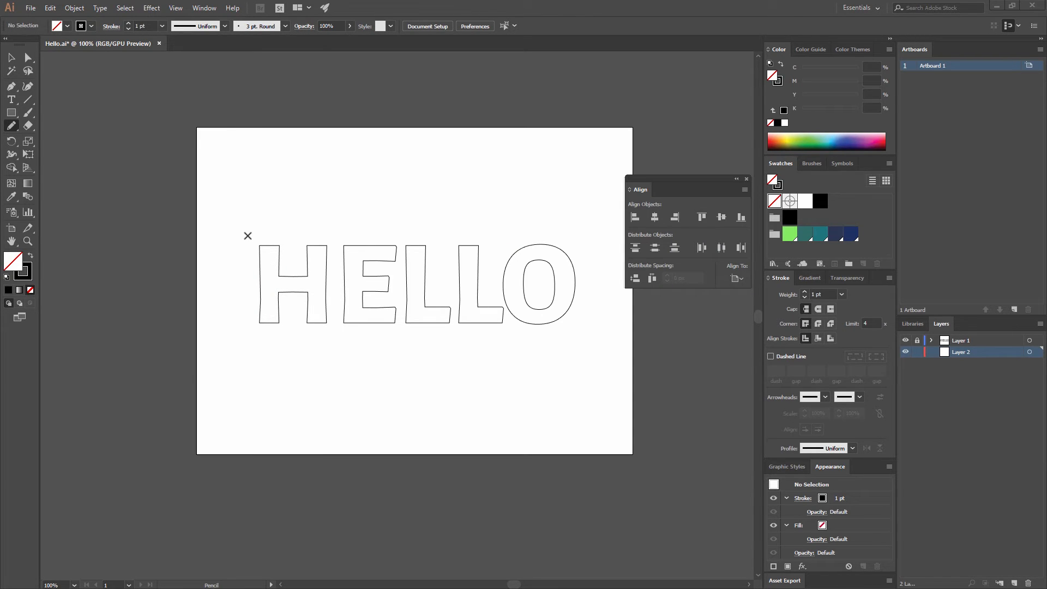
mouse_move(377, 240)
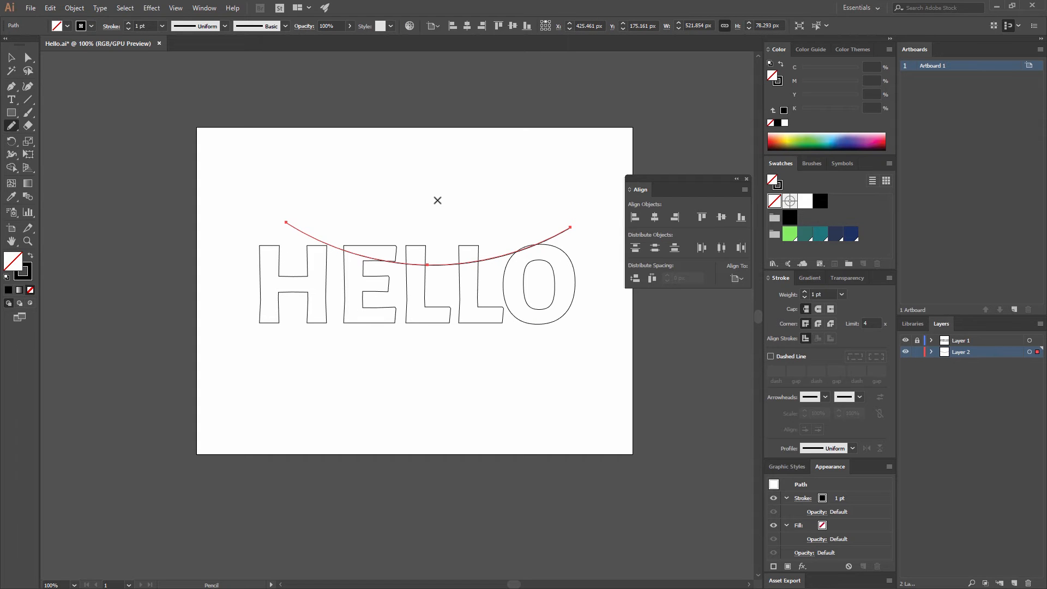
mouse_move(541, 214)
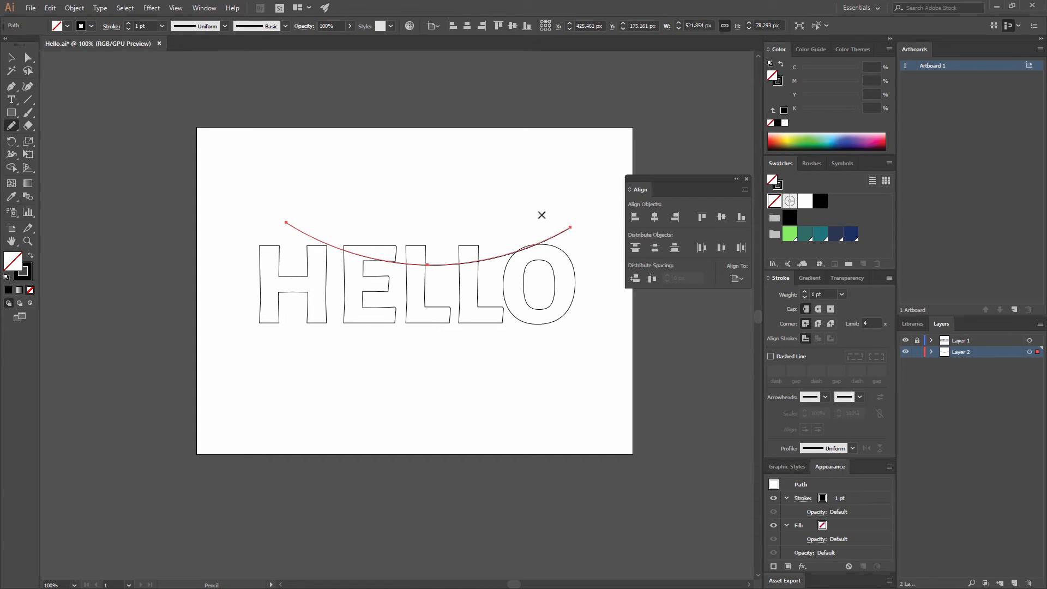
mouse_move(484, 242)
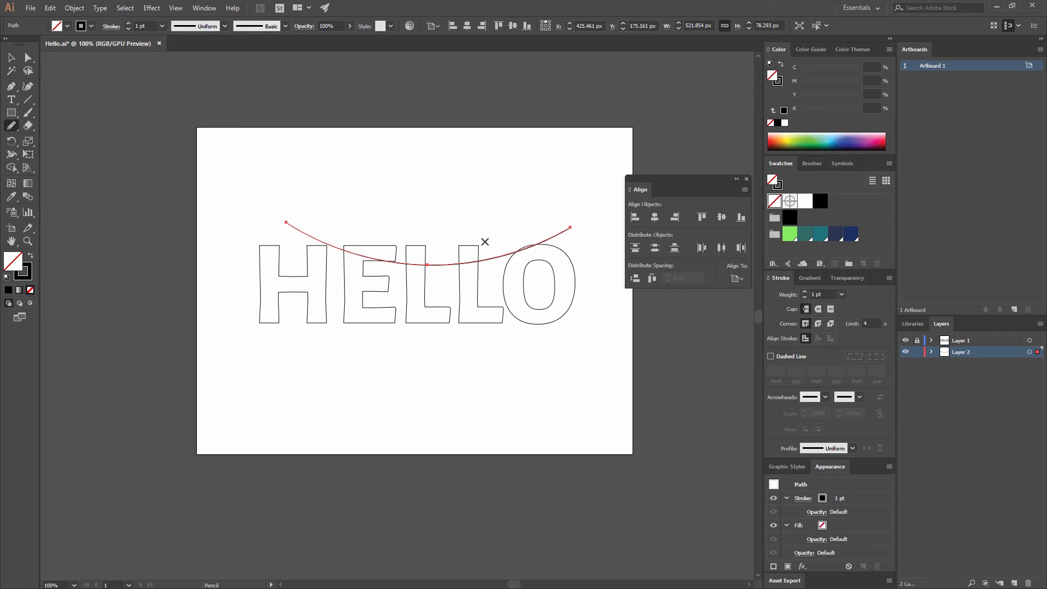
mouse_move(15, 127)
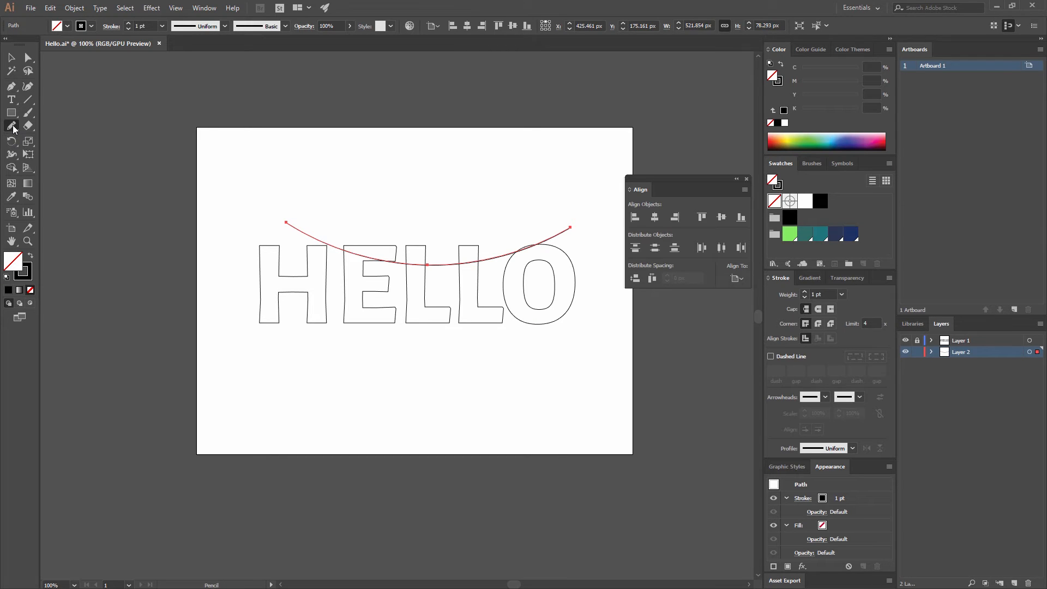
Adjust the Pencil tool's Fidelity slider toward smooth and confirm the settings
double_click(12, 126)
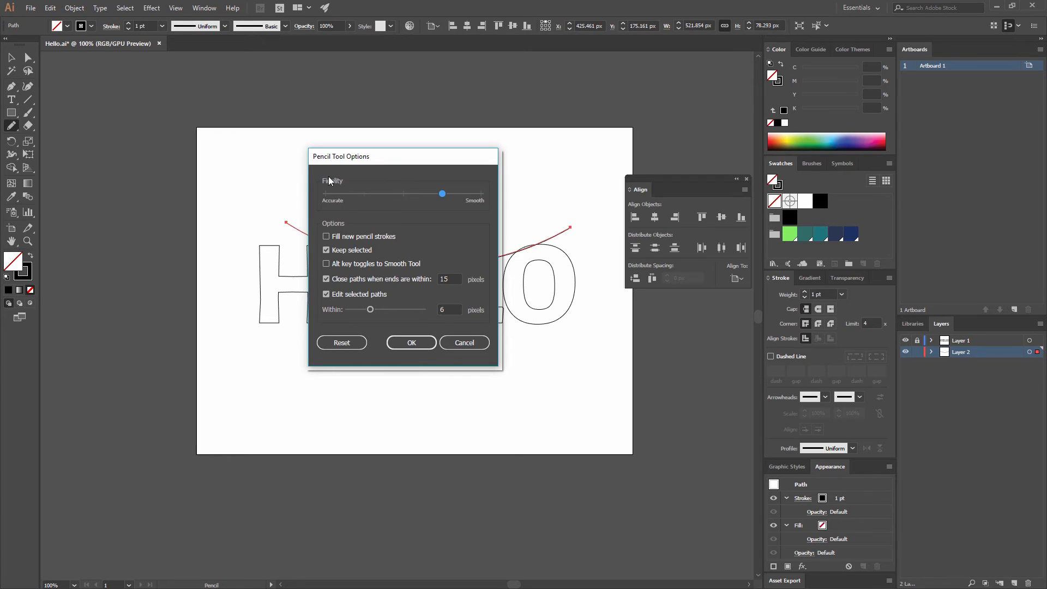
mouse_move(354, 197)
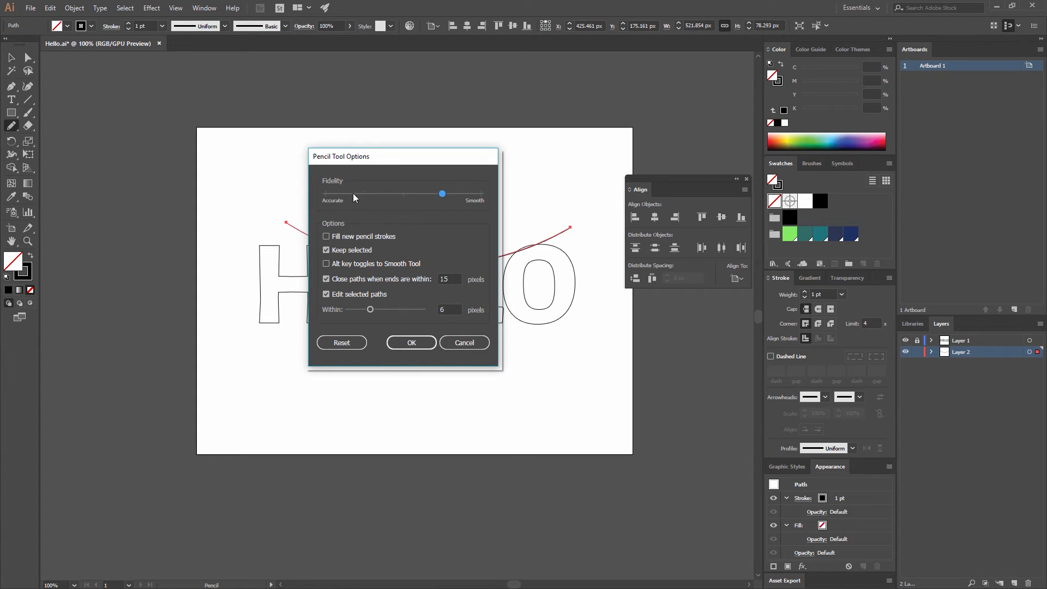
drag(441, 193, 326, 194)
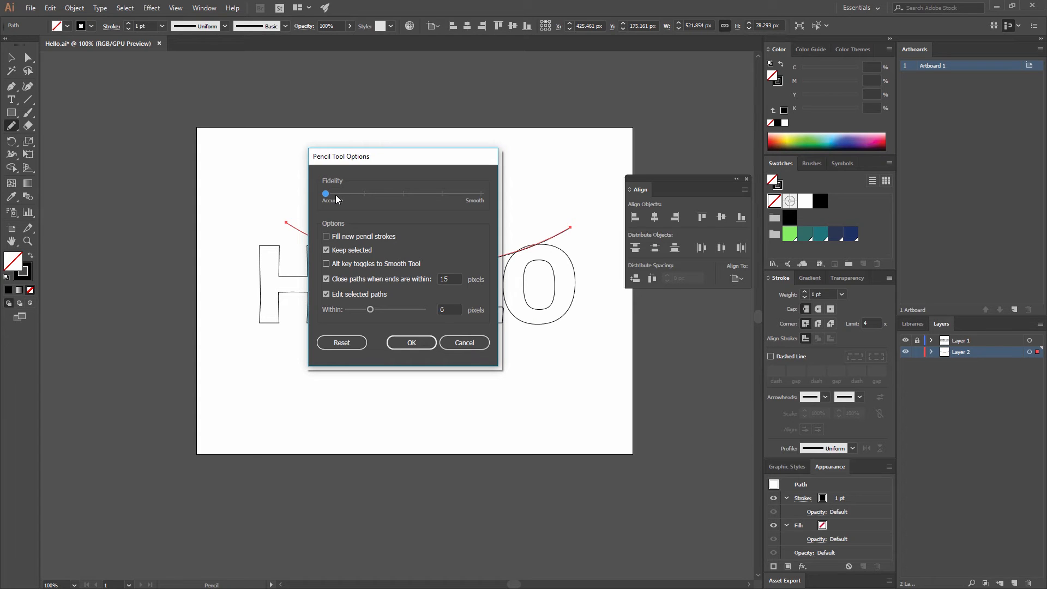
drag(326, 193, 441, 193)
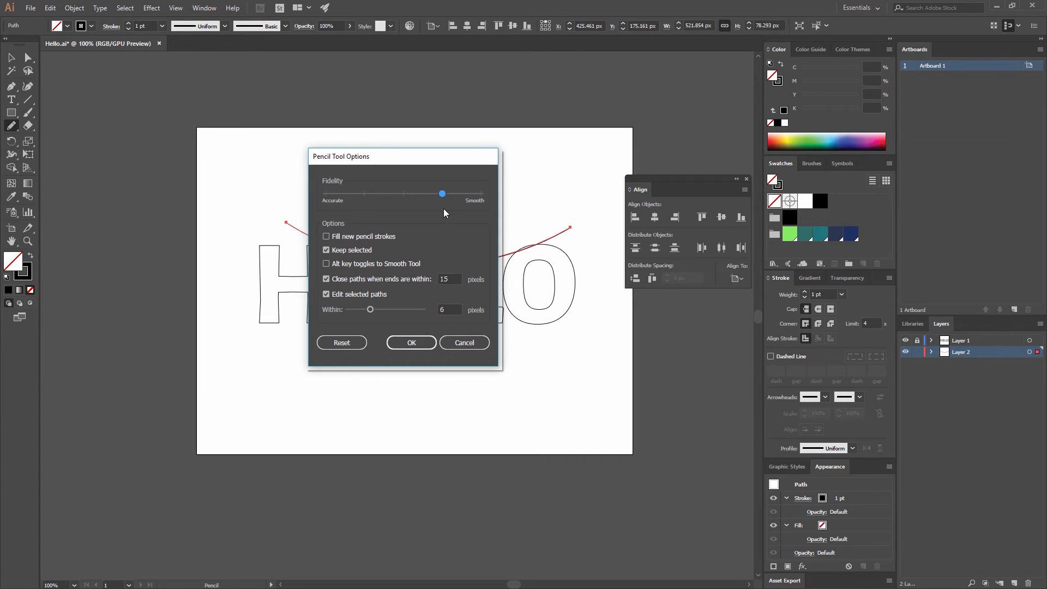
mouse_move(488, 213)
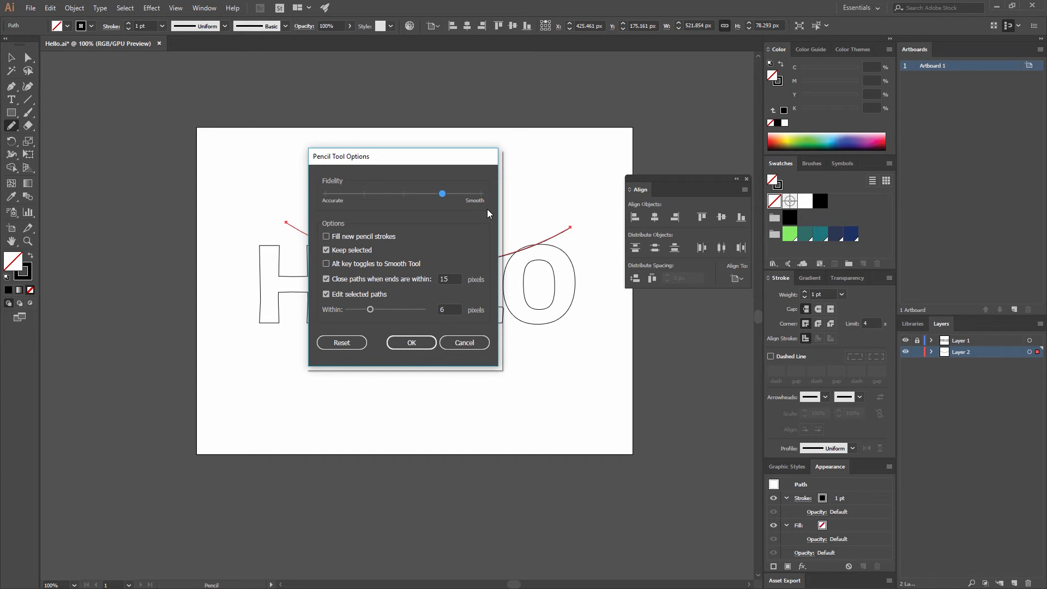
mouse_move(398, 339)
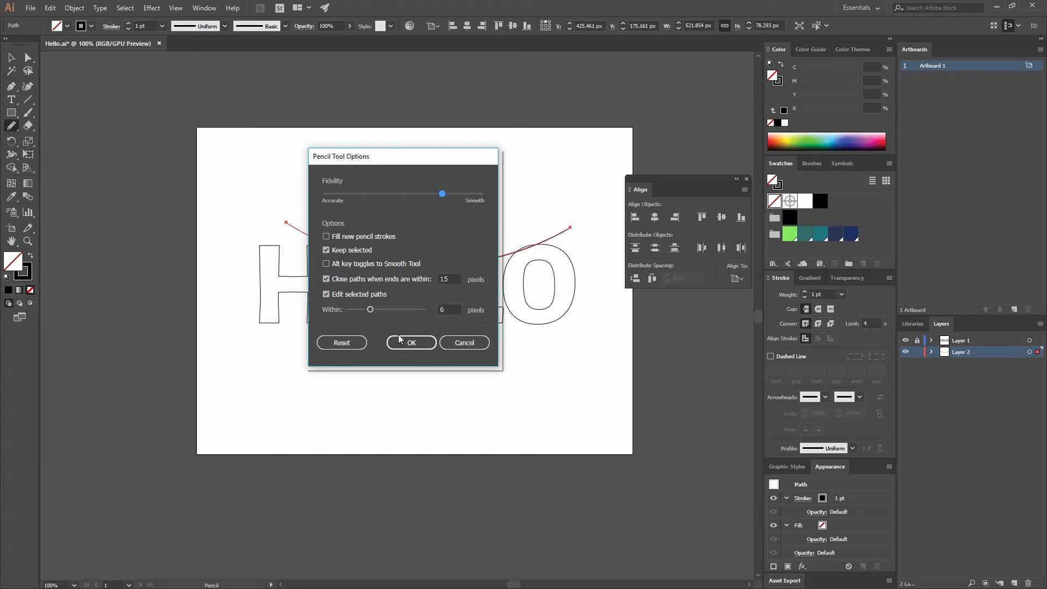
mouse_move(453, 208)
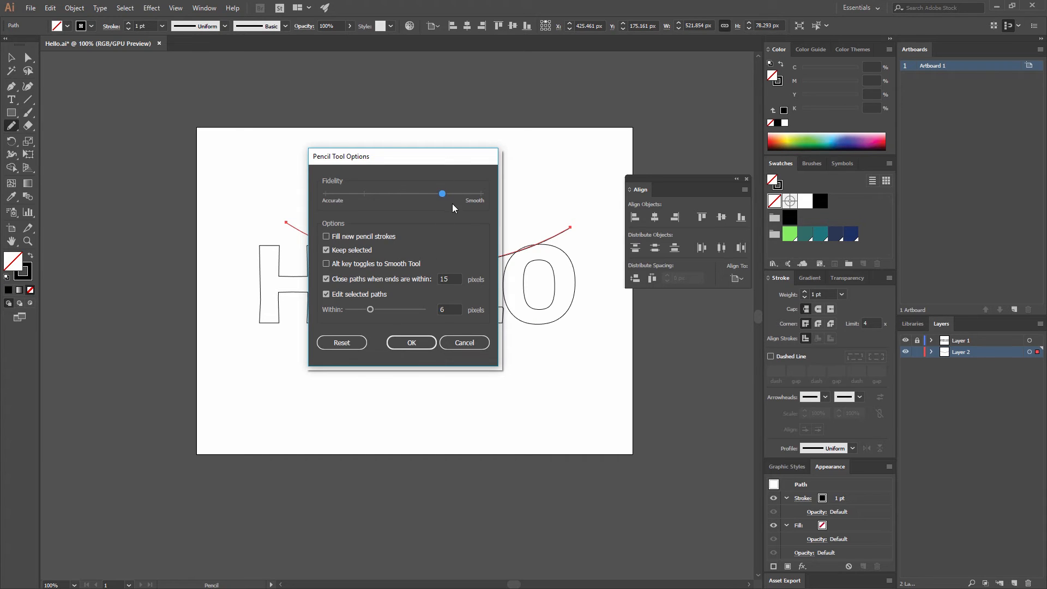
click(410, 343)
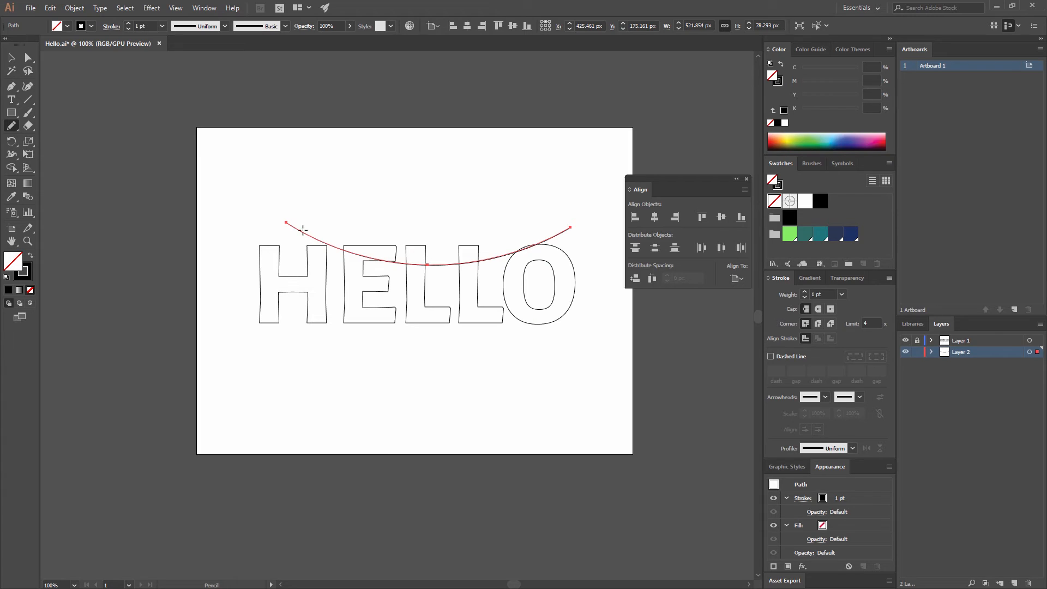
mouse_move(245, 260)
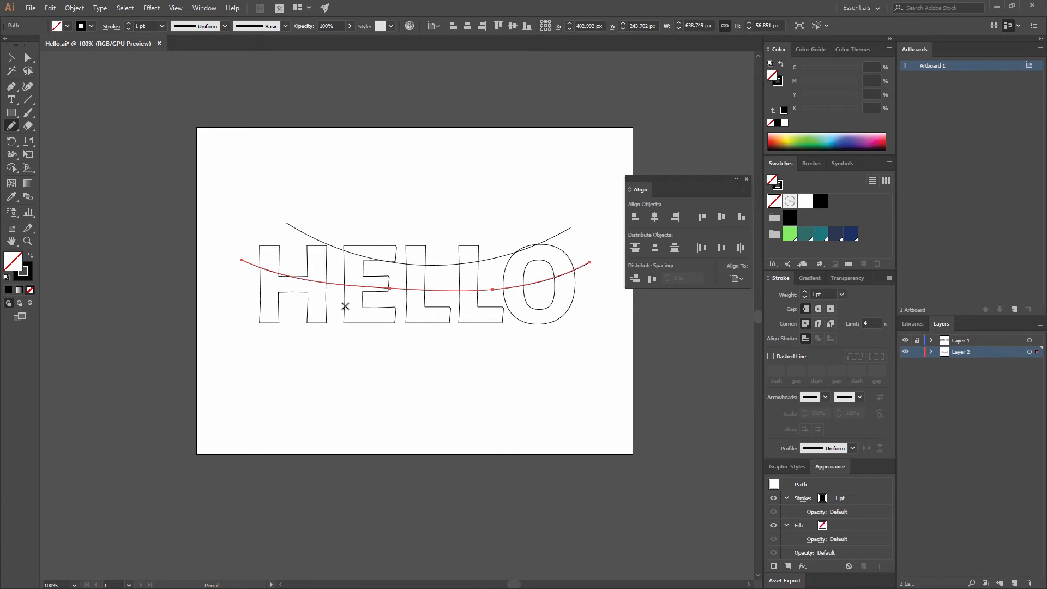
mouse_move(279, 302)
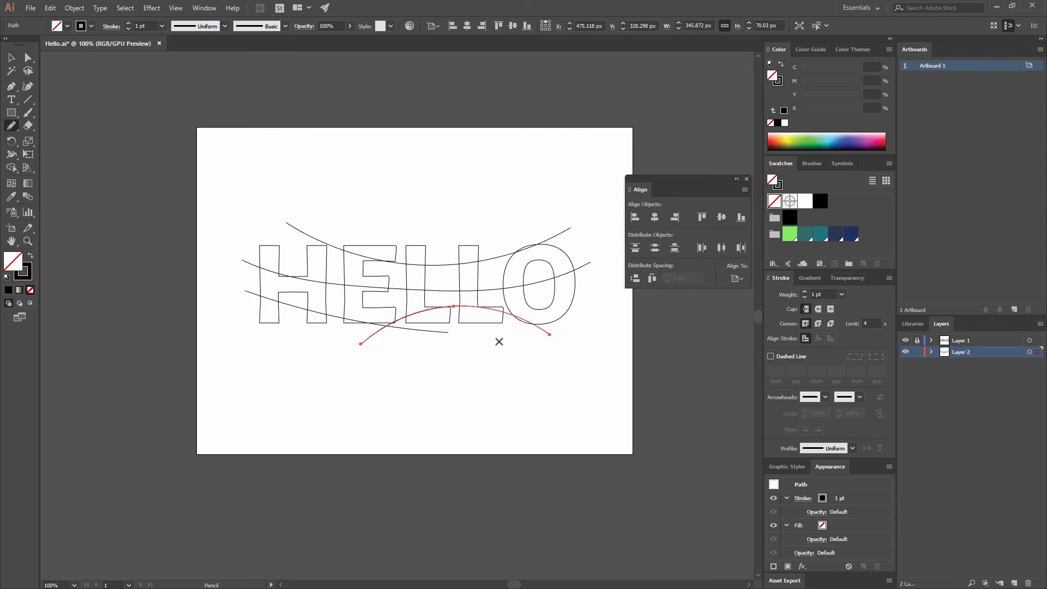
mouse_move(539, 309)
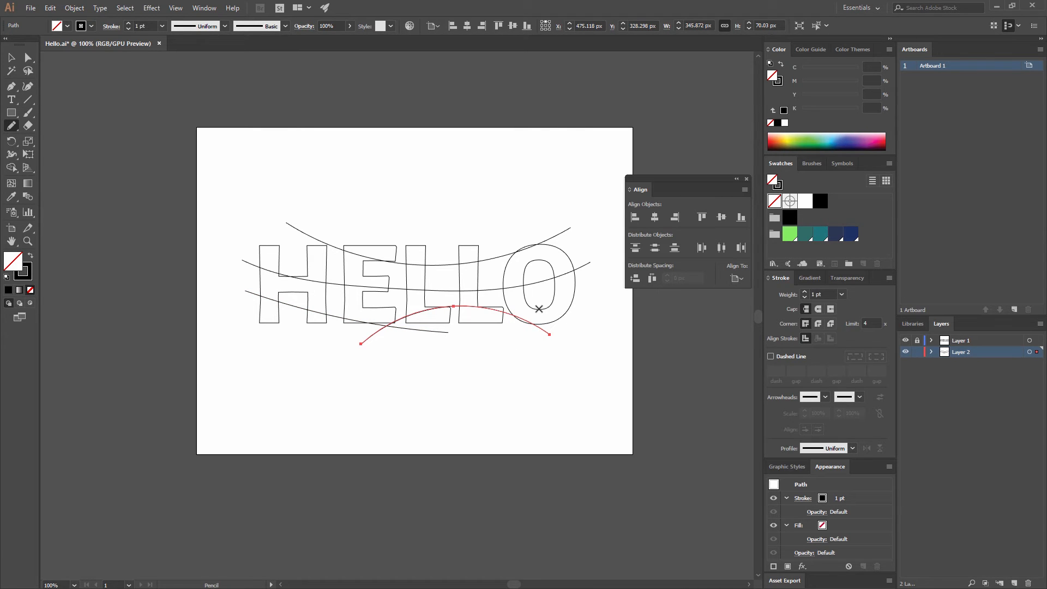
Undo five unwanted pencil curves
key(ctrl+z)
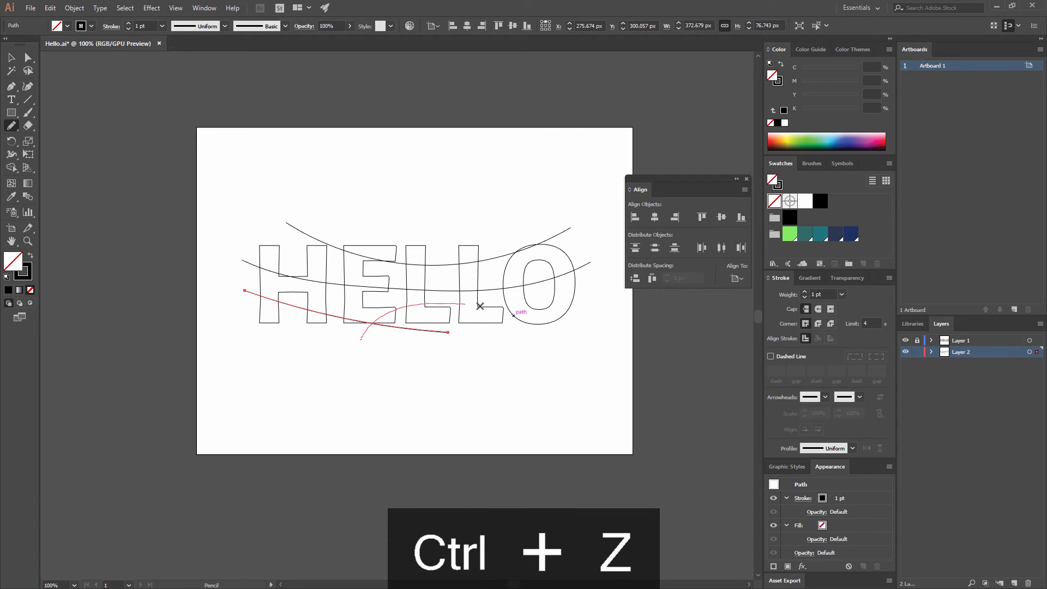
key(ctrl+z)
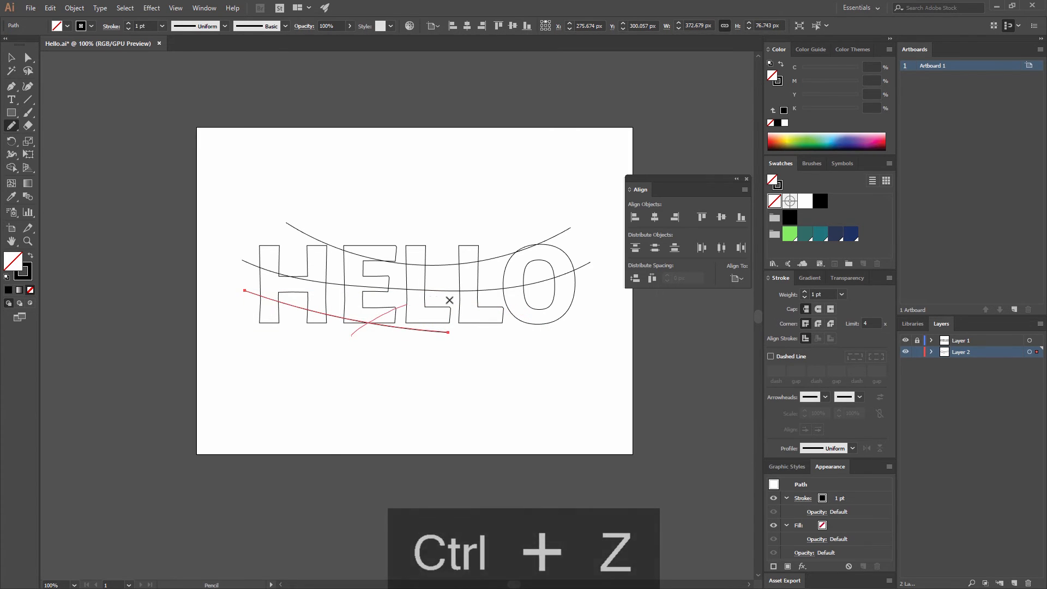
key(ctrl+z)
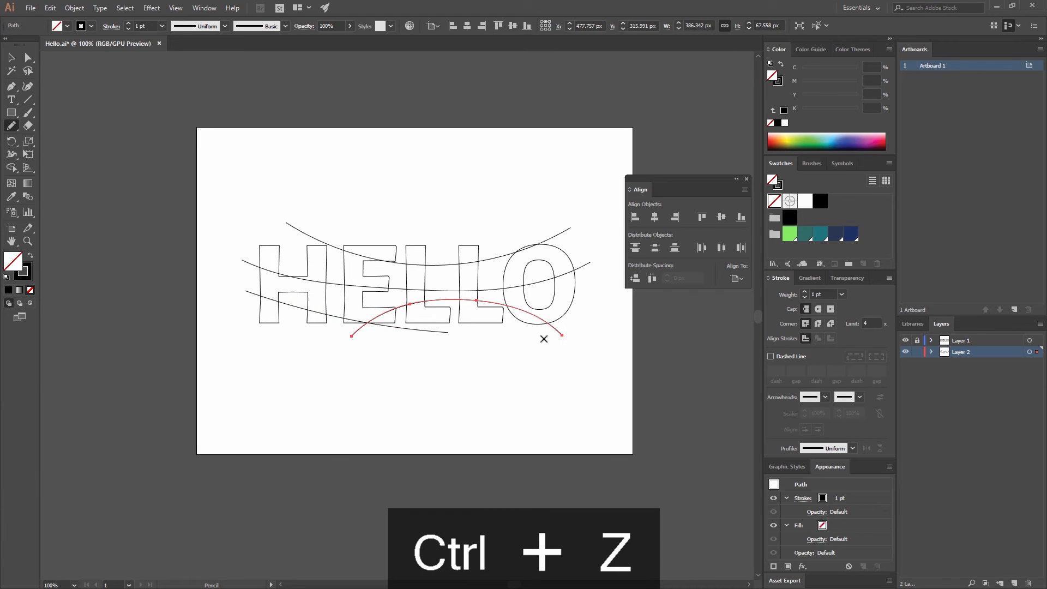
key(ctrl+z)
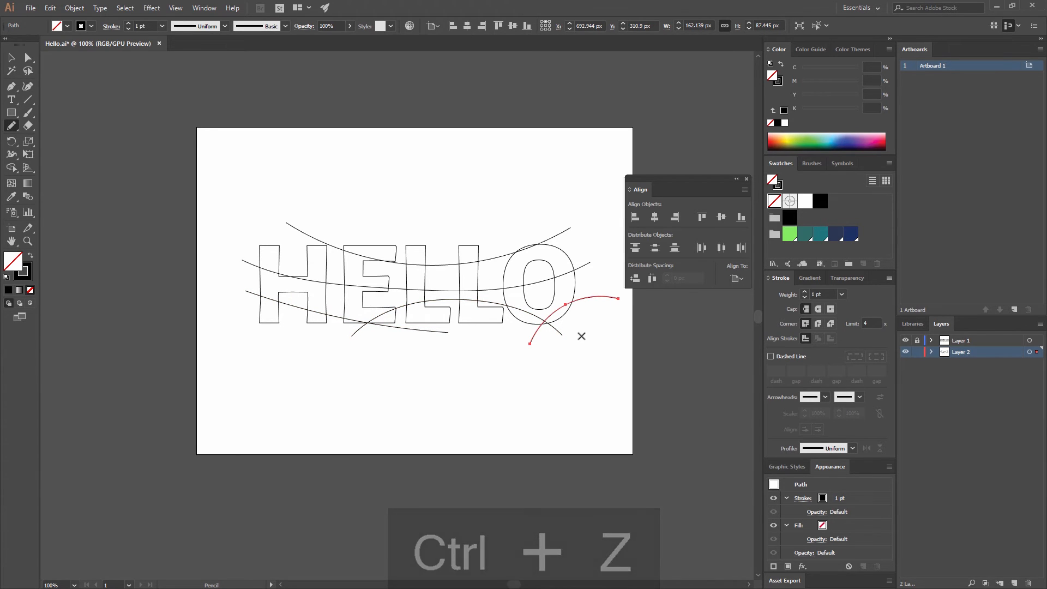
key(ctrl+z)
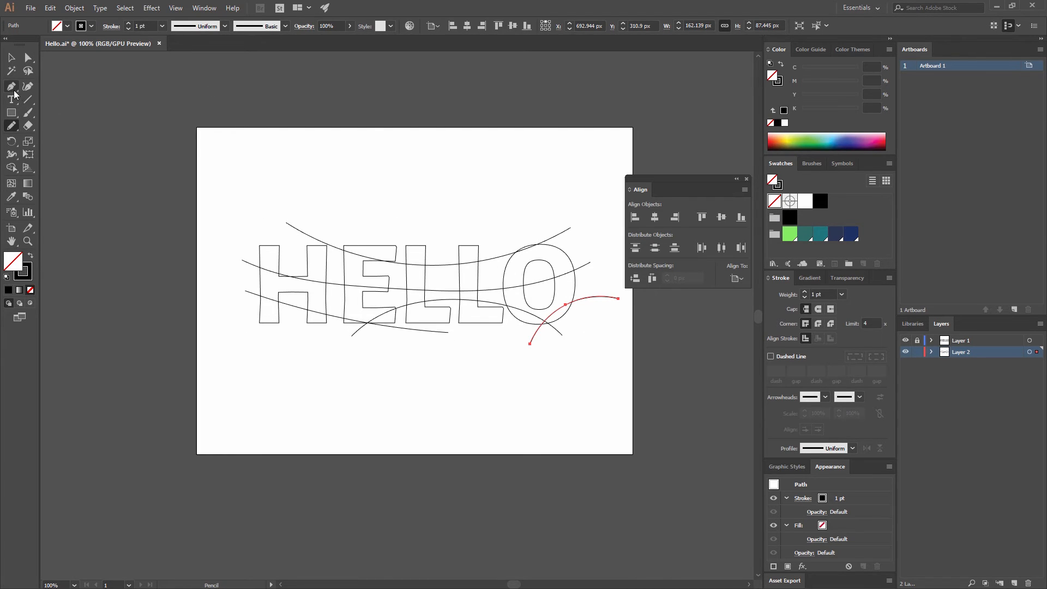
Close the lower curve into a shape with a Pen tool corner point
click(11, 86)
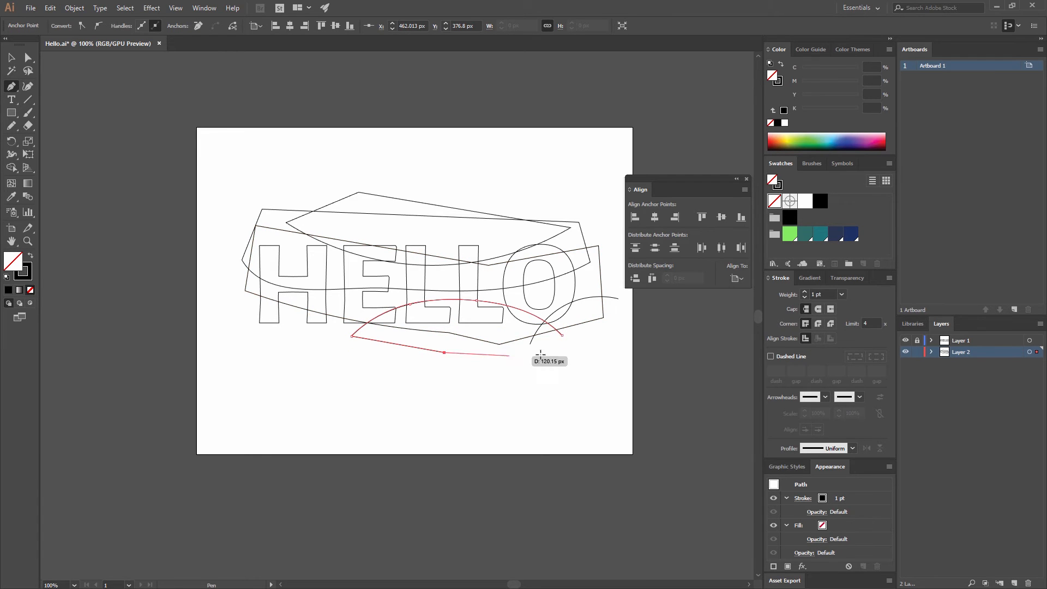
click(539, 334)
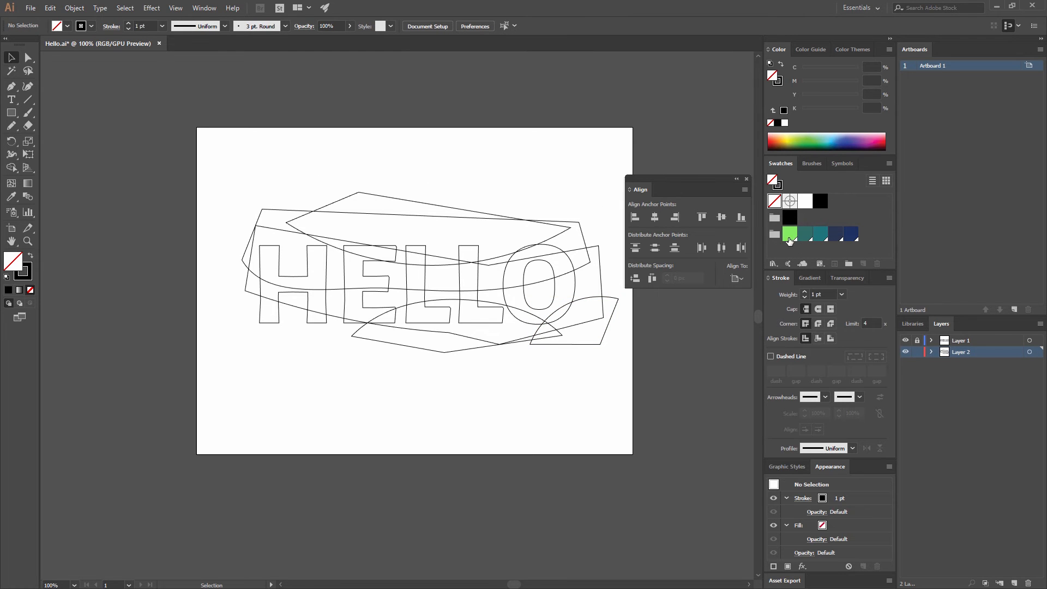
mouse_move(819, 229)
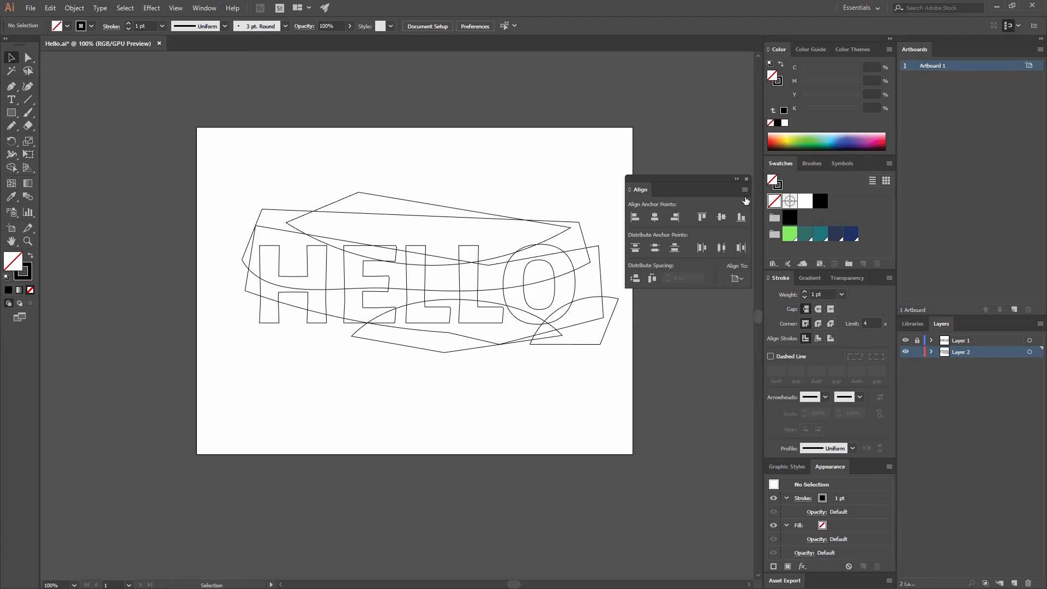
mouse_move(626, 150)
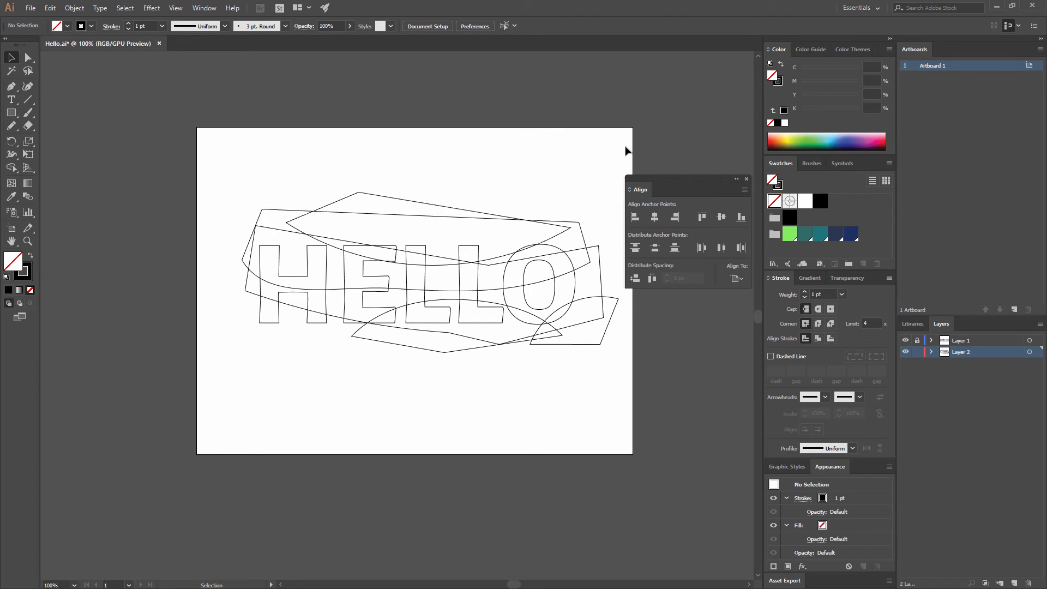
mouse_move(414, 218)
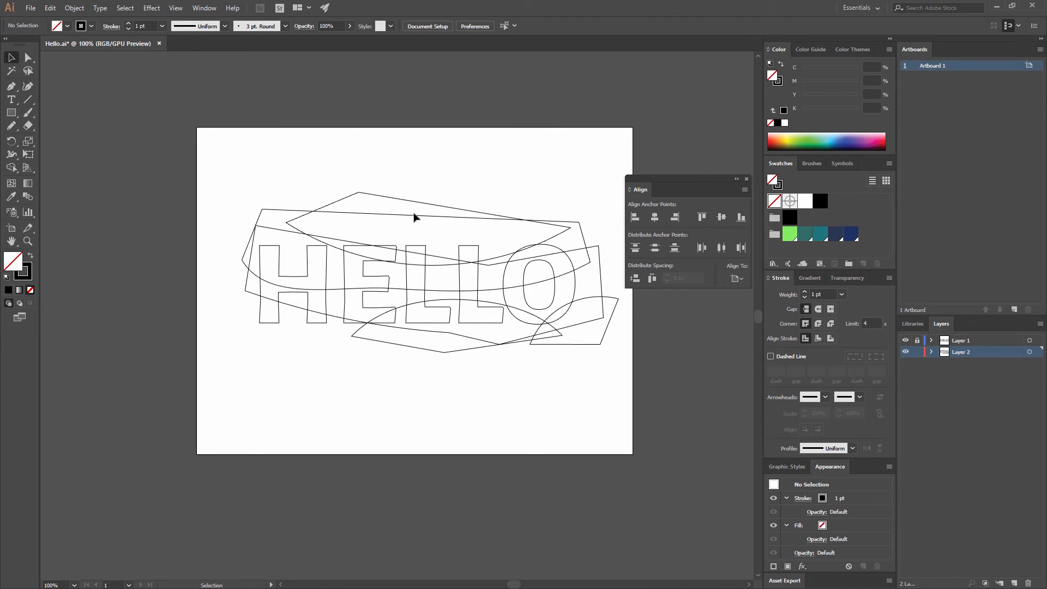
mouse_move(339, 187)
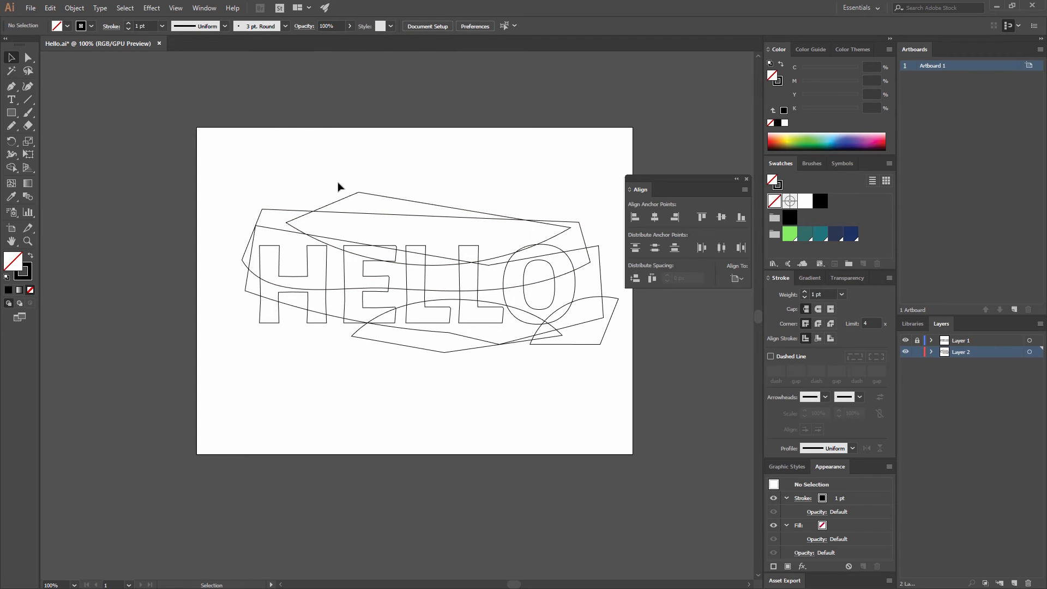
Fill the top shape green and the wide curved band teal
click(357, 213)
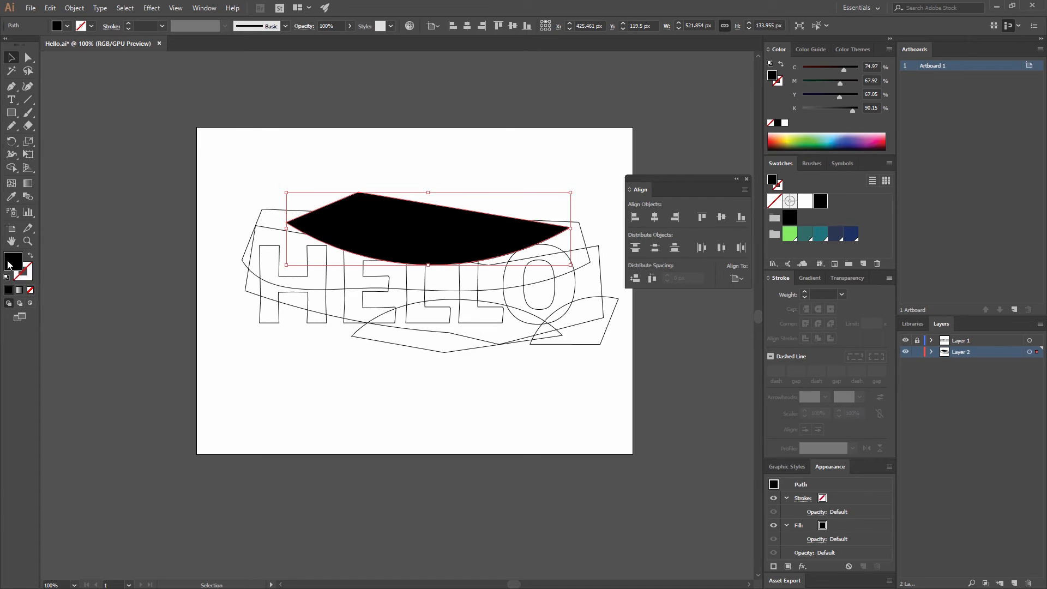
mouse_move(20, 270)
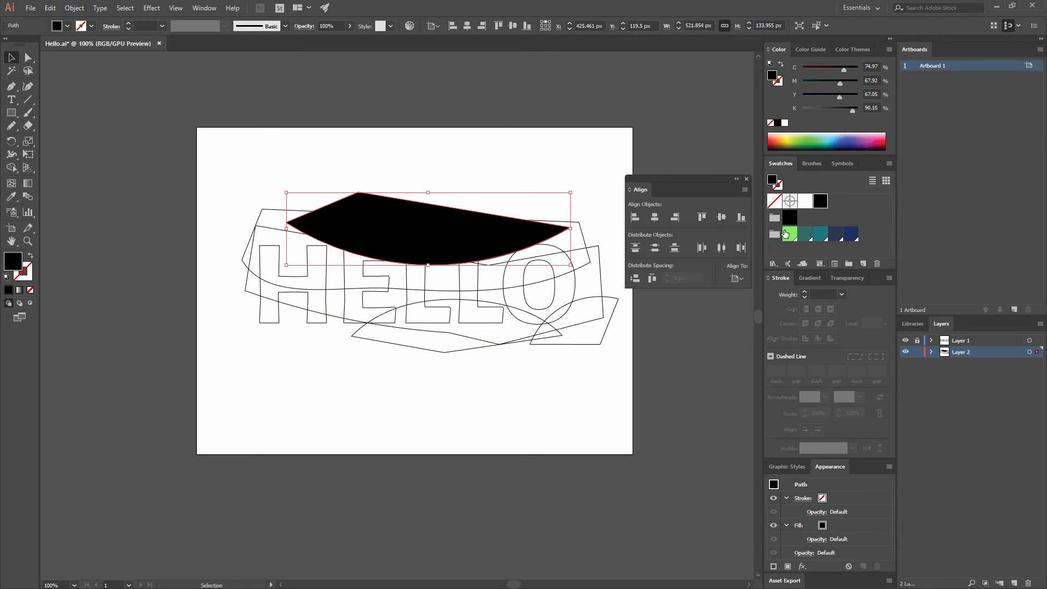
click(789, 233)
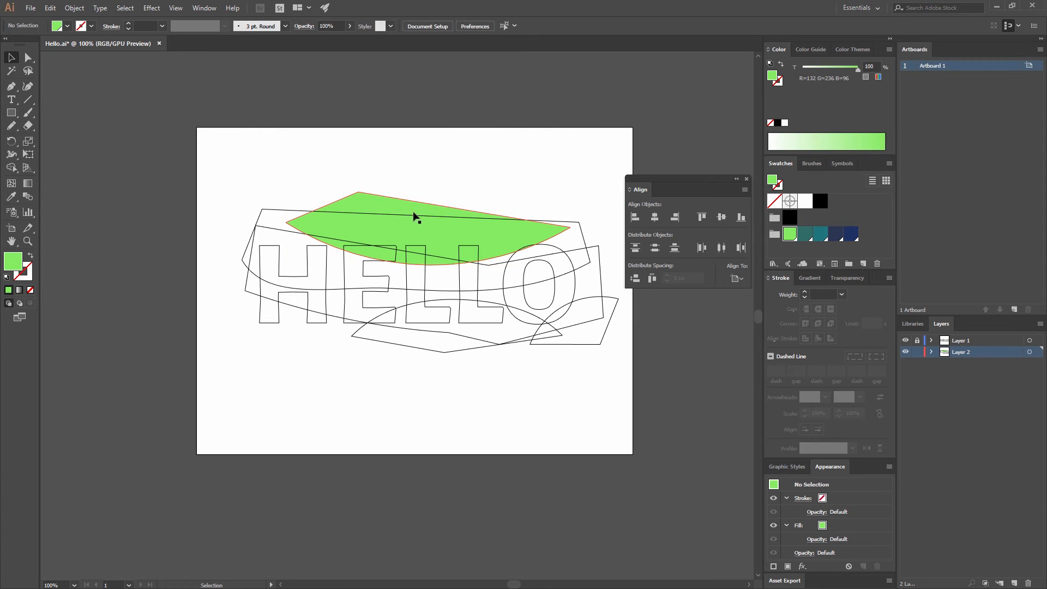
click(570, 324)
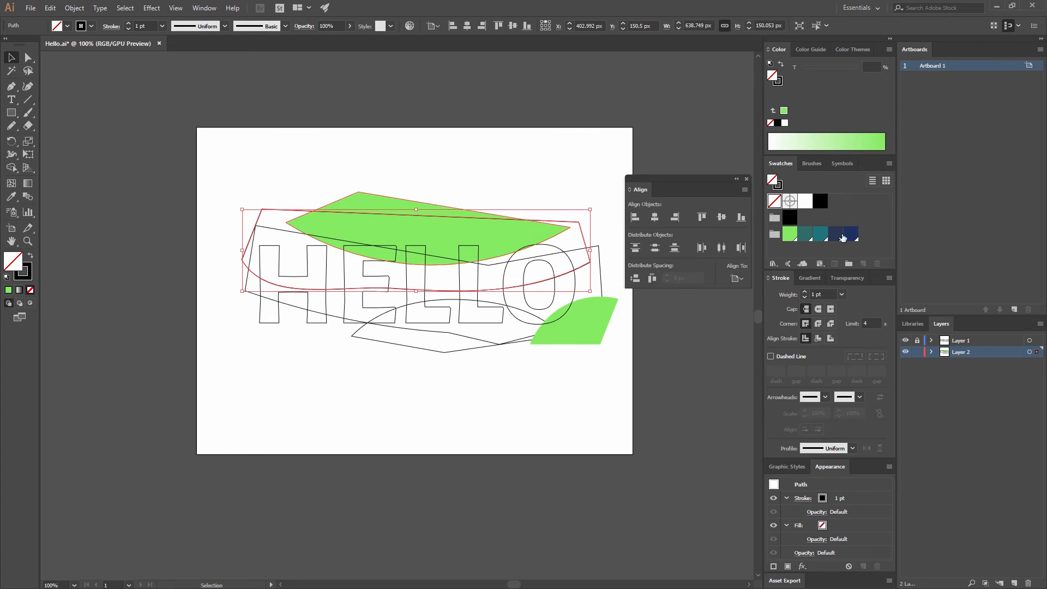
click(820, 233)
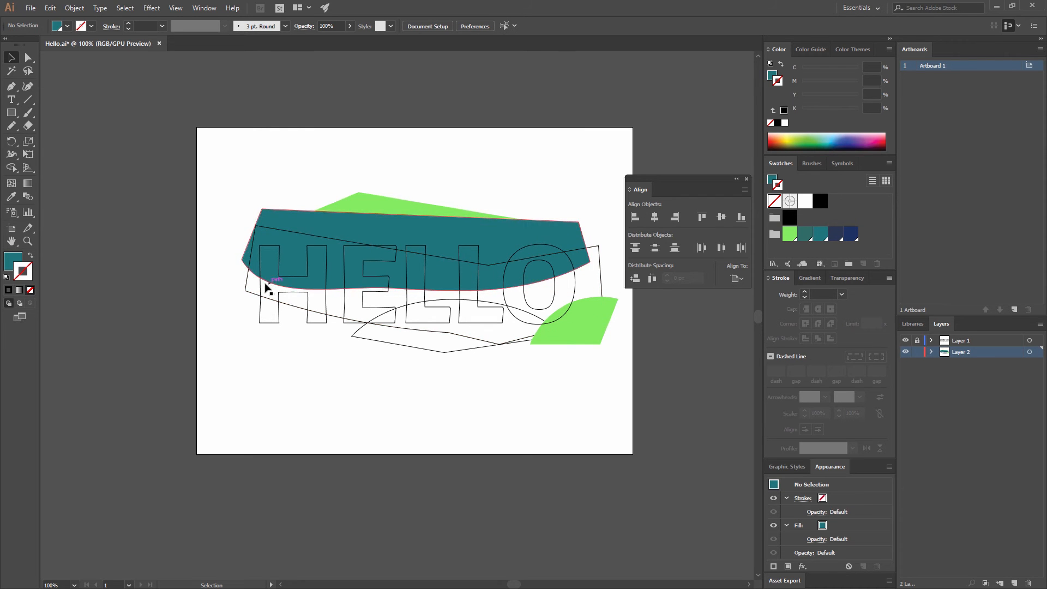
Fill the zigzag band navy, then reselect it
click(271, 283)
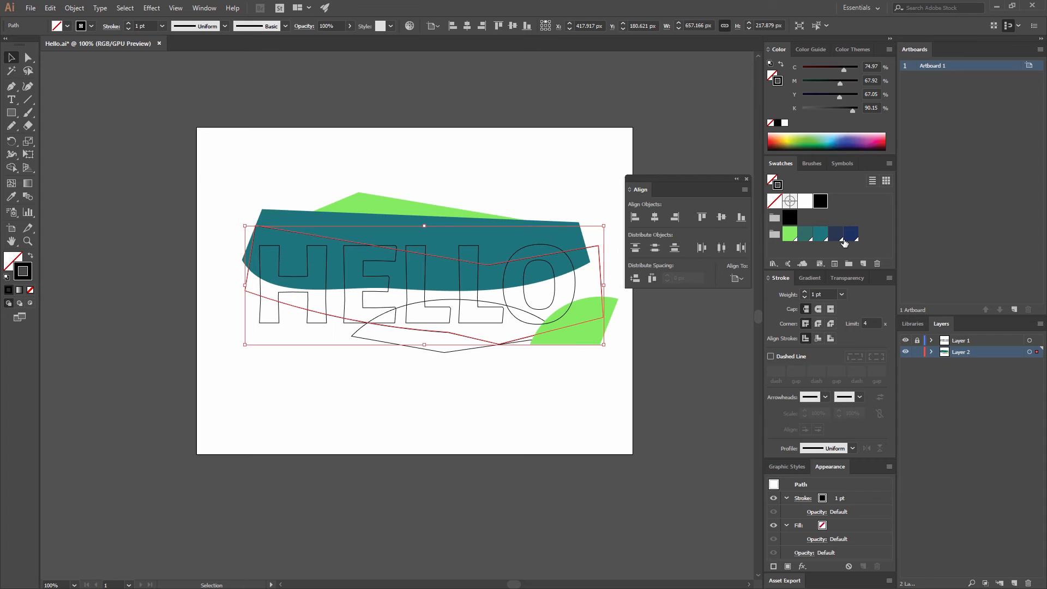
click(833, 233)
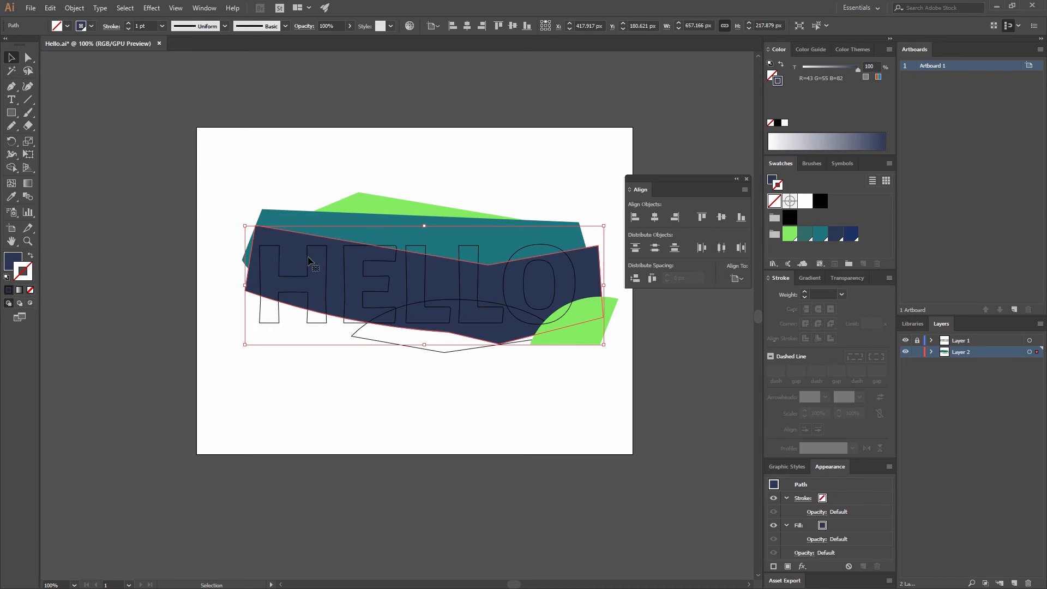
click(580, 274)
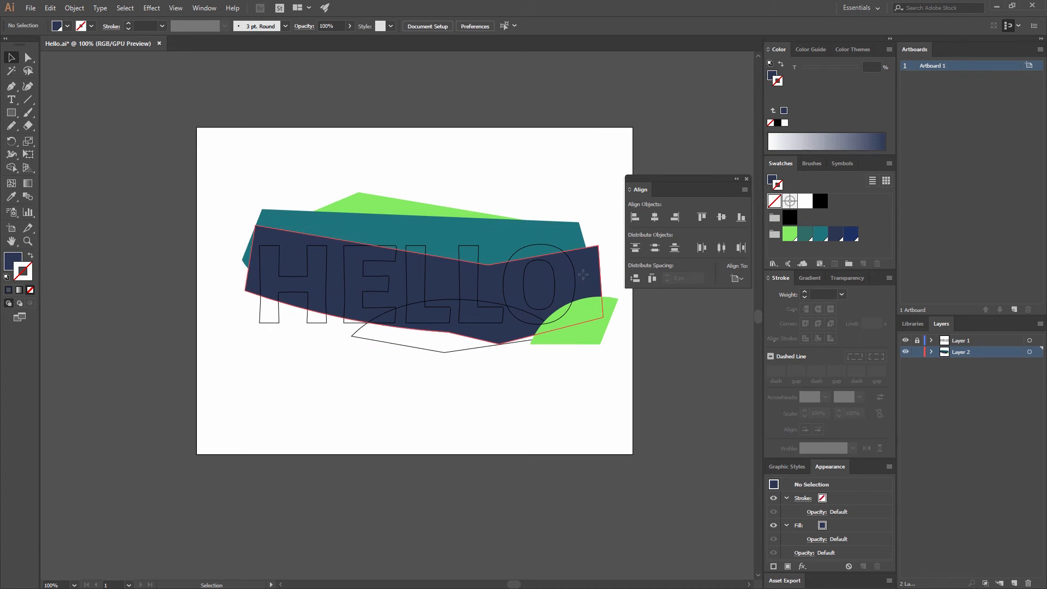
click(496, 285)
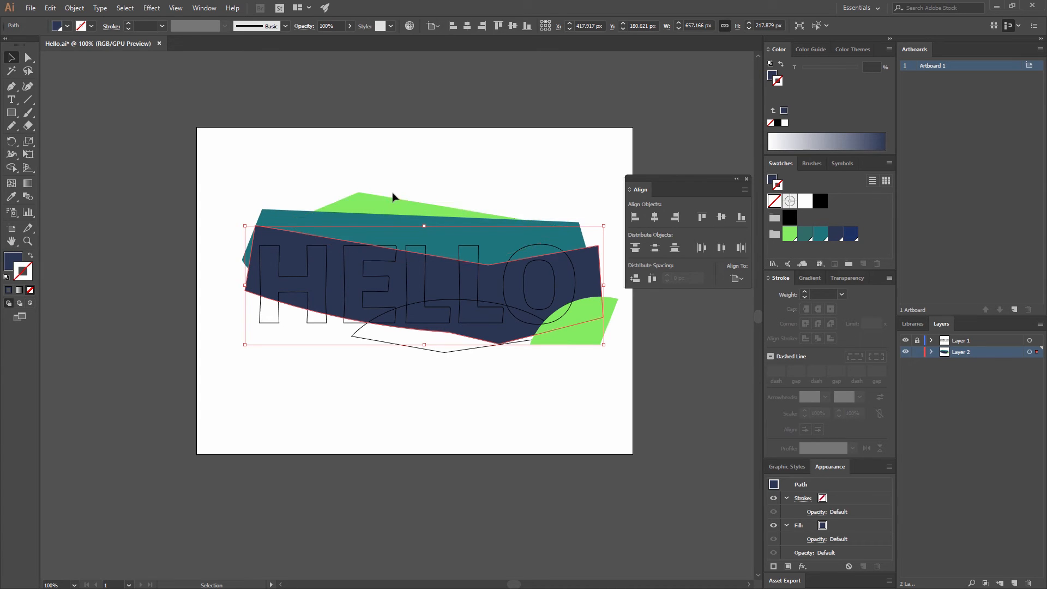
mouse_move(434, 199)
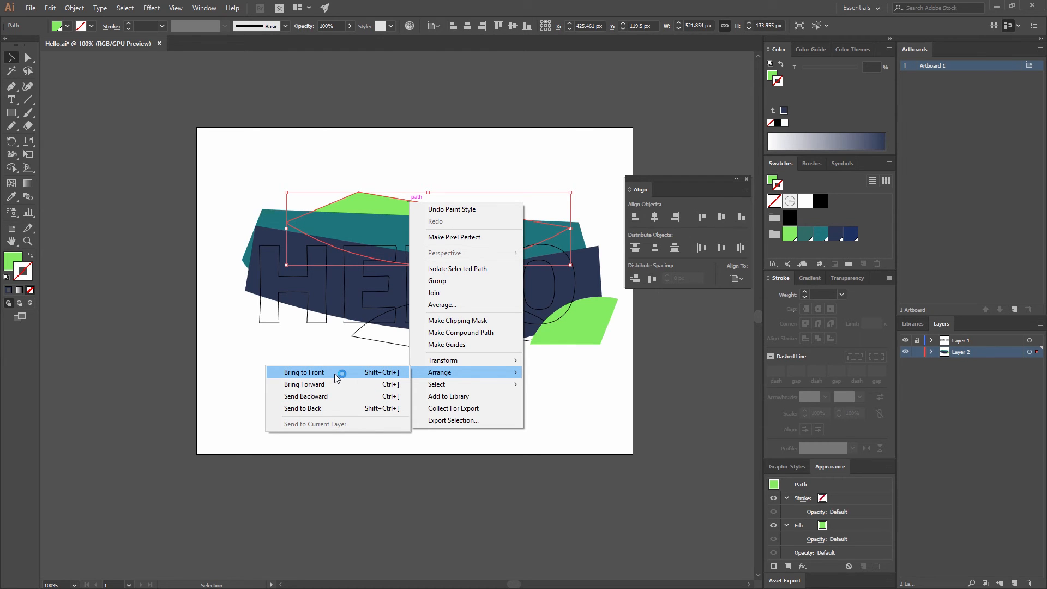
Bring the green top shape forward, send navy behind teal, and fill the bottom shape teal
click(304, 372)
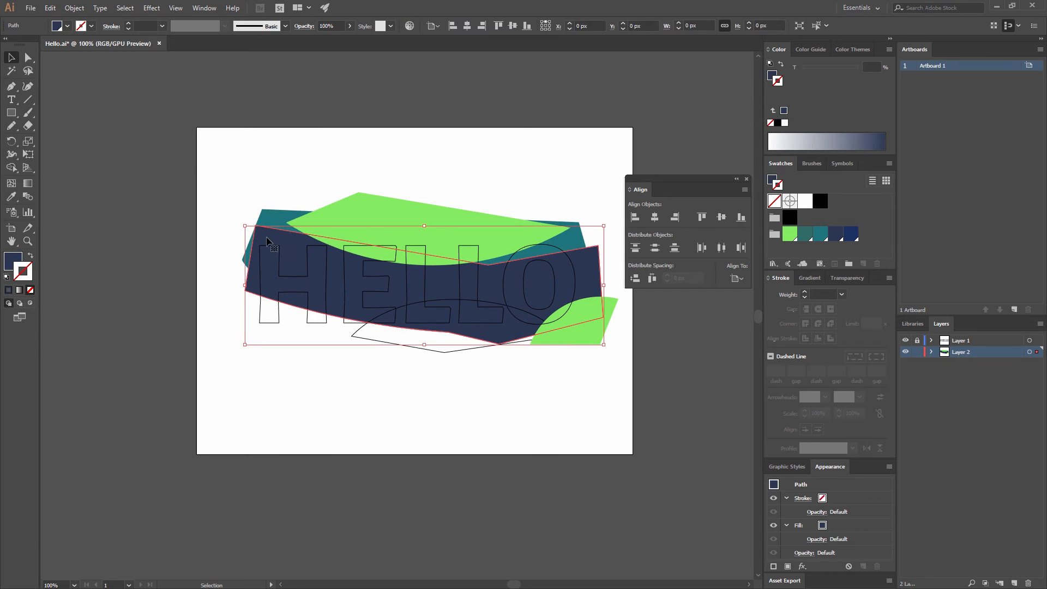
right_click(267, 241)
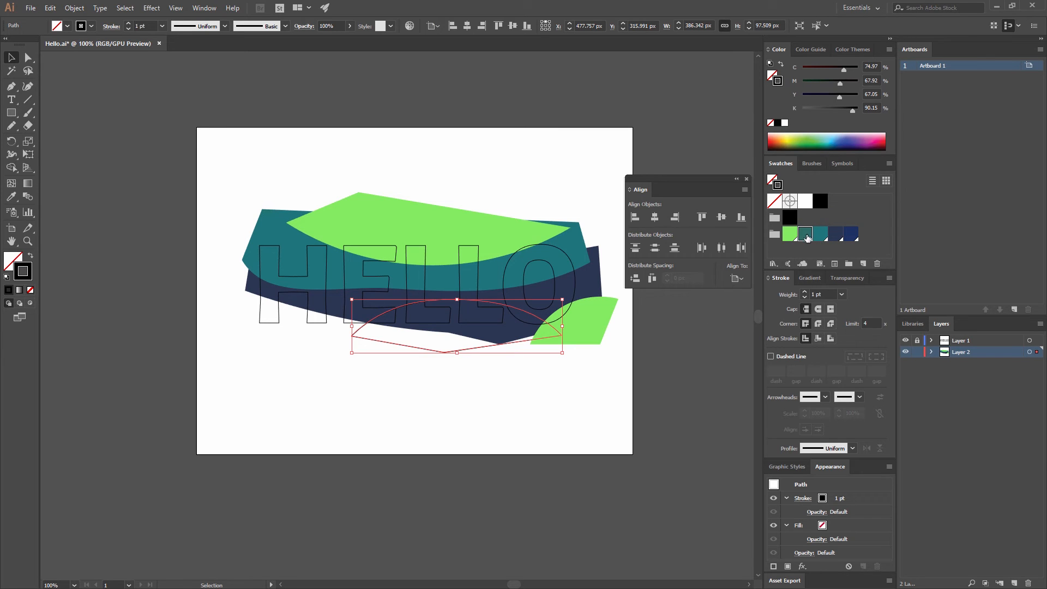
click(789, 232)
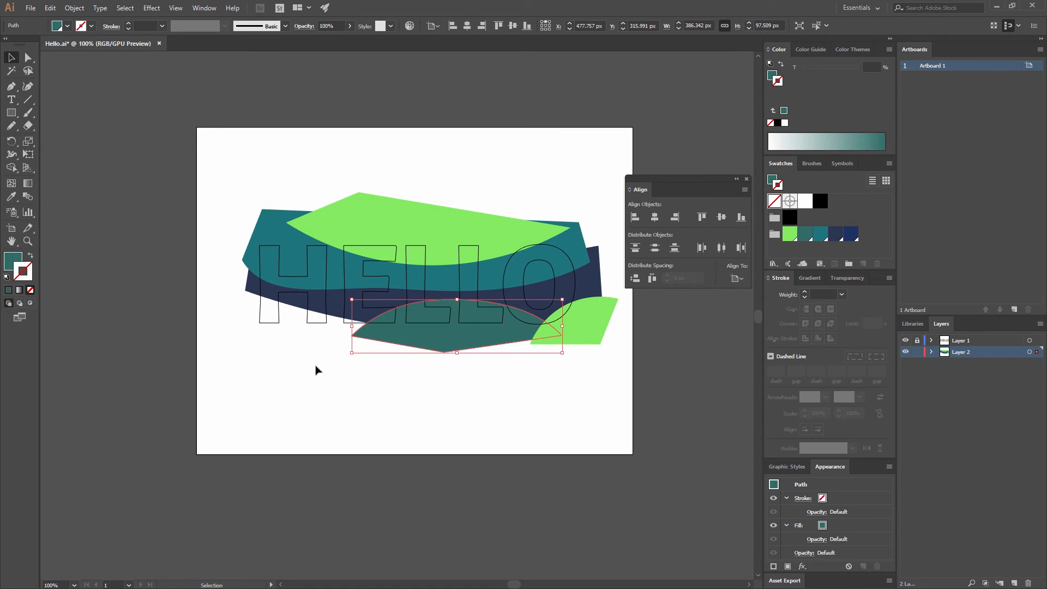
click(317, 370)
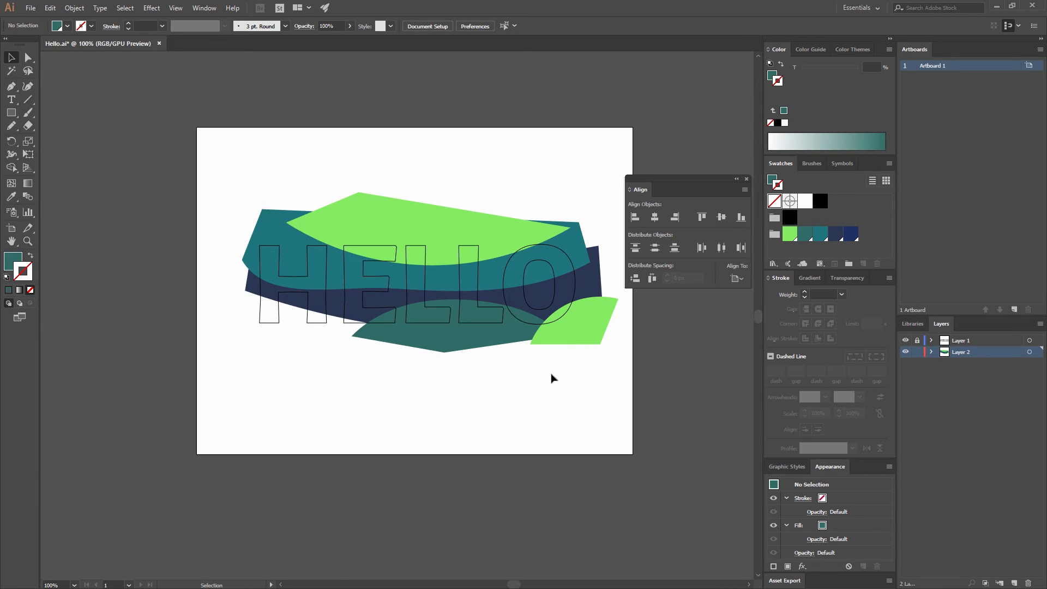
mouse_move(253, 187)
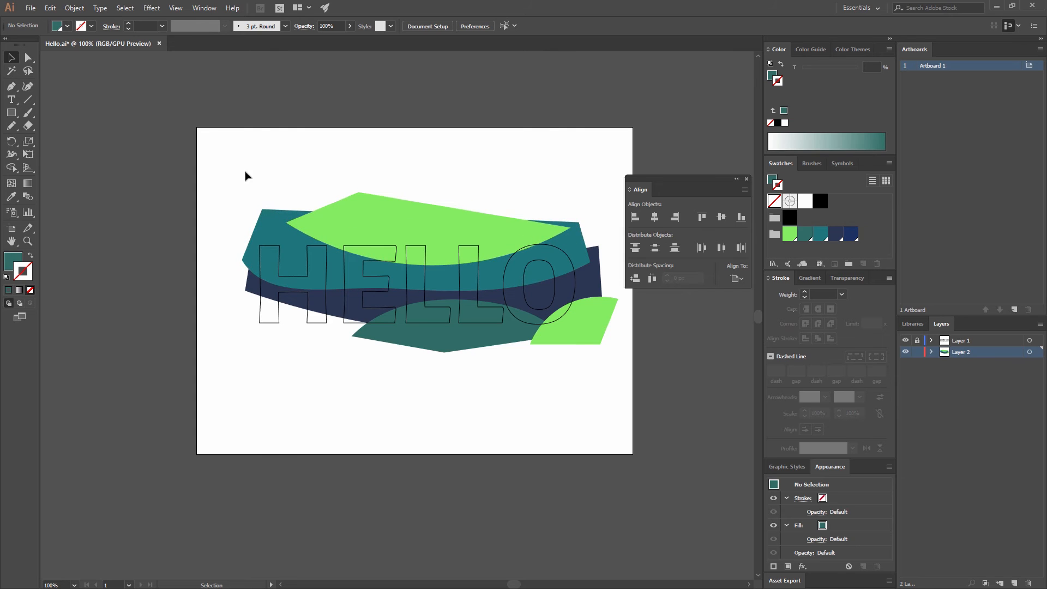
mouse_move(12, 113)
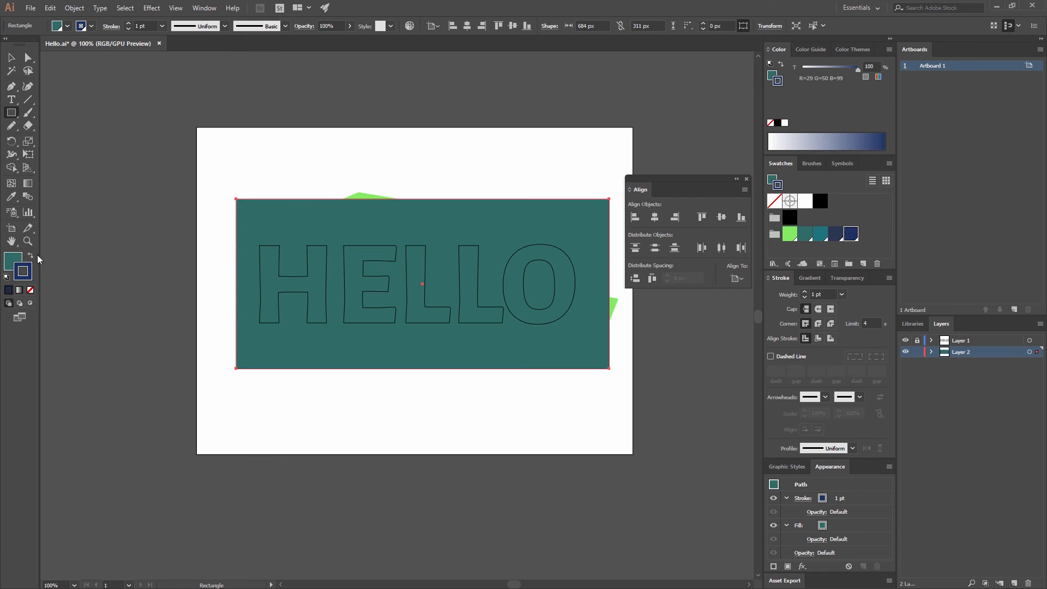
Fill the new rectangle navy and send it behind all the coloured shapes
click(848, 234)
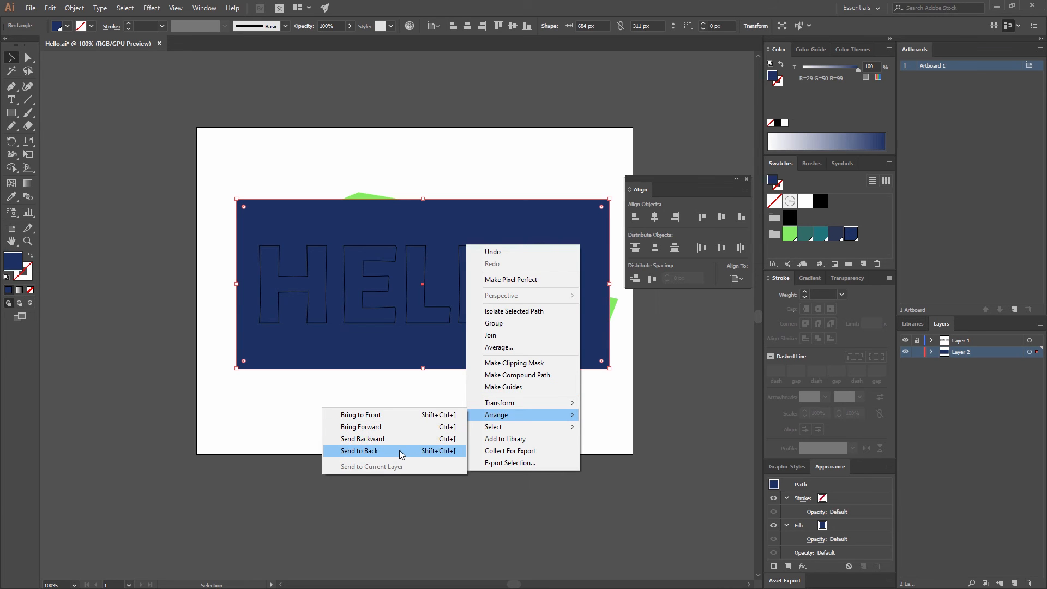
click(359, 451)
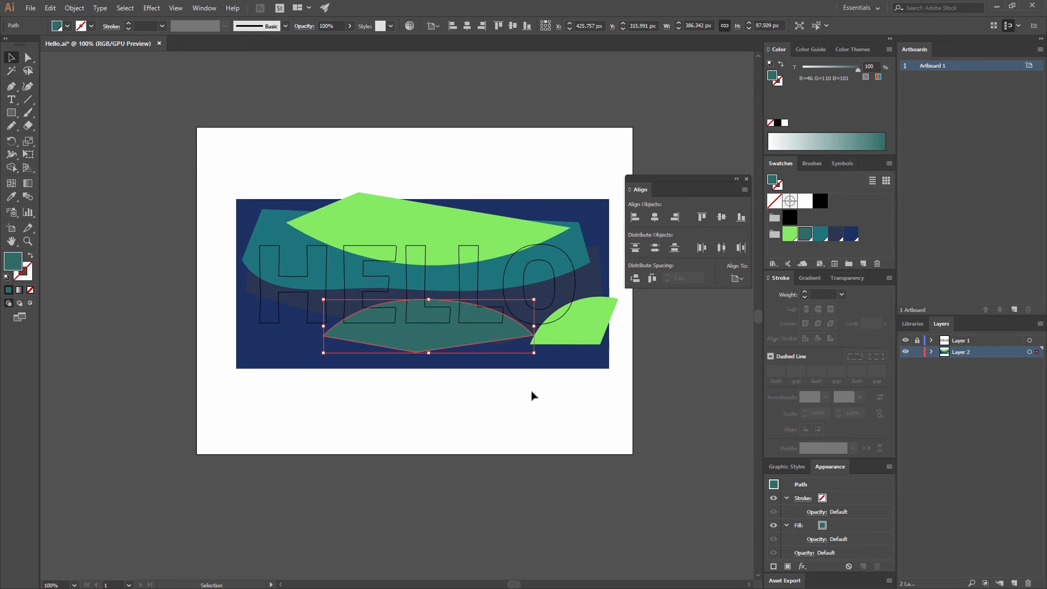
click(458, 280)
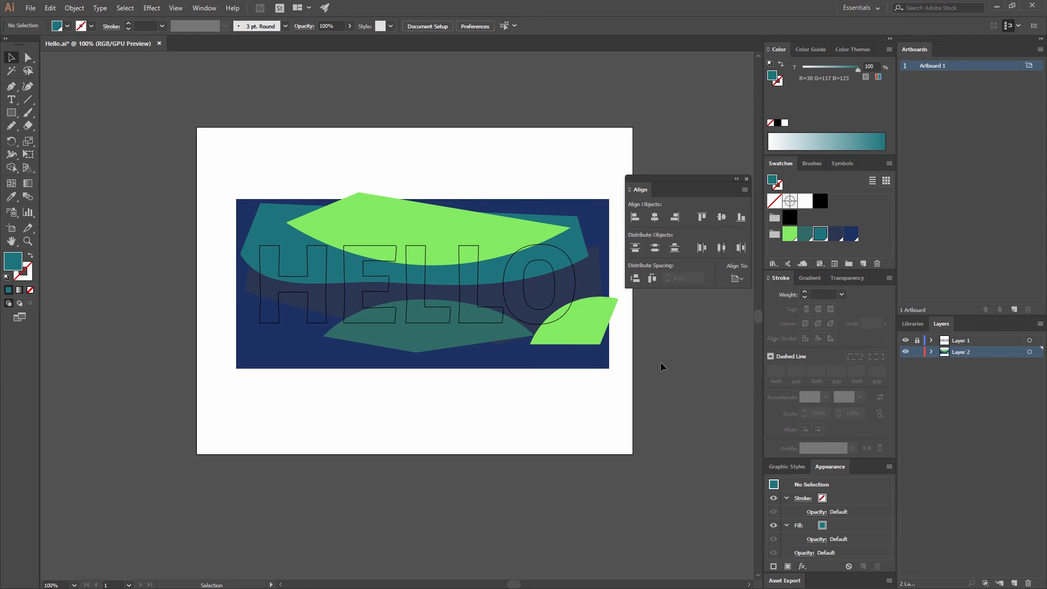
mouse_move(621, 401)
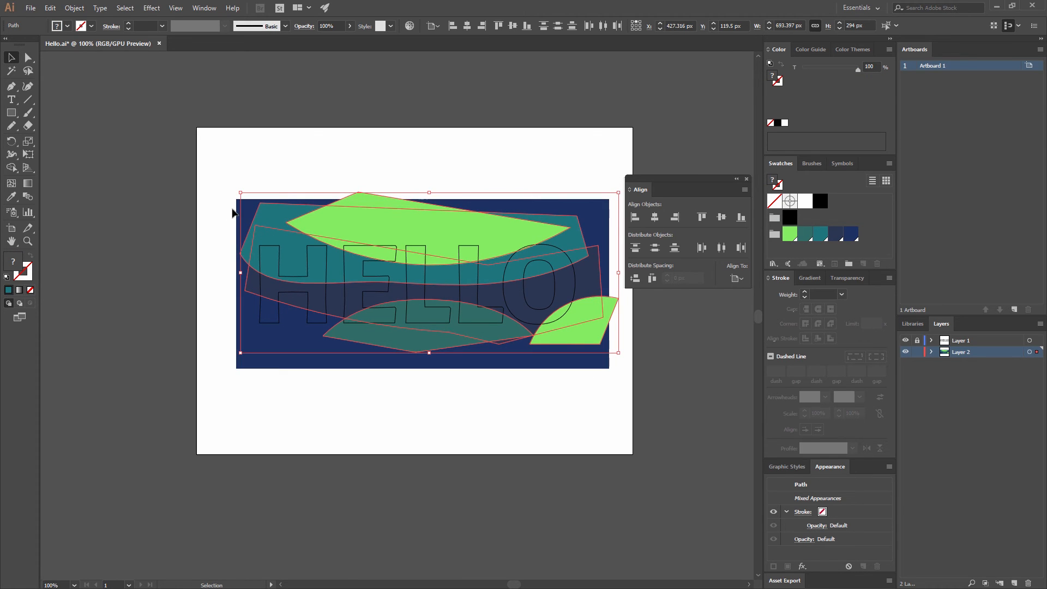
mouse_move(435, 237)
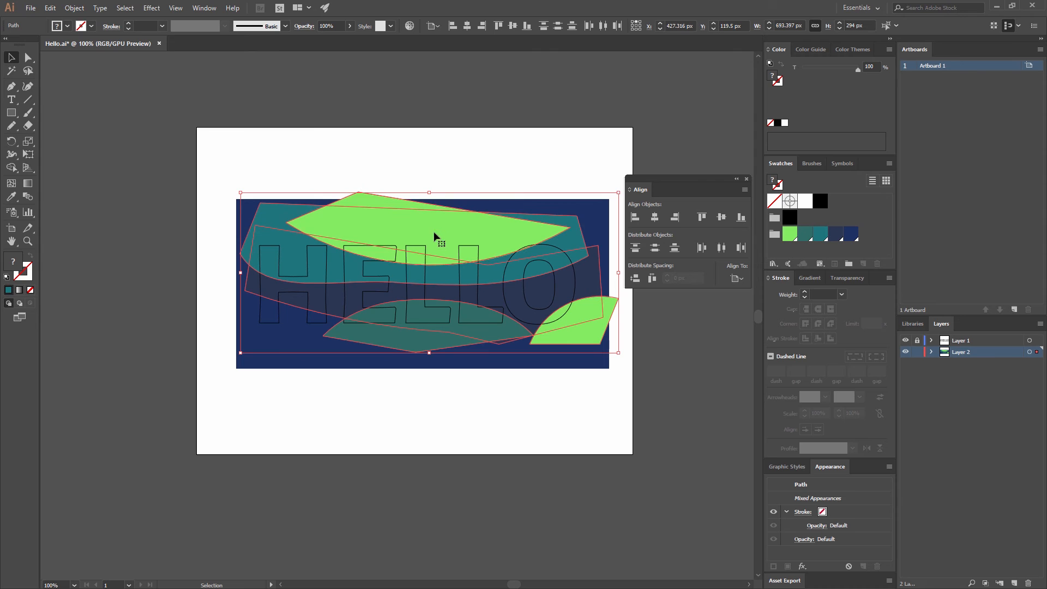
mouse_move(521, 253)
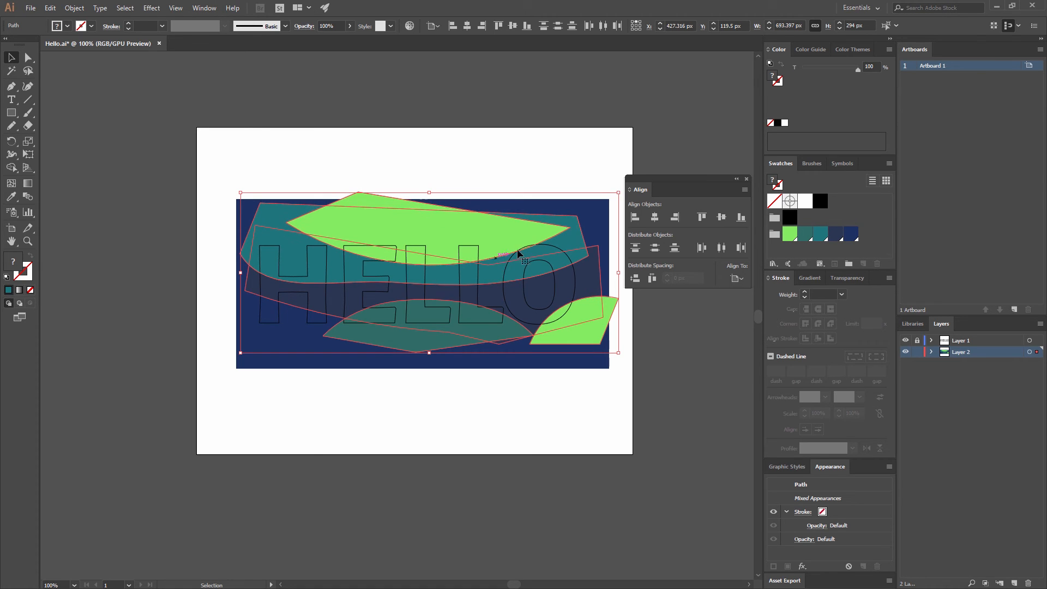
Select the green, teal and navy shapes, excluding the navy background rectangle
click(152, 7)
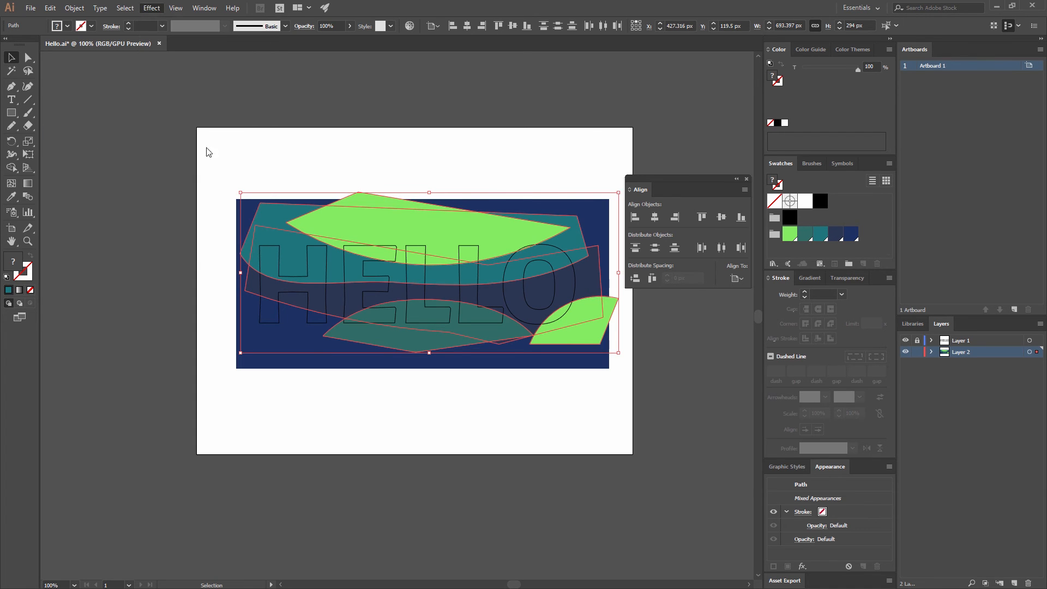
Apply a Multiply drop shadow: 75% opacity, 1.5 px offsets, 4.5 px blur, 100% darkness
click(151, 7)
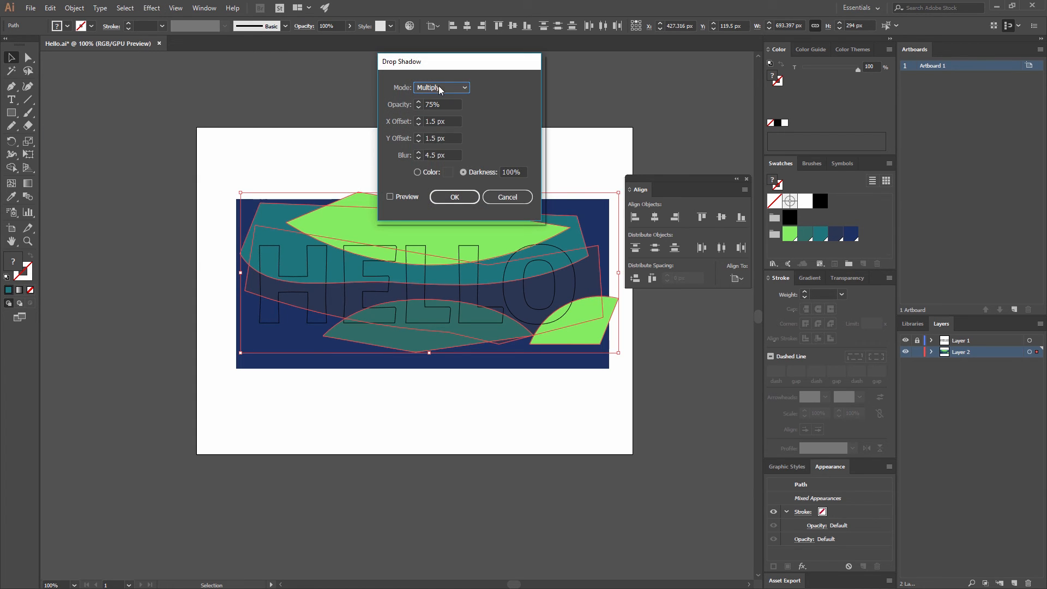
mouse_move(393, 201)
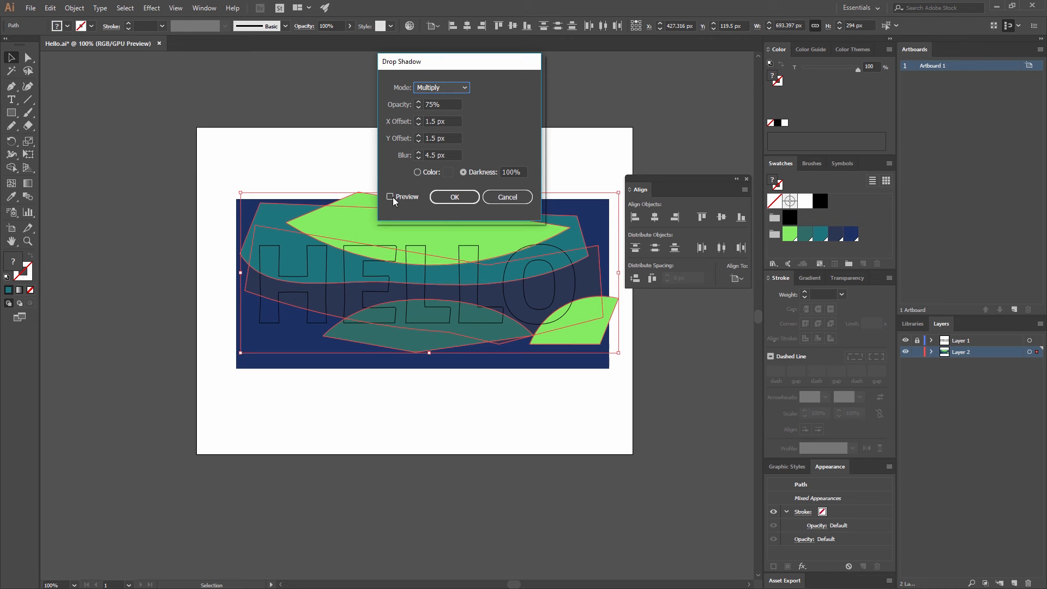
click(391, 196)
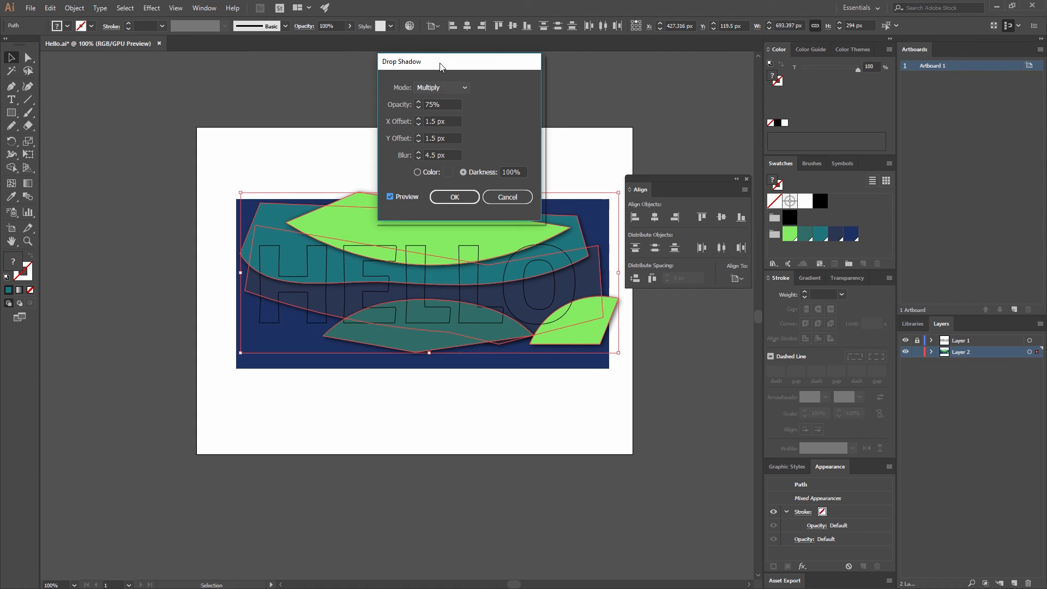
mouse_move(402, 95)
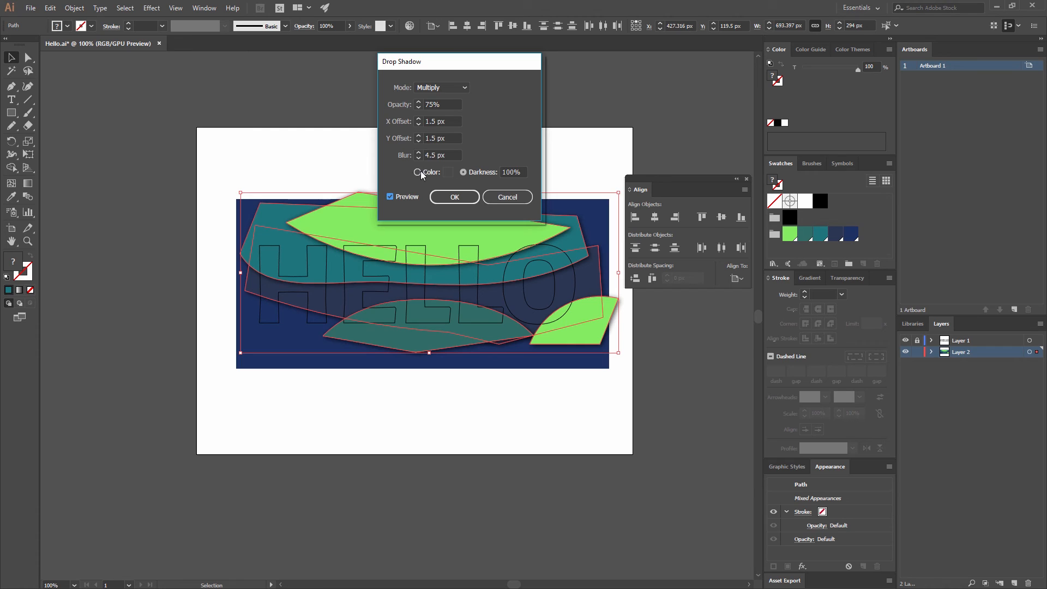
click(417, 172)
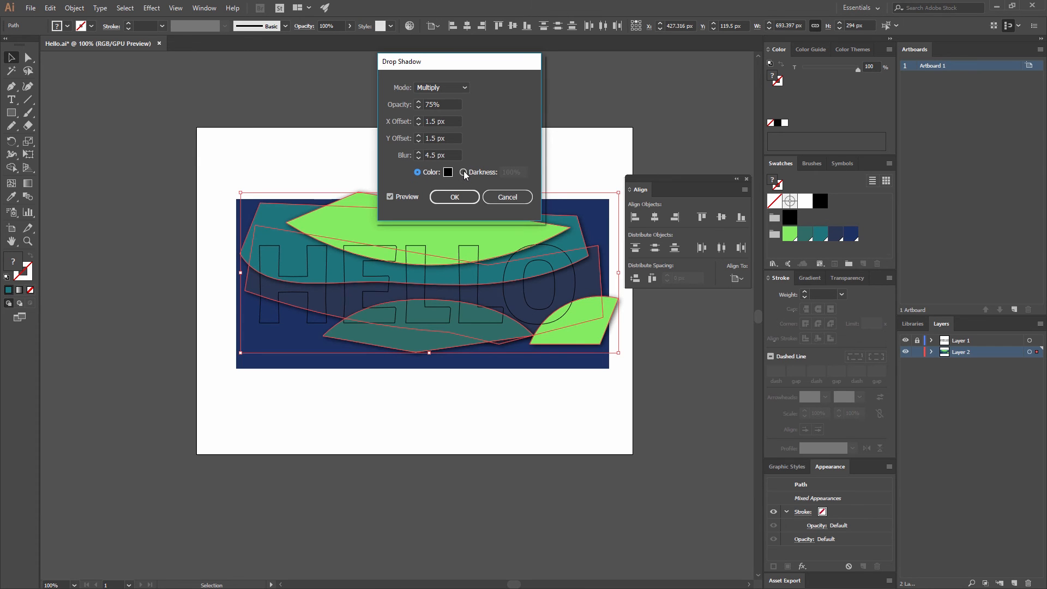
click(464, 172)
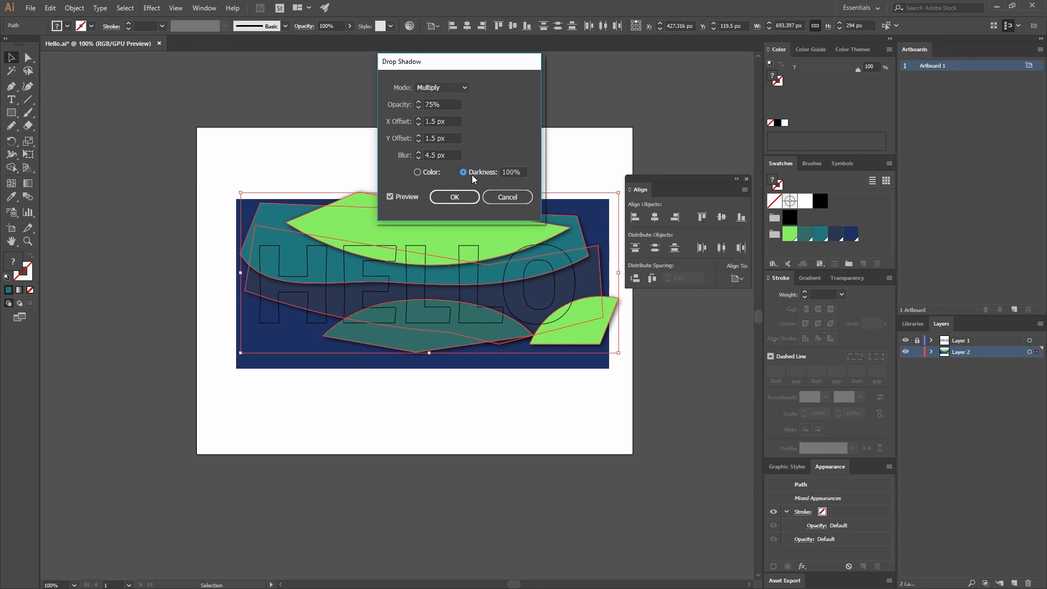
mouse_move(510, 169)
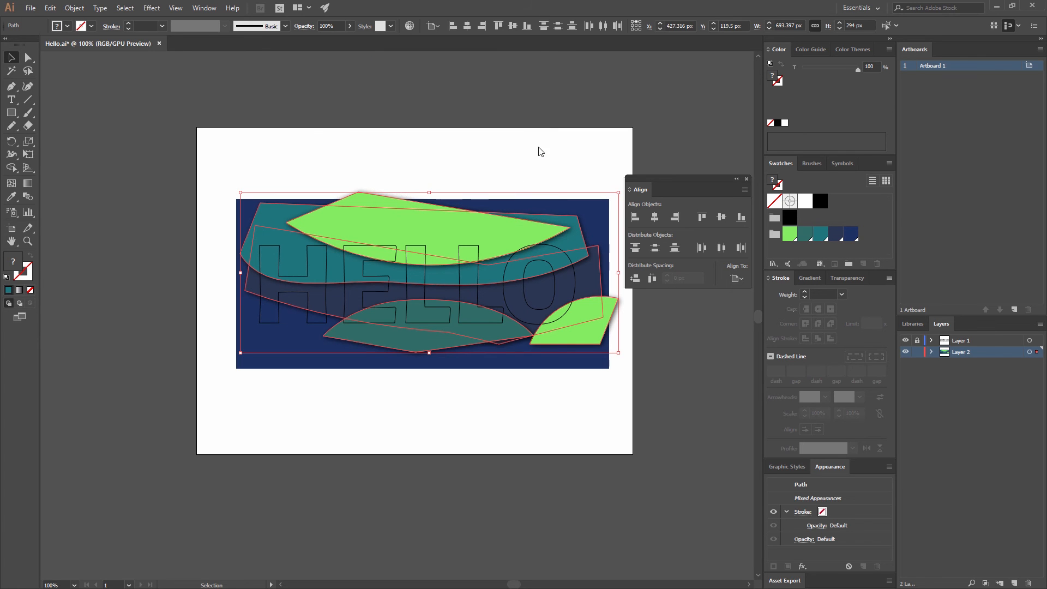
Select the outlined HELLO letter group via the Layers panel
click(503, 146)
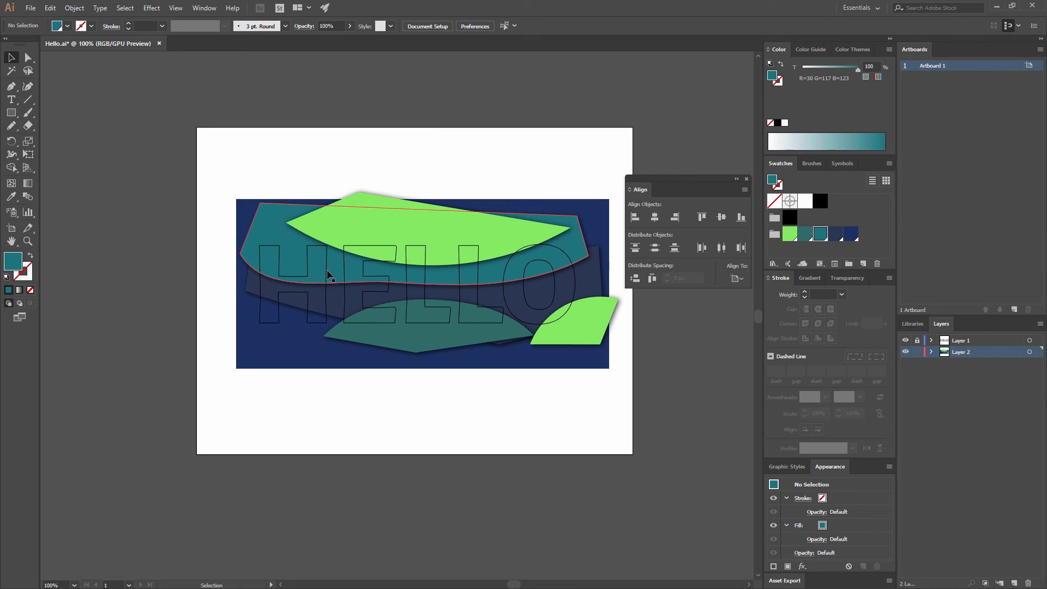
click(917, 340)
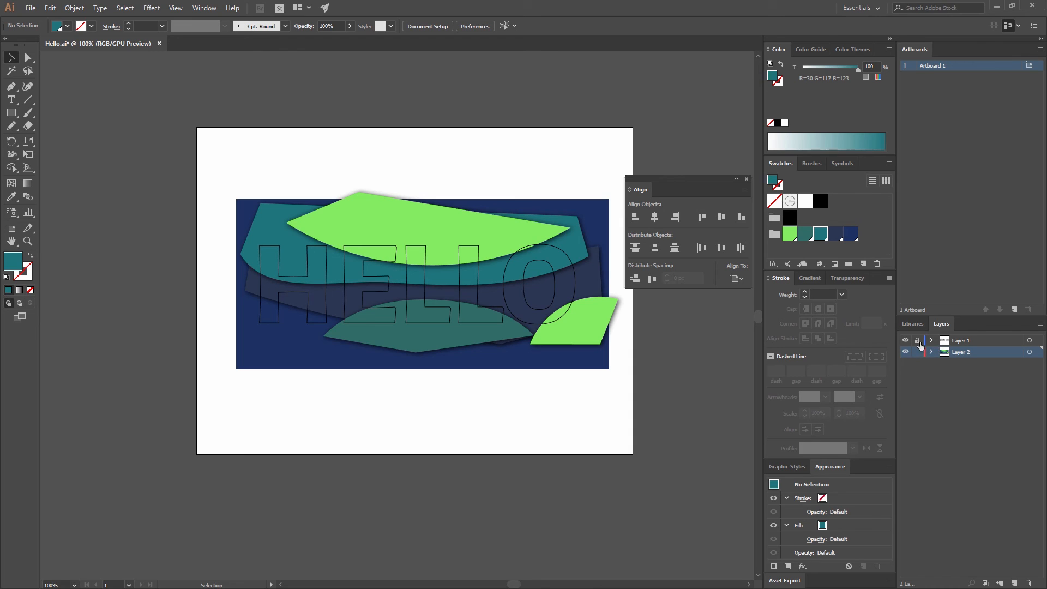
click(917, 340)
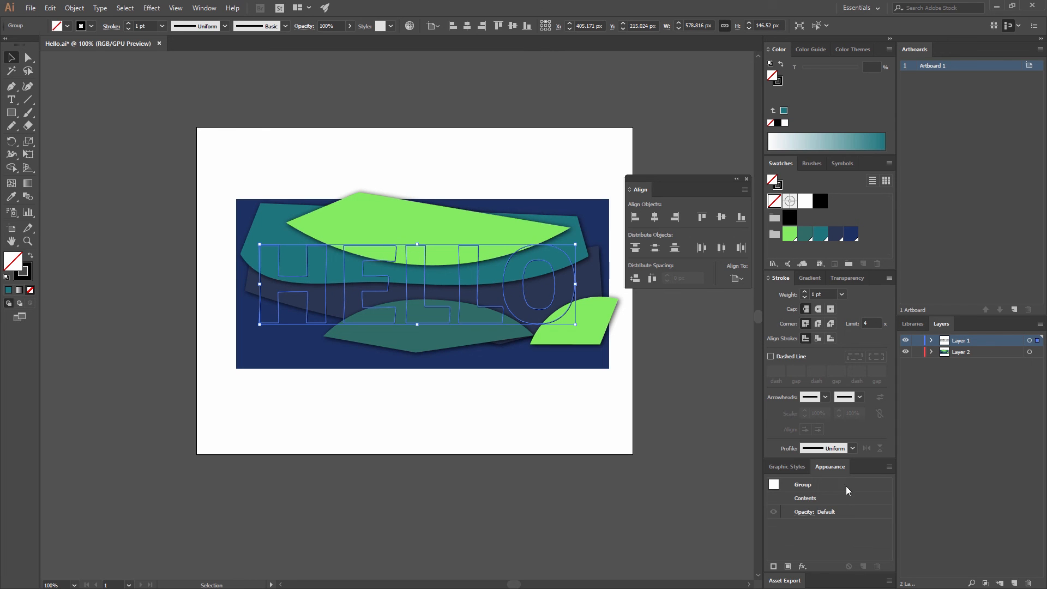
click(203, 8)
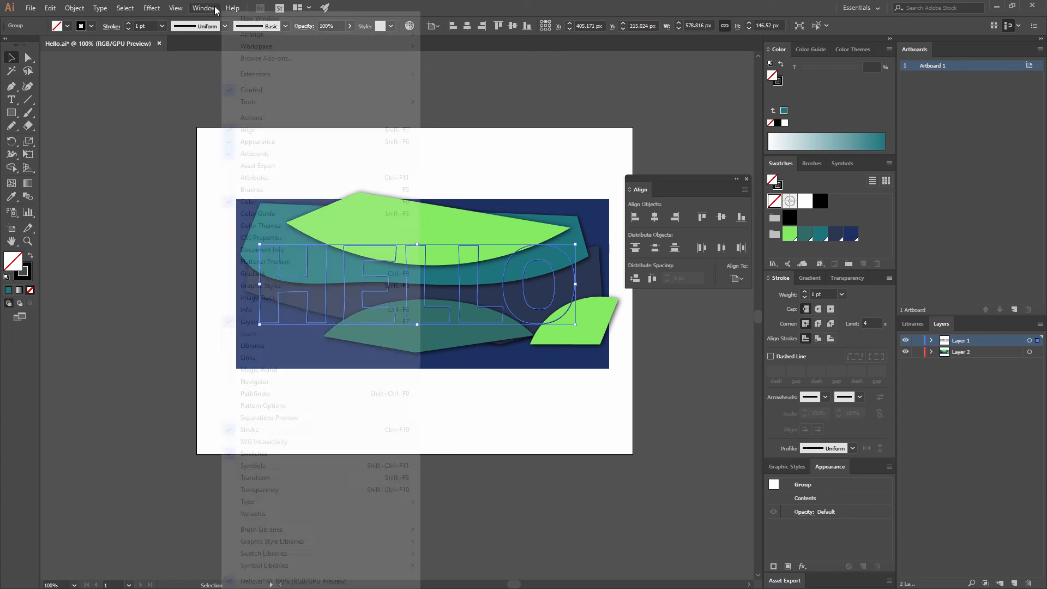
mouse_move(256, 142)
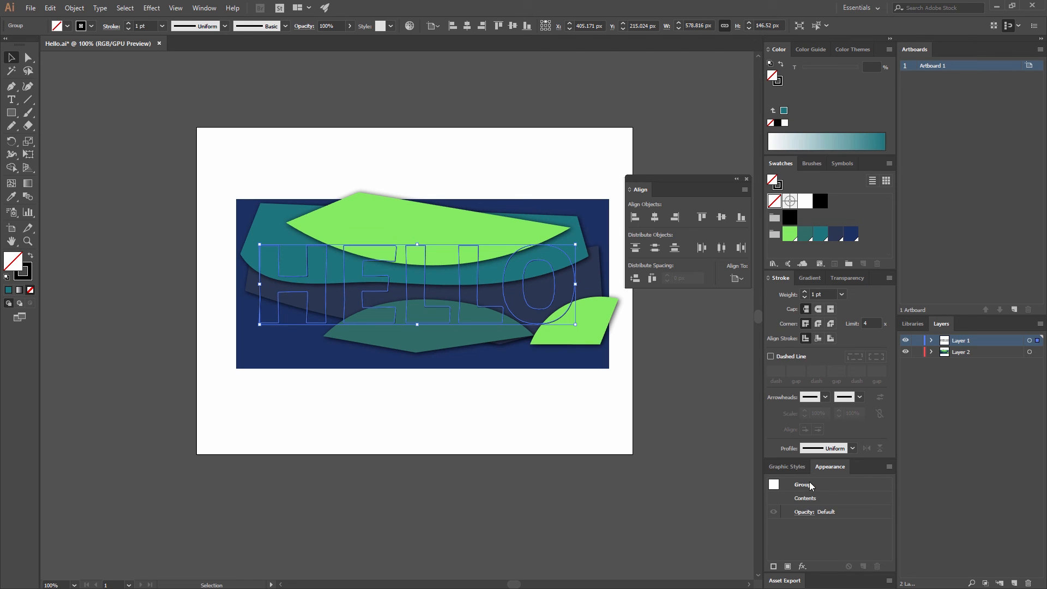
mouse_move(788, 474)
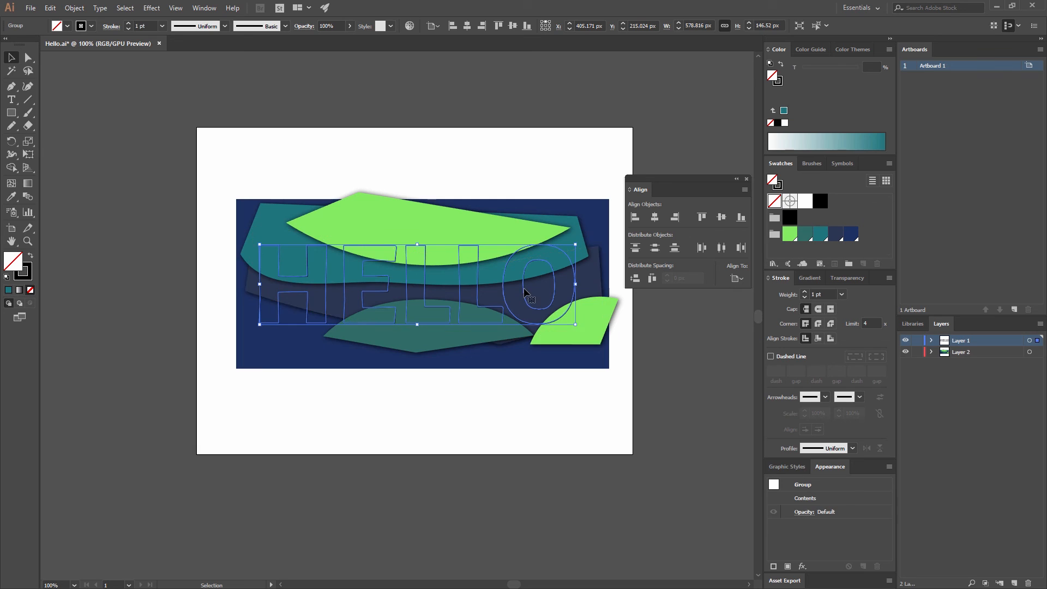
double_click(540, 281)
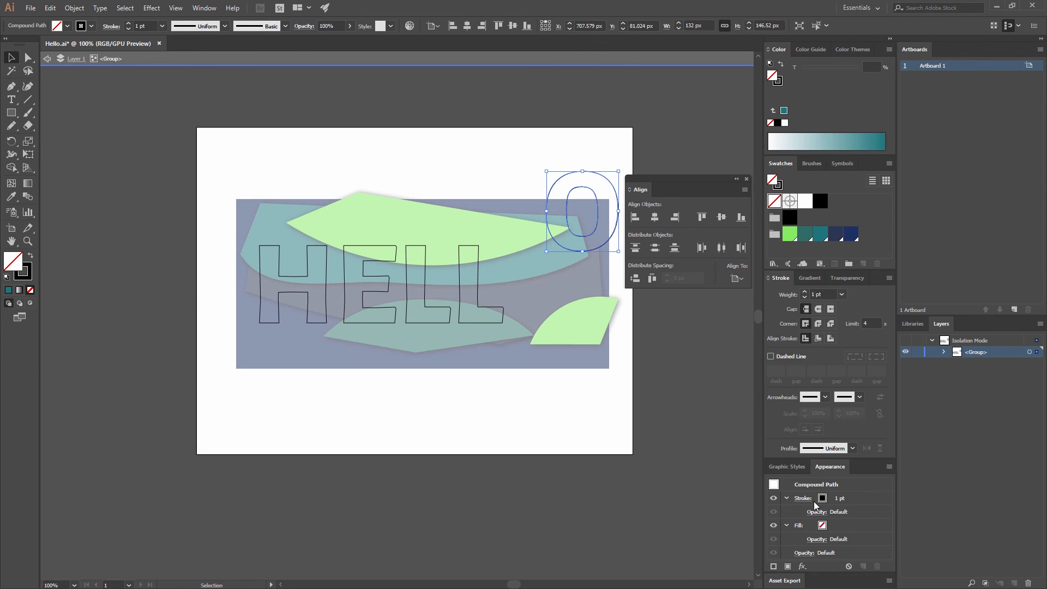
key(ctrl+z)
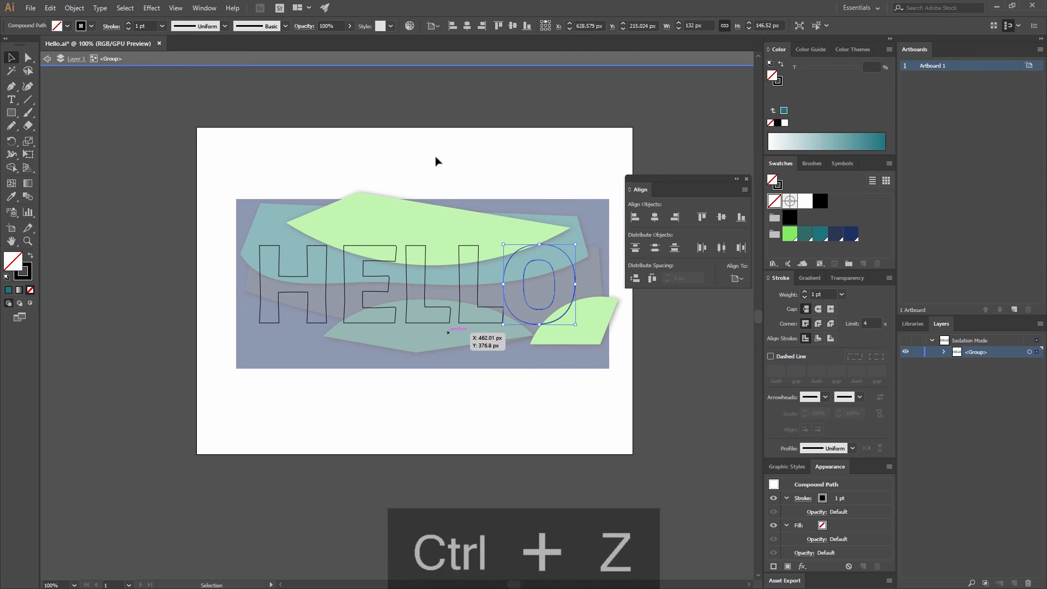
key(ctrl+z)
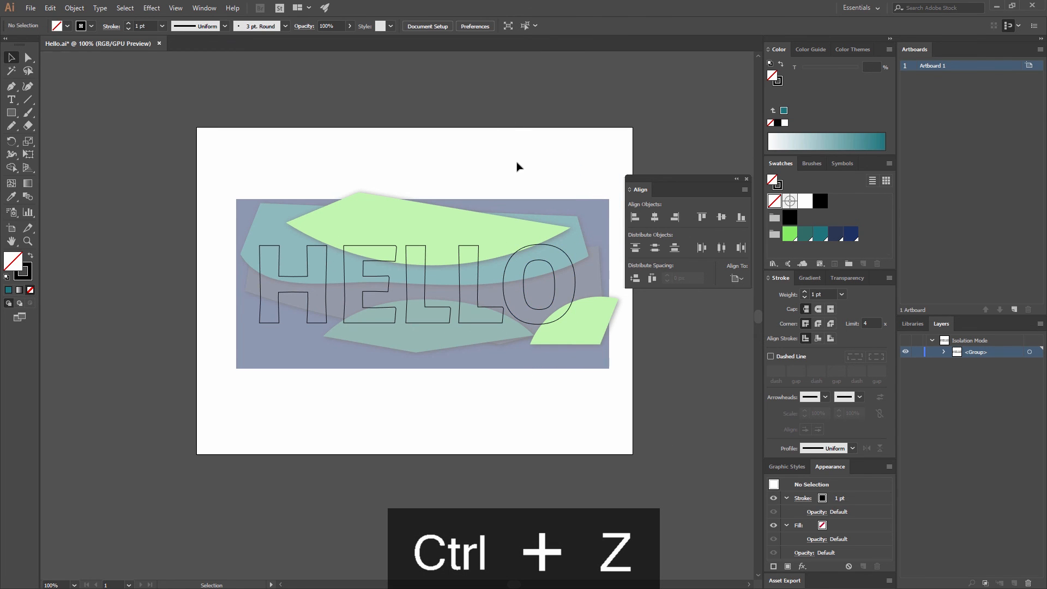
key(ctrl+z)
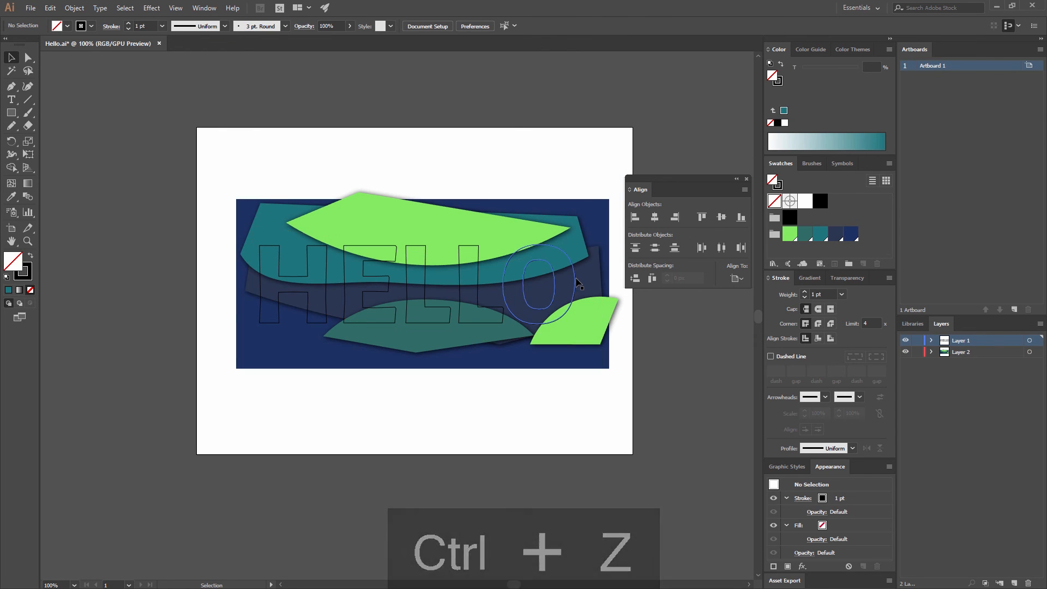
click(74, 7)
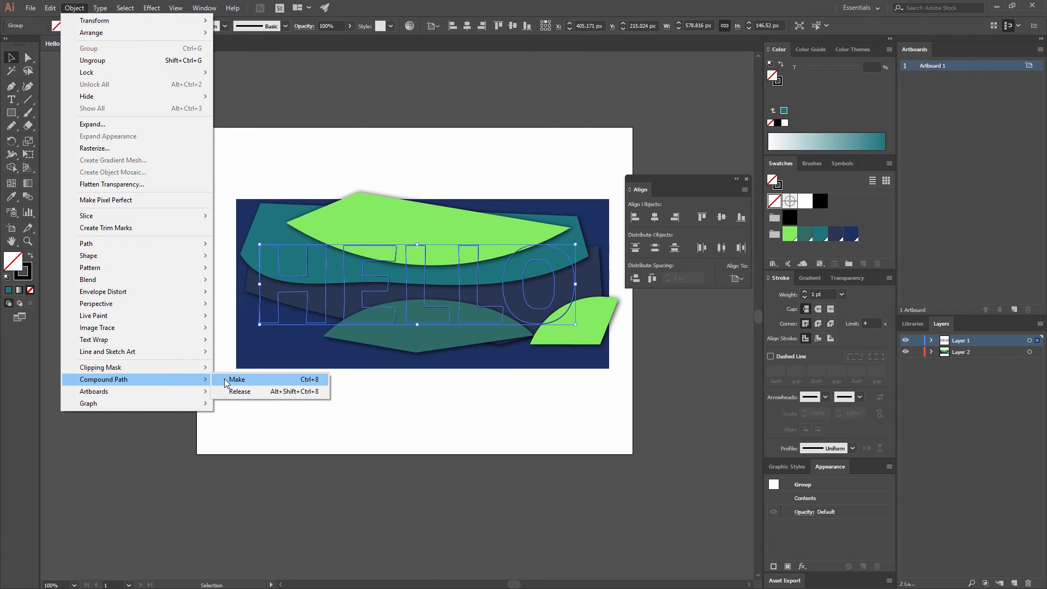
Combine HELLO into a black-filled compound path with no stroke, then select all artwork
click(237, 379)
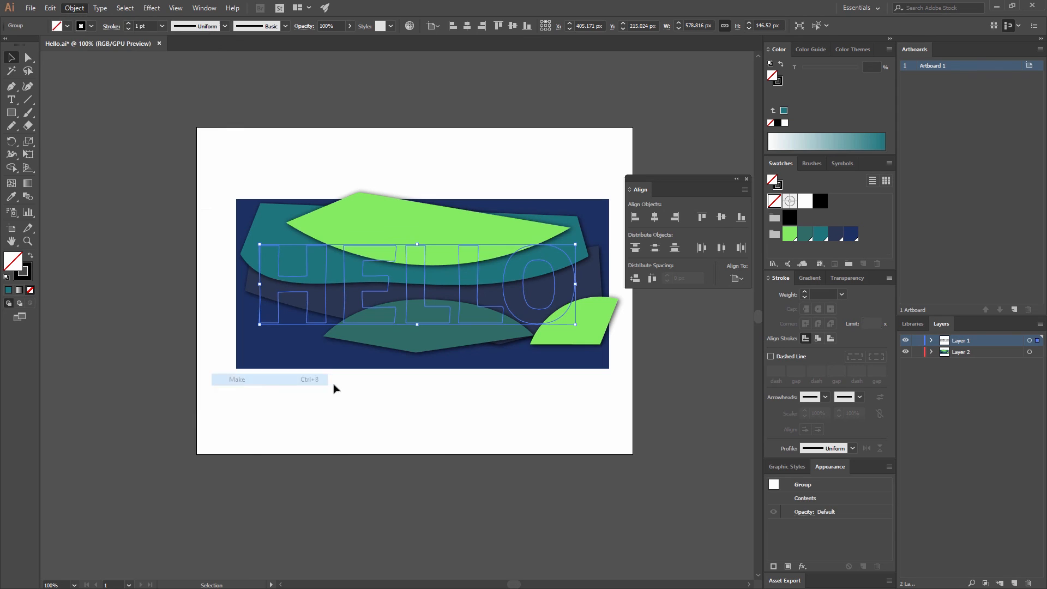
click(237, 379)
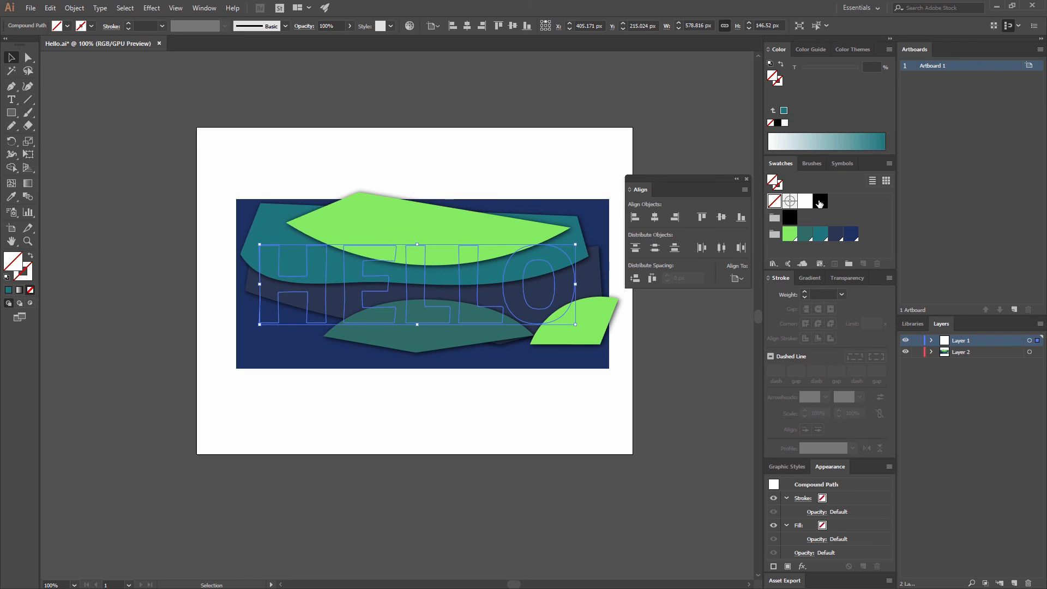
click(790, 217)
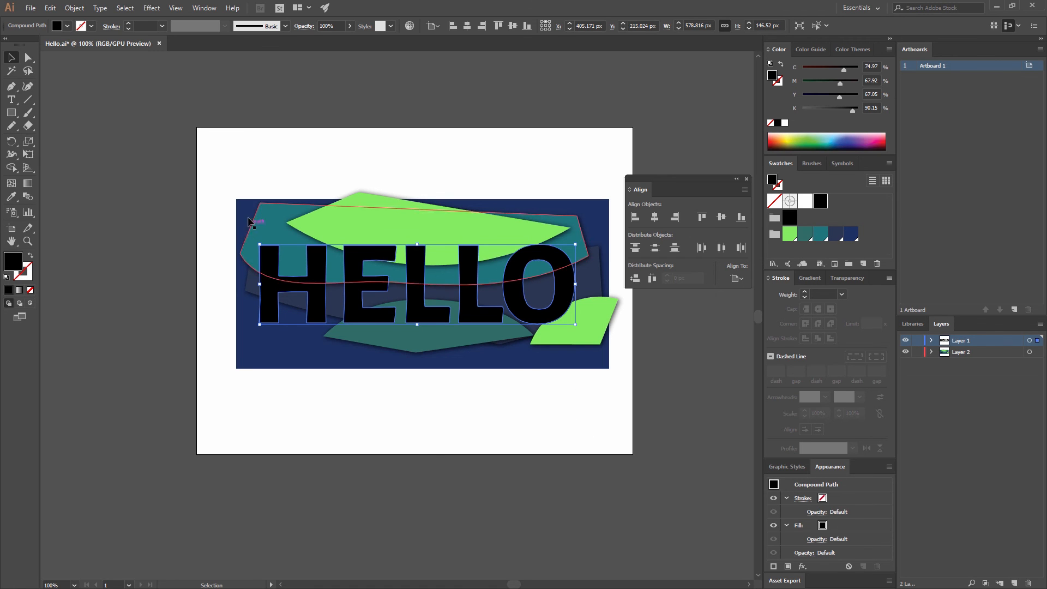
click(599, 393)
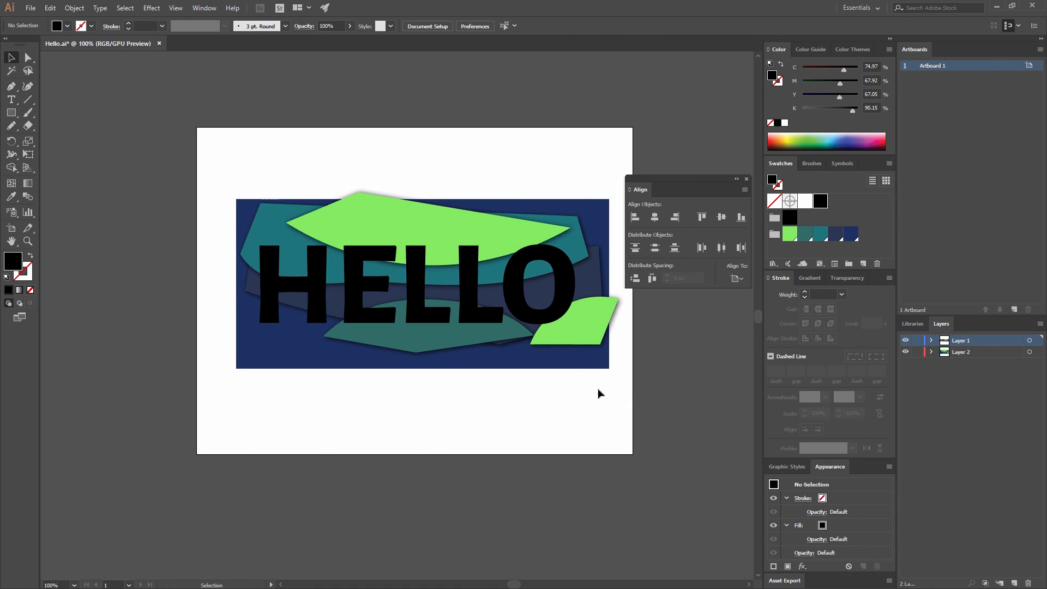
key(ctrl+a)
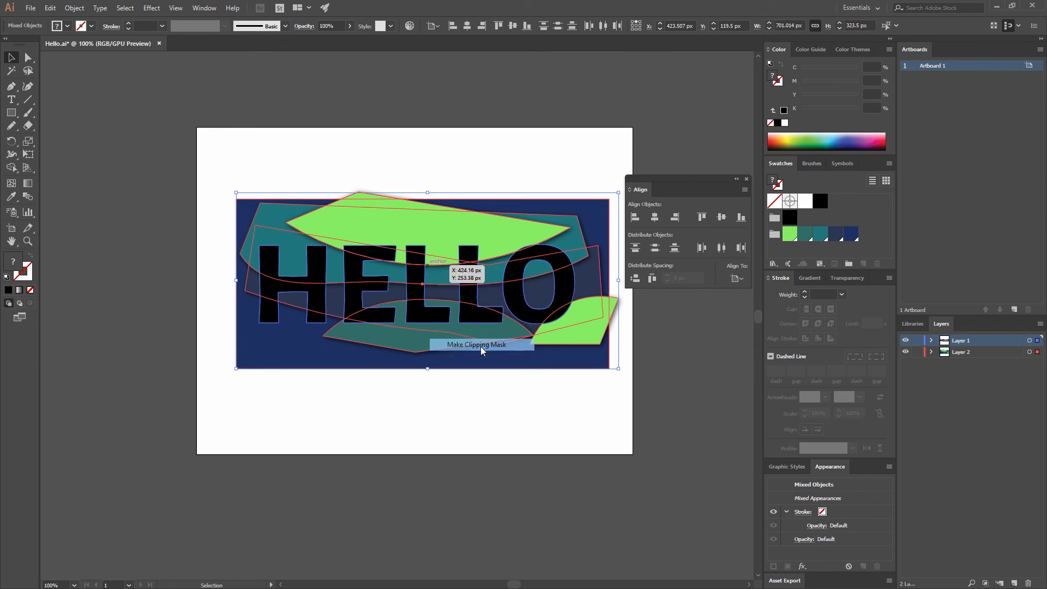
Make a clipping mask so the HELLO letters clip the coloured shapes
click(476, 345)
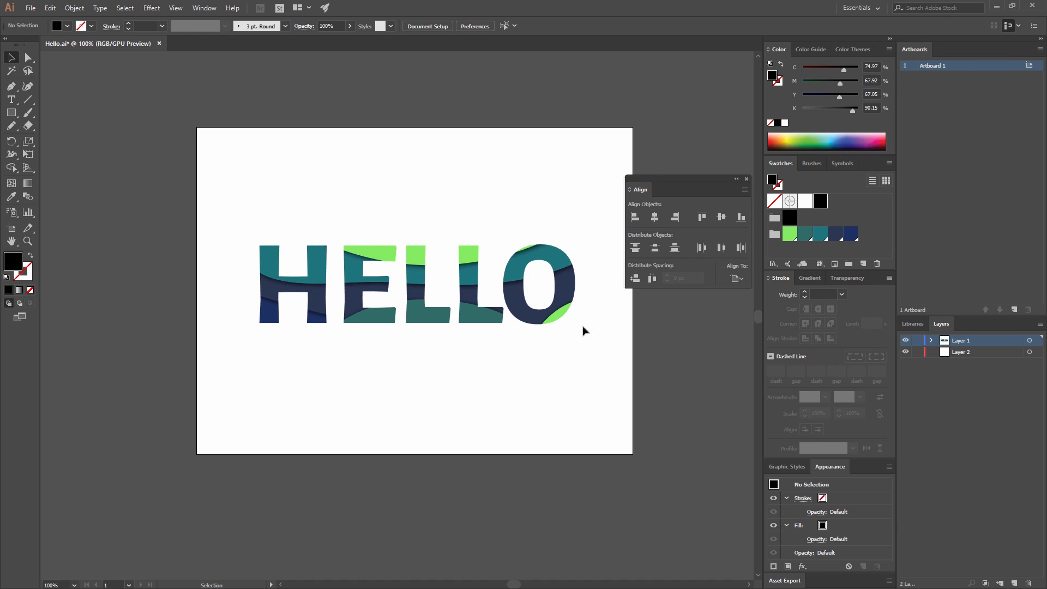
mouse_move(540, 324)
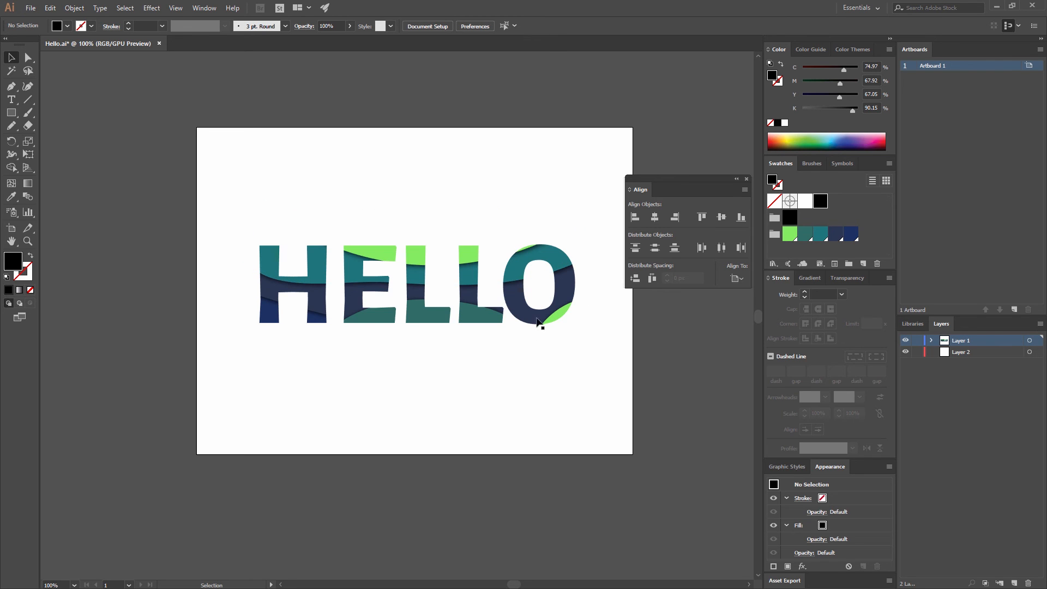
mouse_move(397, 246)
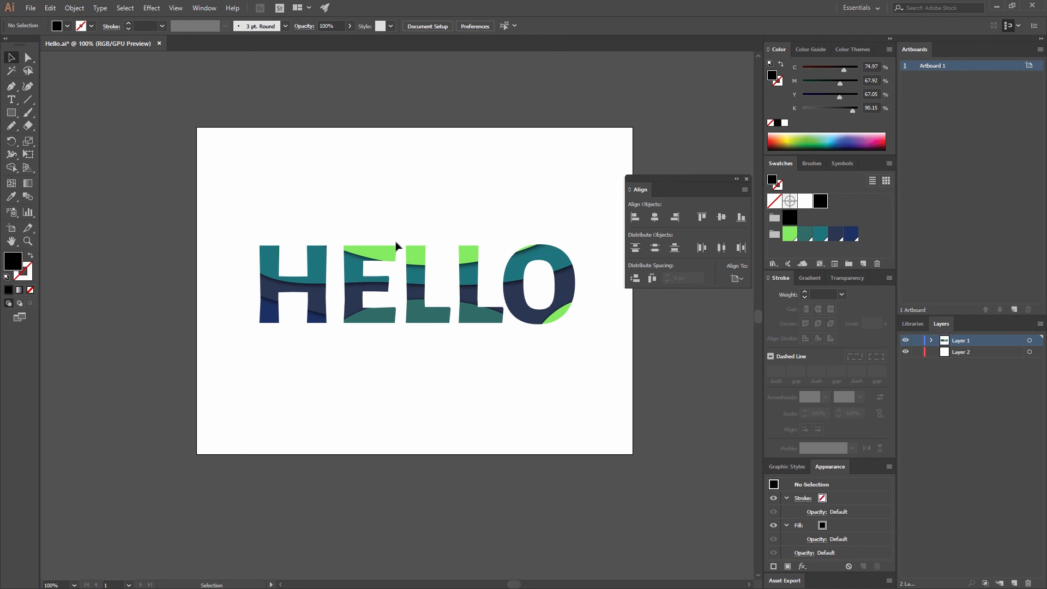
mouse_move(570, 182)
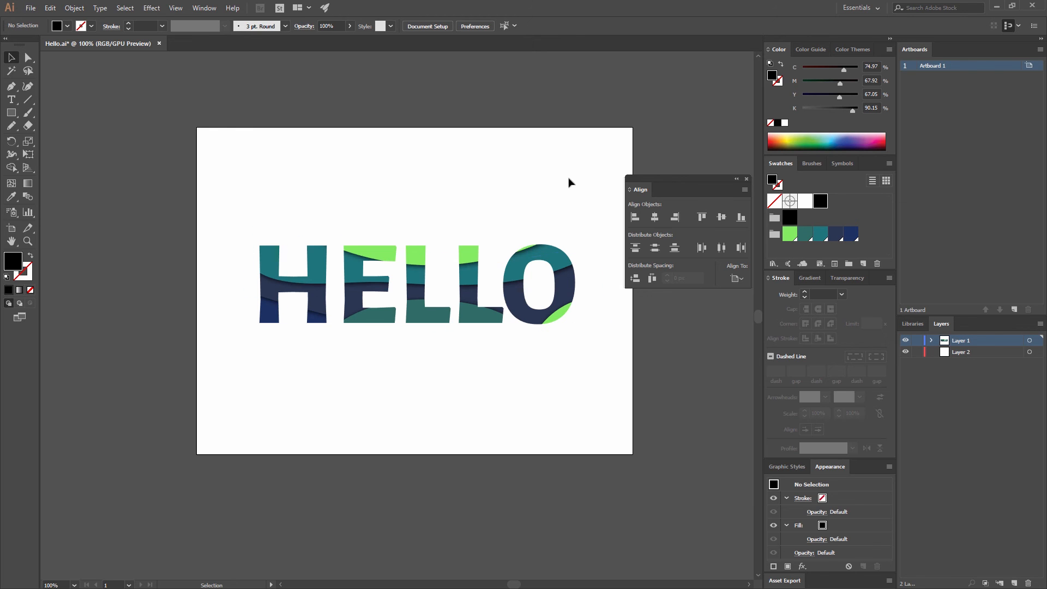
mouse_move(470, 262)
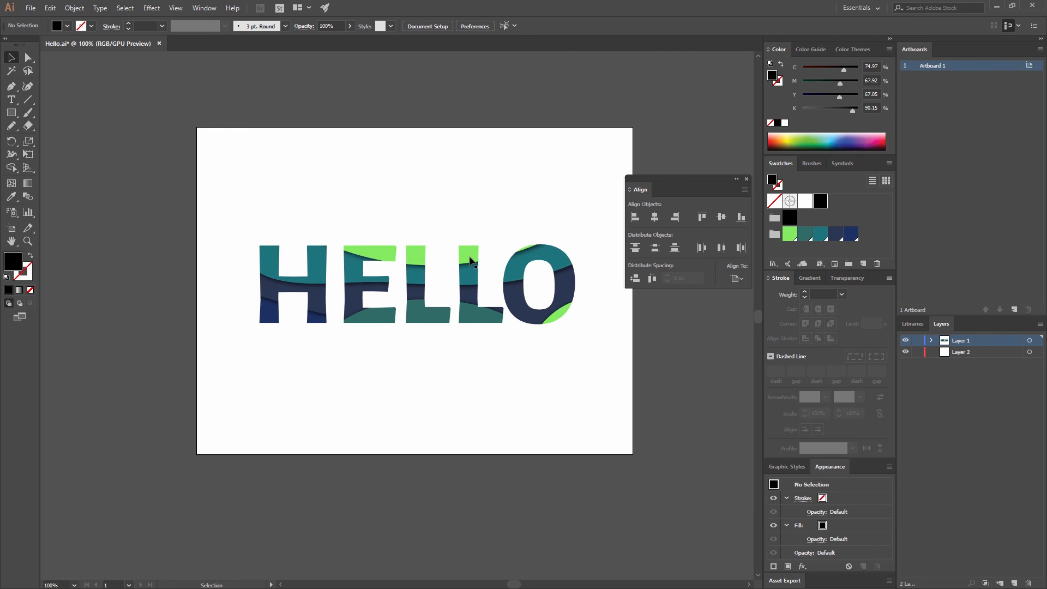
In isolation mode, reposition the green, navy and teal shapes inside the HELLO clip group
double_click(411, 281)
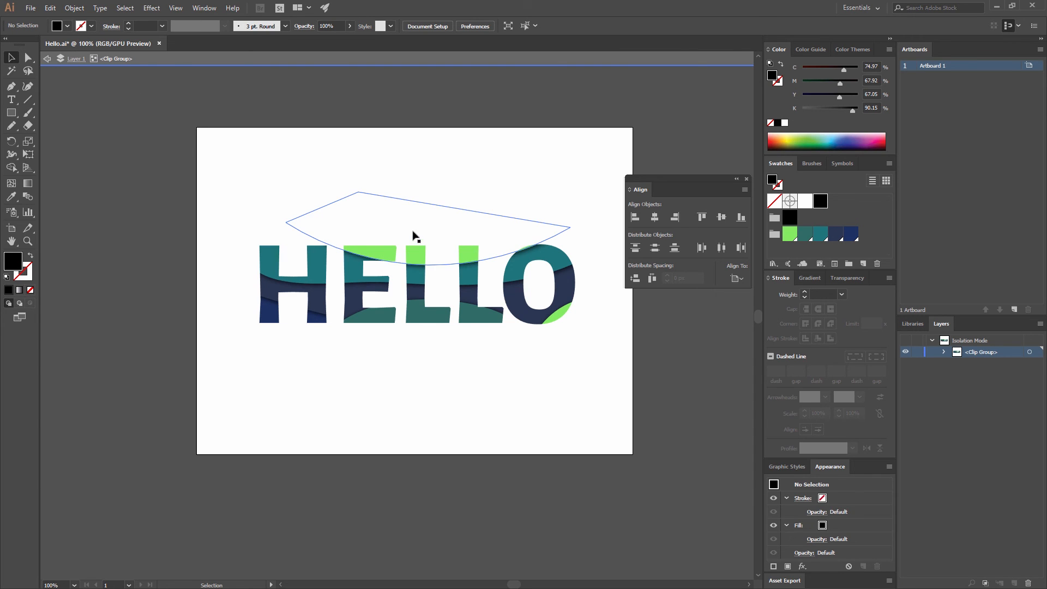
mouse_move(432, 226)
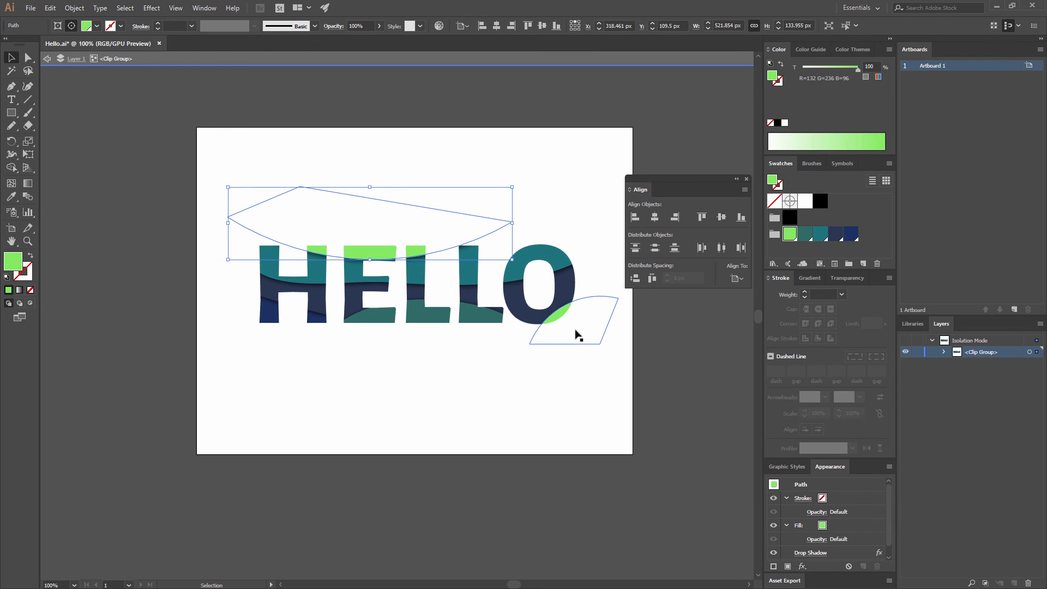
click(576, 320)
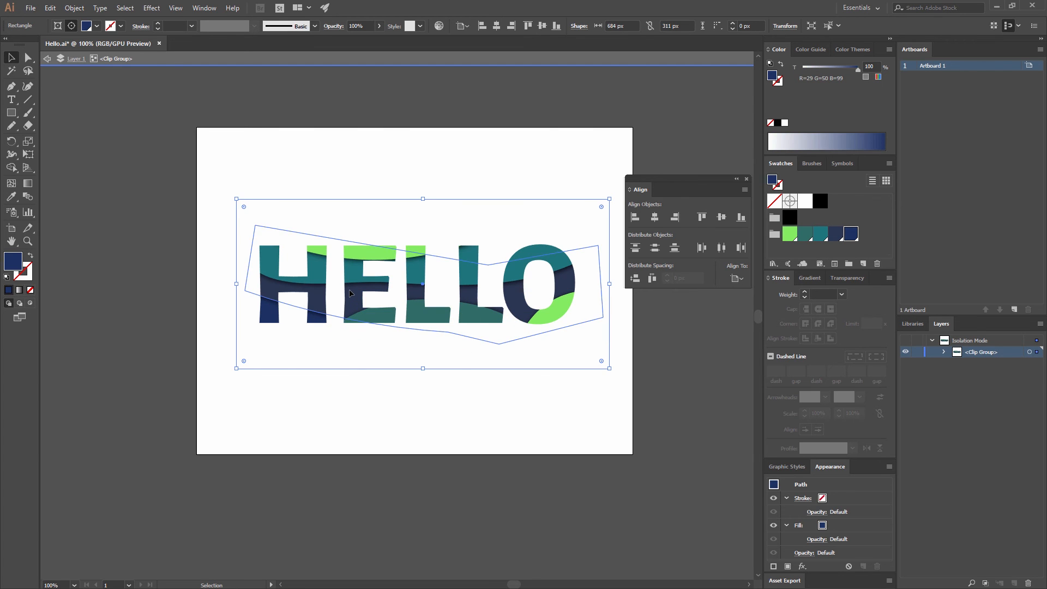
click(534, 389)
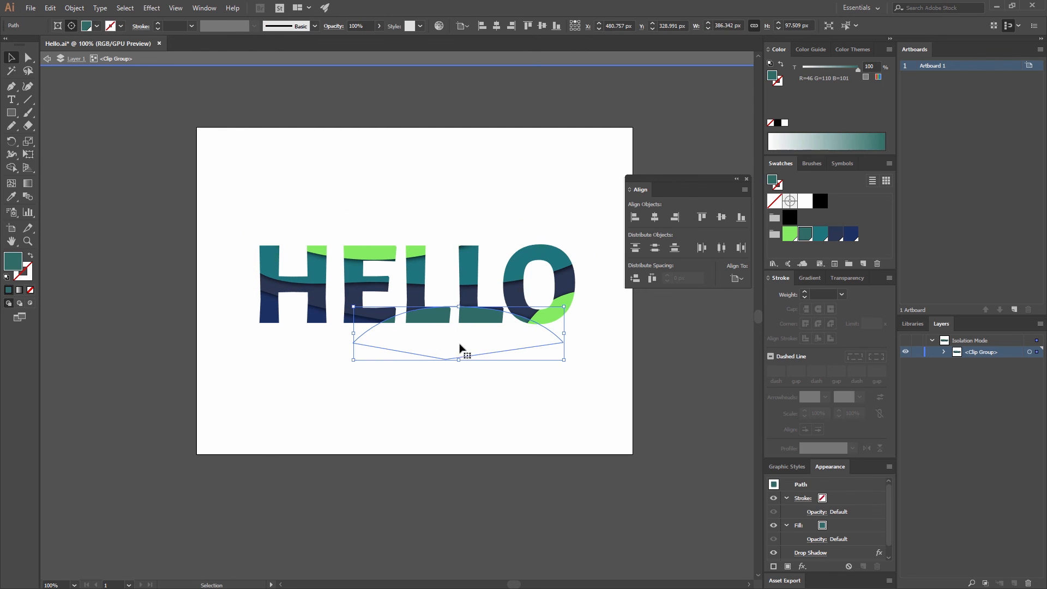
click(533, 154)
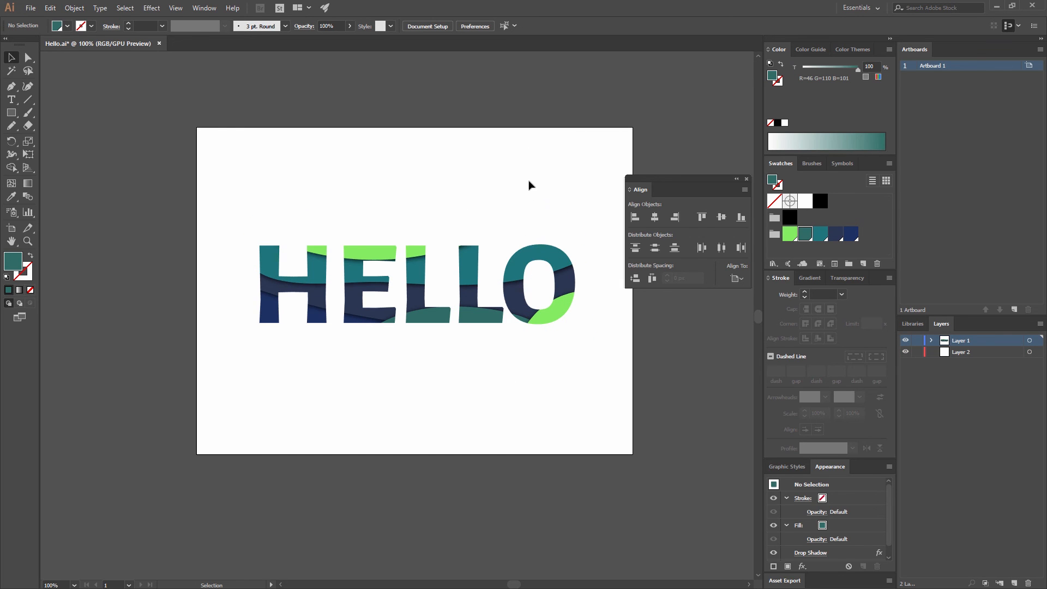
mouse_move(515, 142)
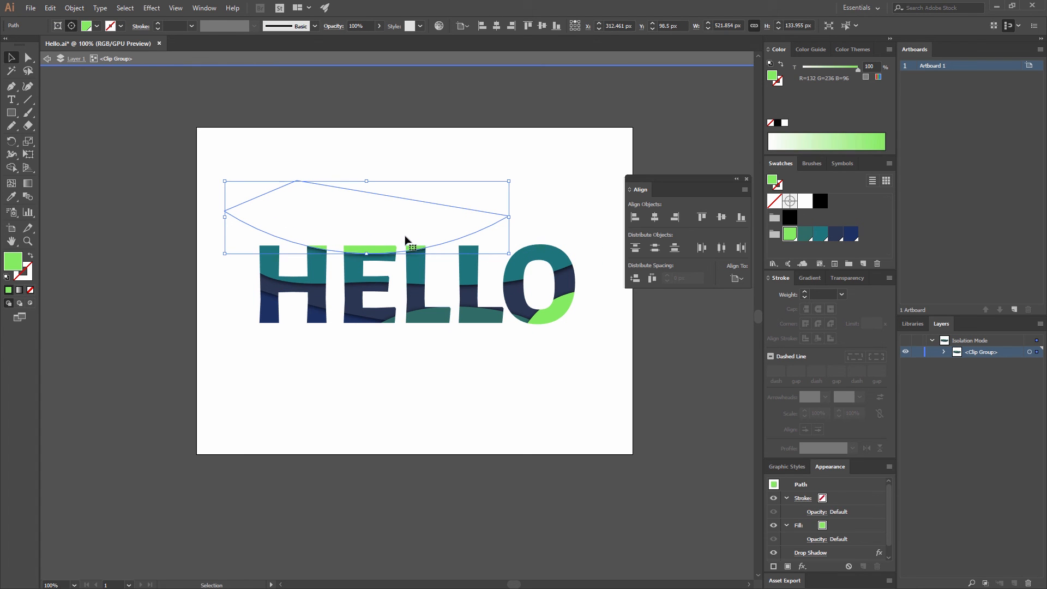
click(530, 384)
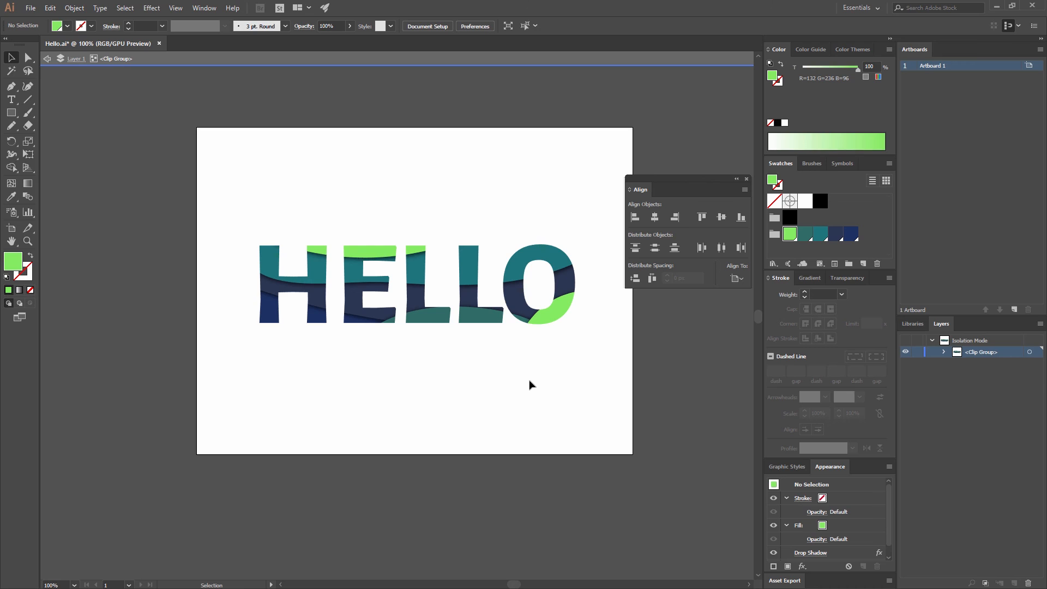